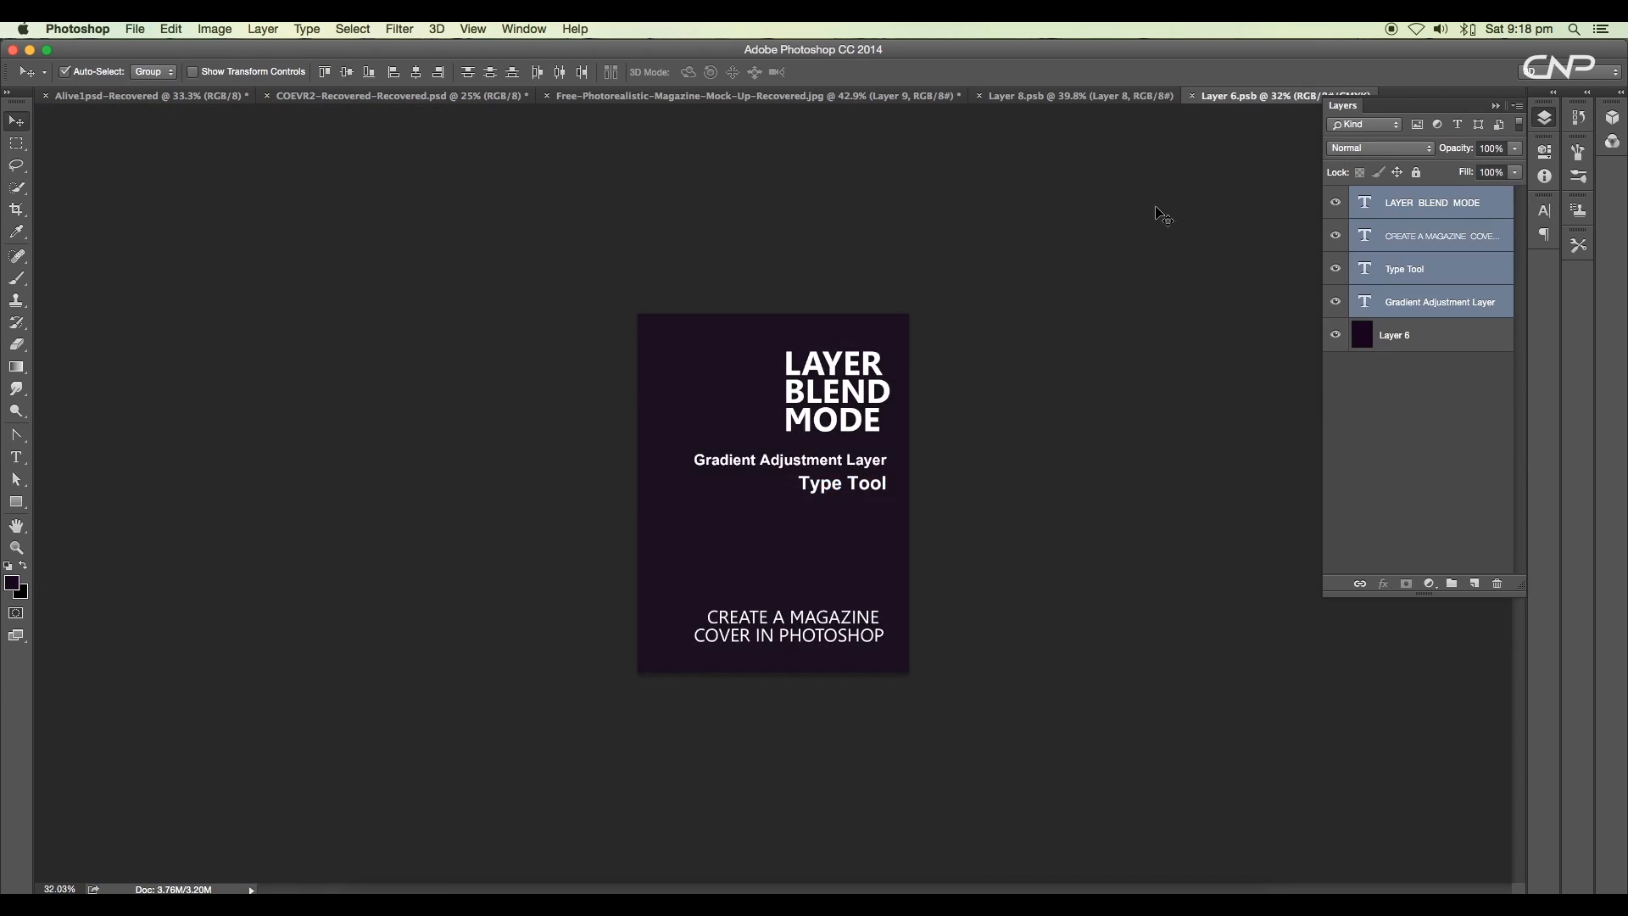
Step: Switch to the magazine mockup document and hide the open spread layer (Layer 0 copy)
left_click(750, 95)
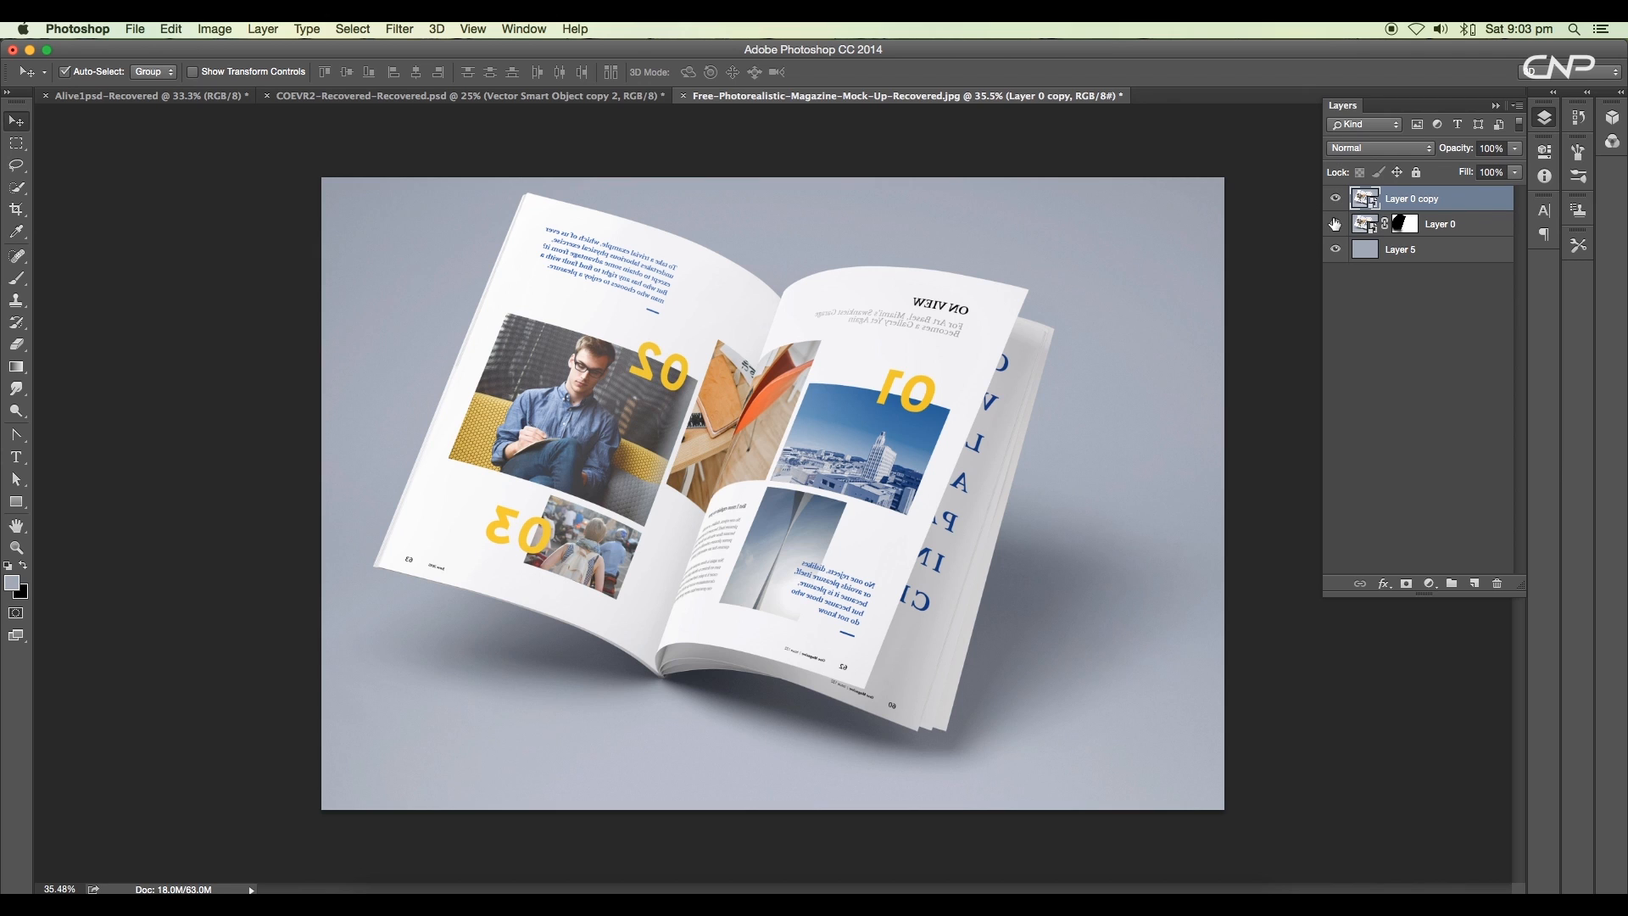
left_click(1337, 198)
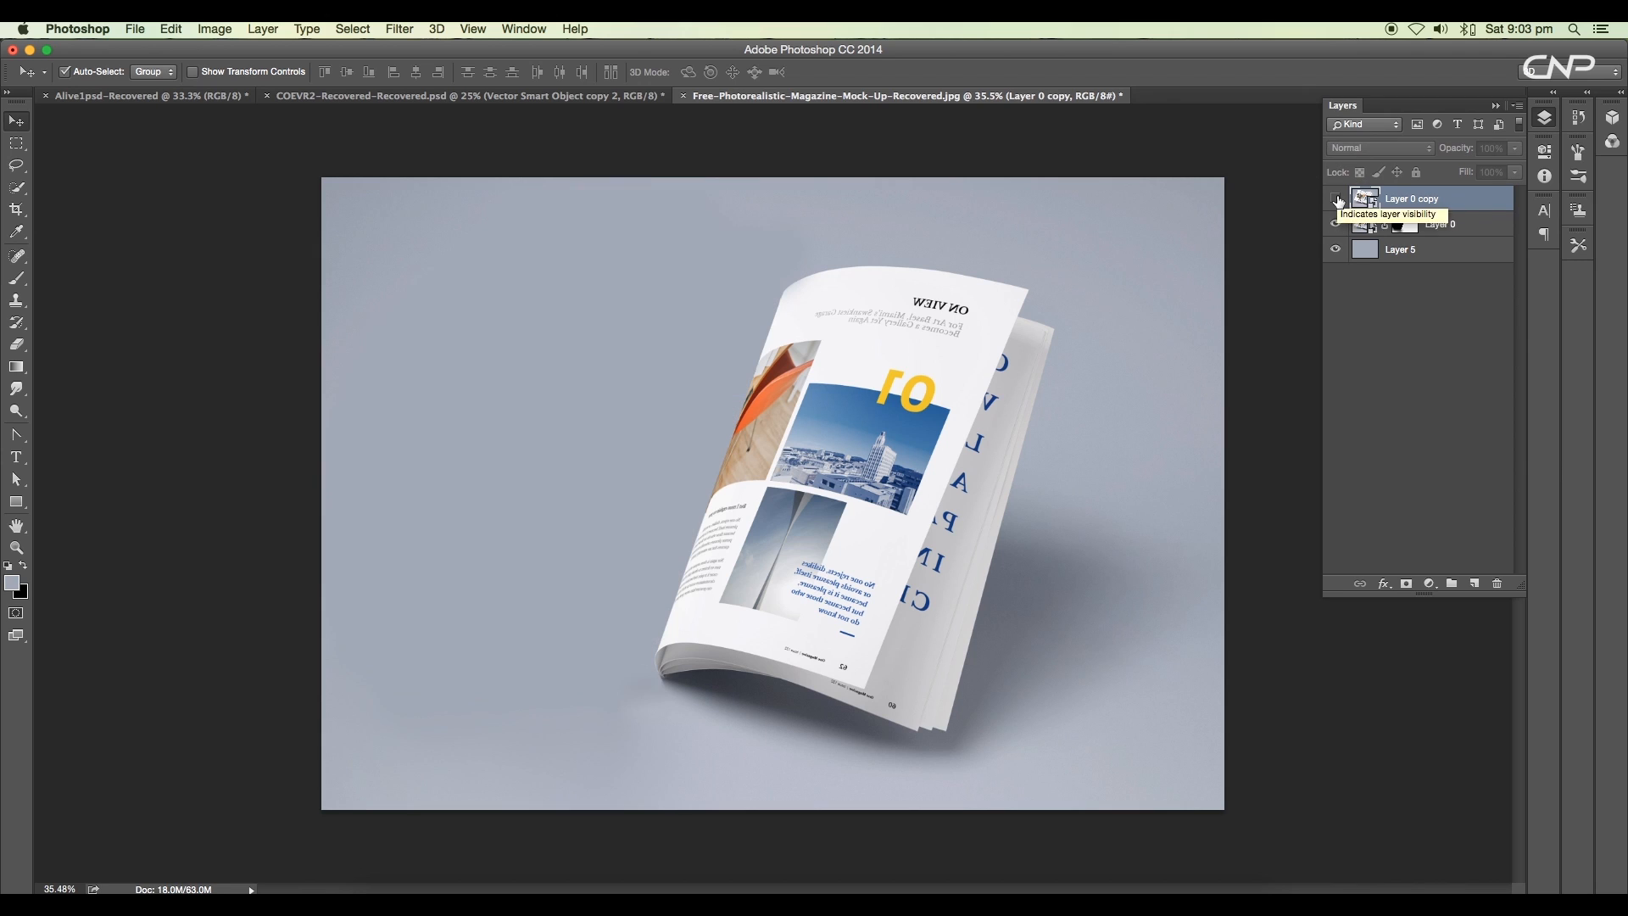
left_click(1336, 198)
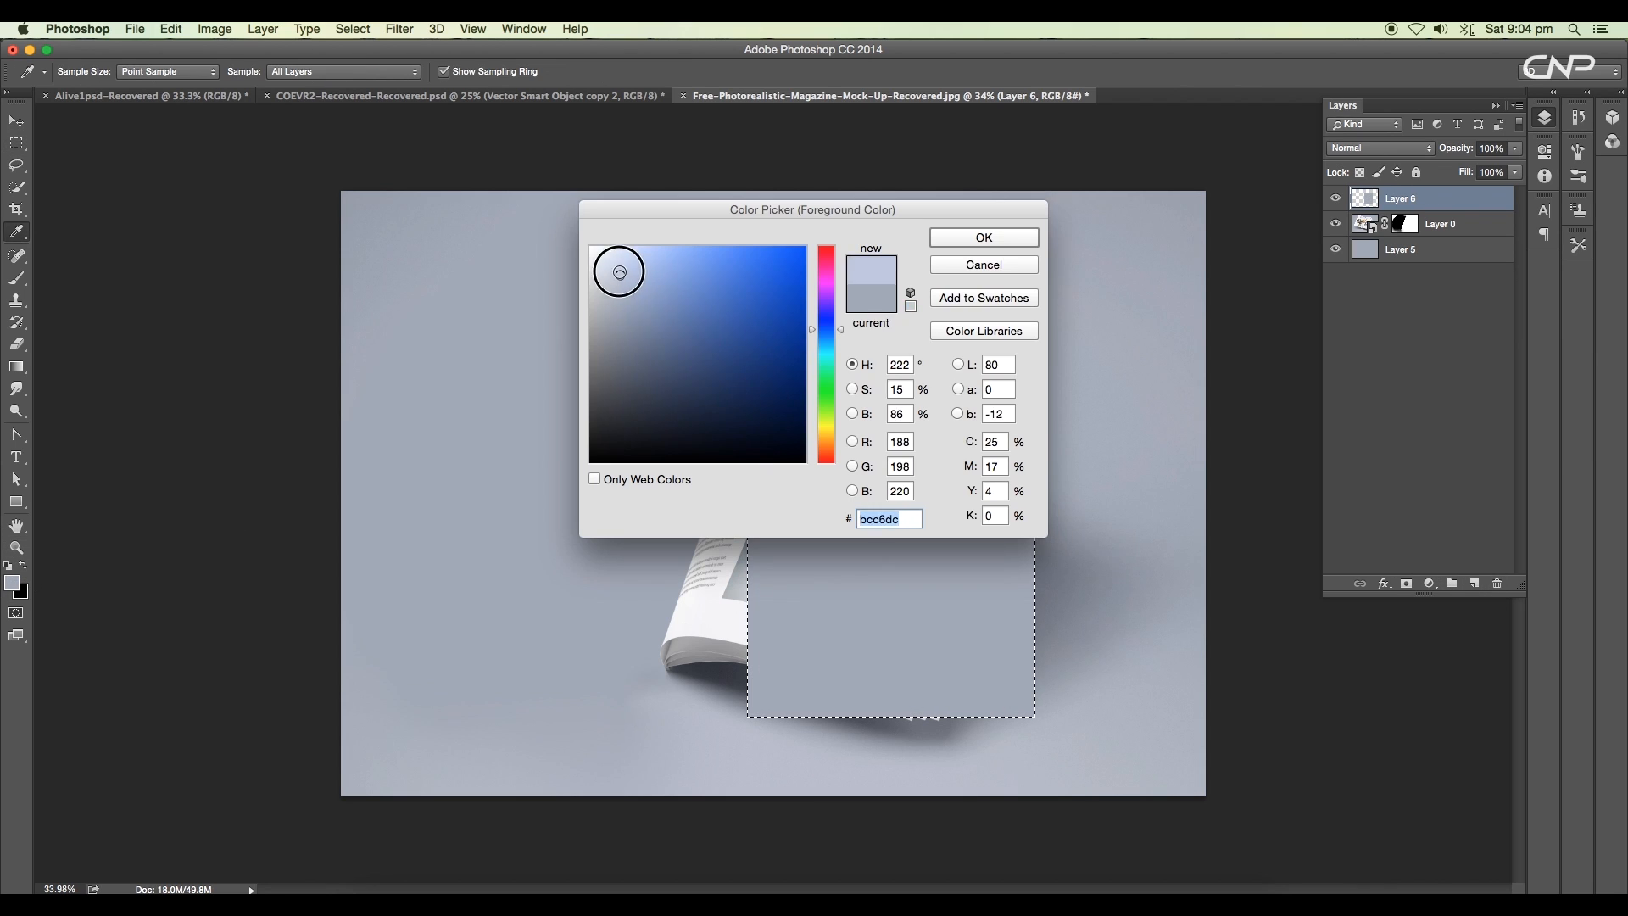
Step: Fill the new layer's rectangular selection with white and begin transforming it
left_click(984, 237)
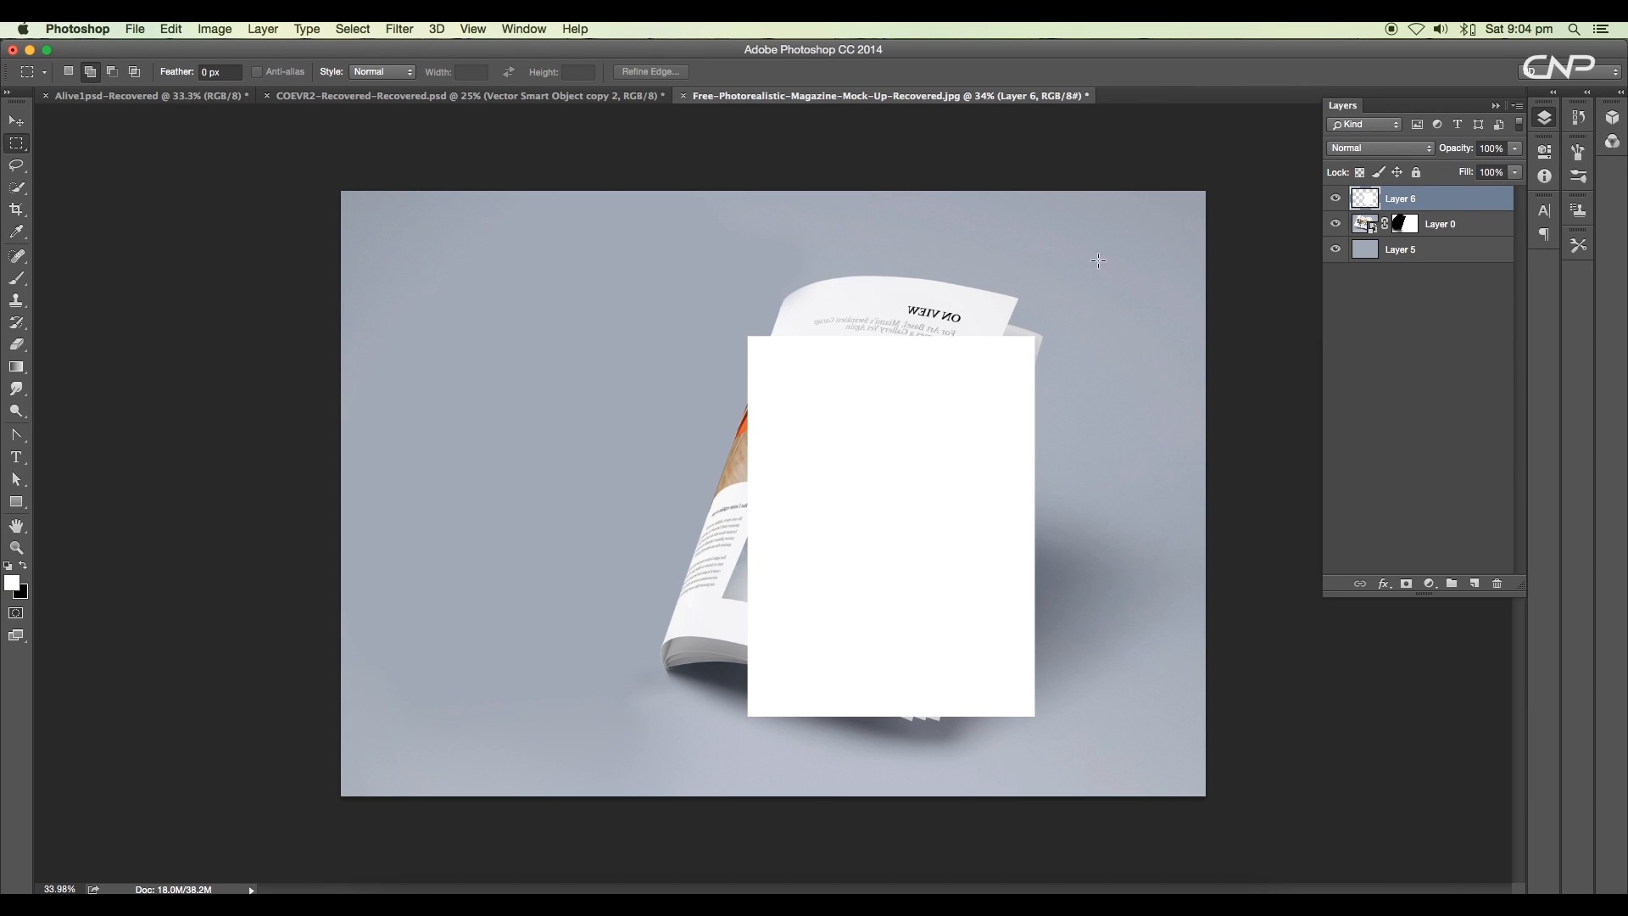
right_click(1401, 197)
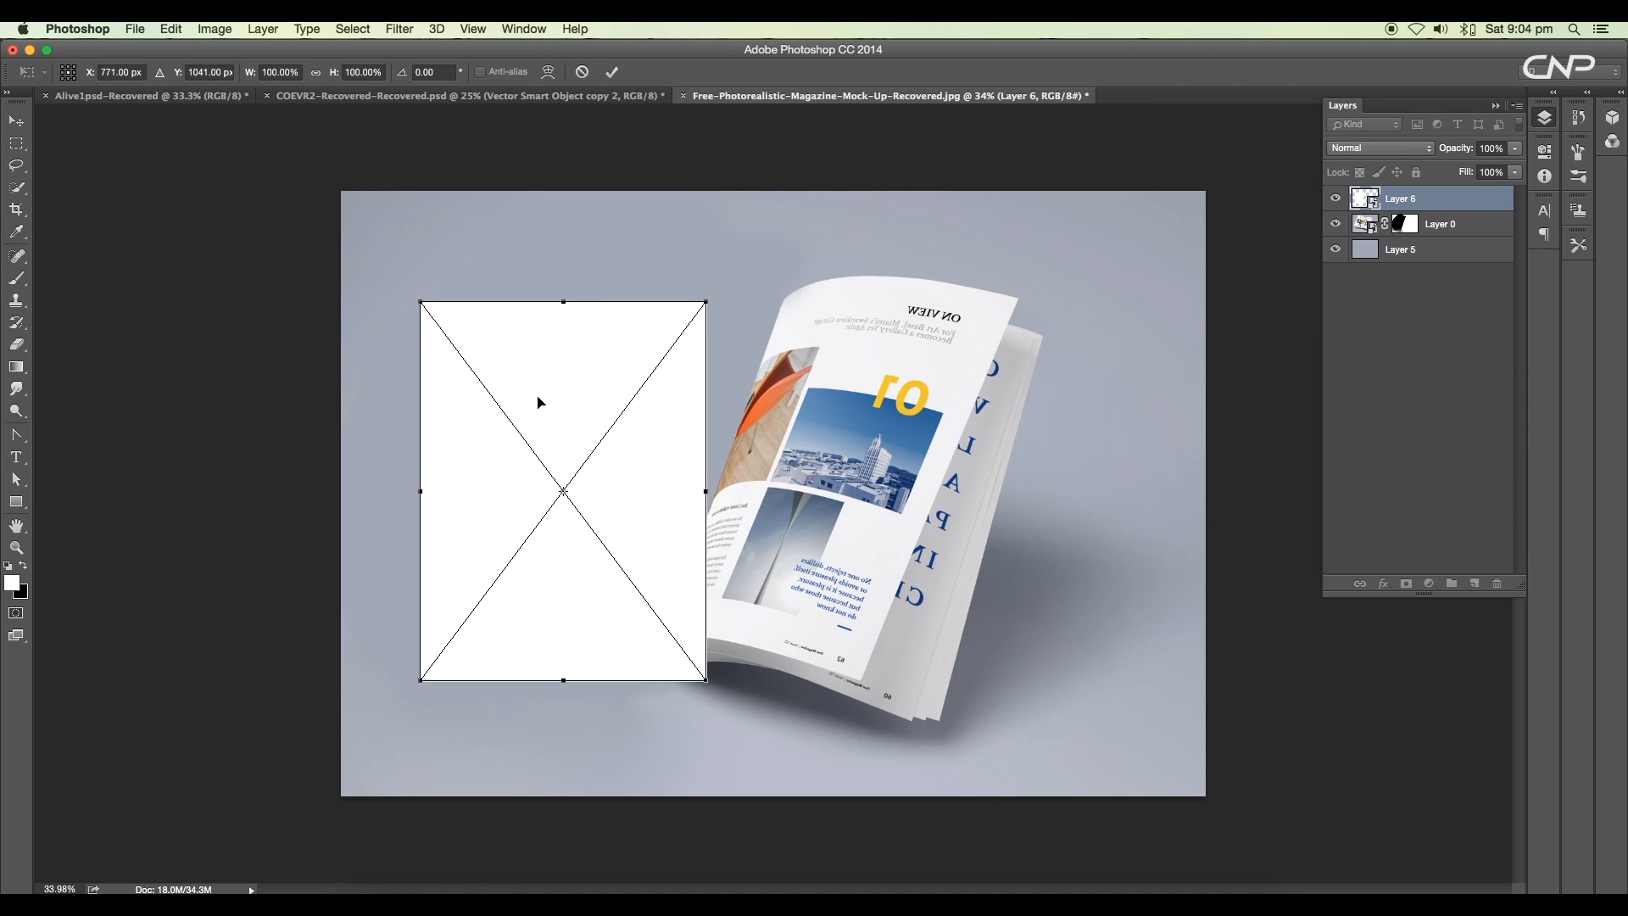
Step: Move the white rectangle over the cover, lower its opacity and distort its corners to the page
left_click_drag(539, 403, 691, 405)
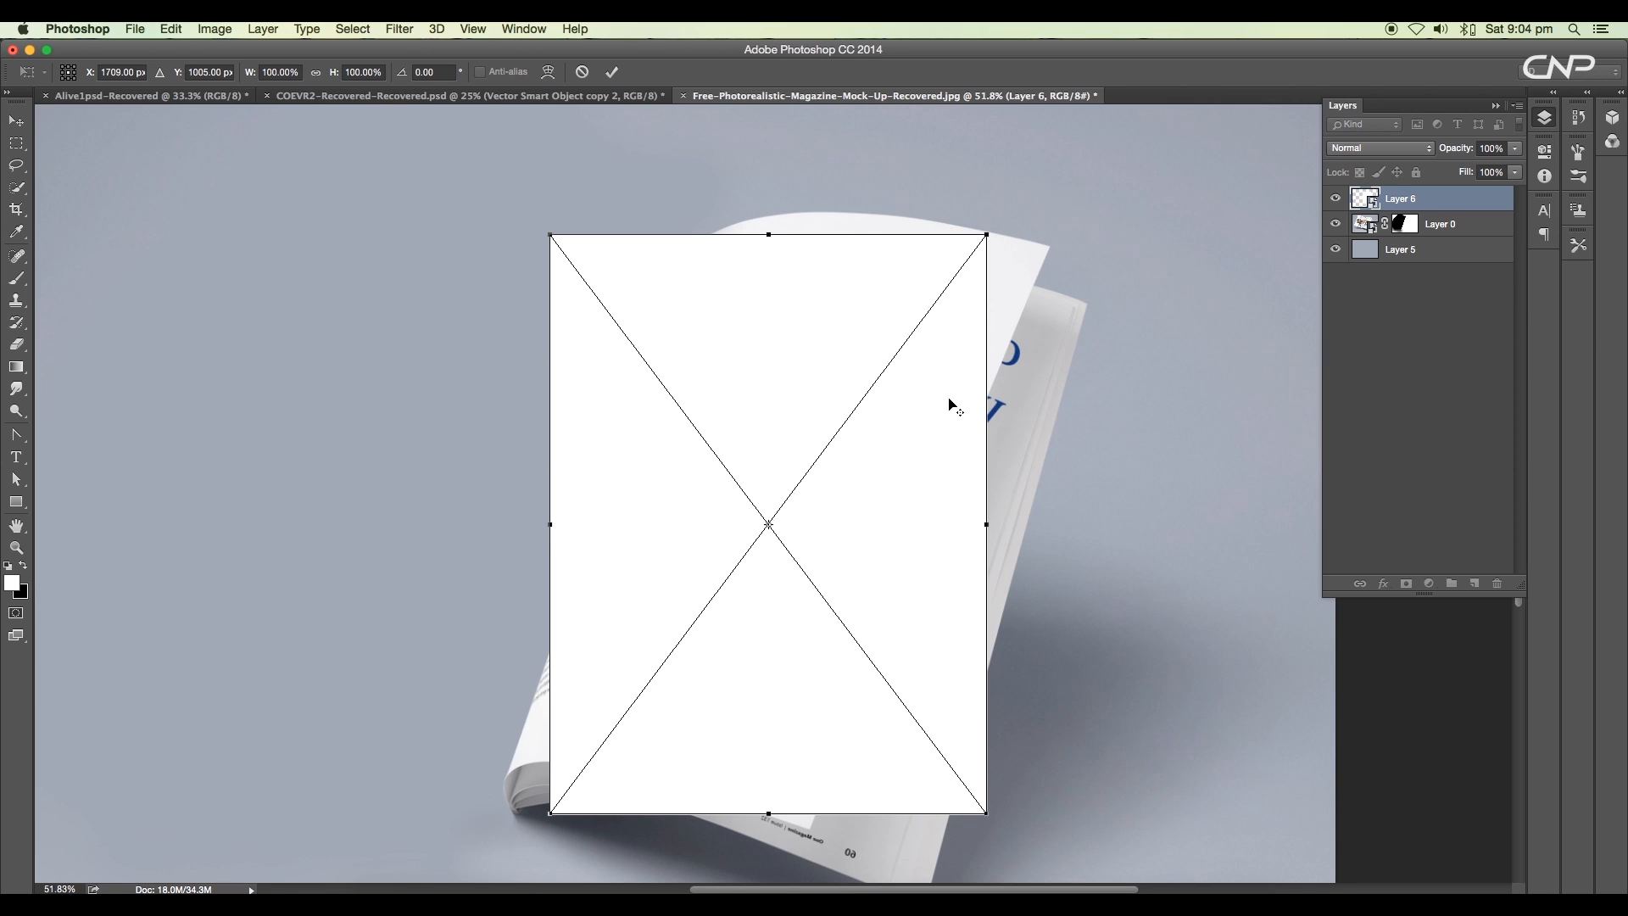
left_click_drag(1514, 162, 1453, 166)
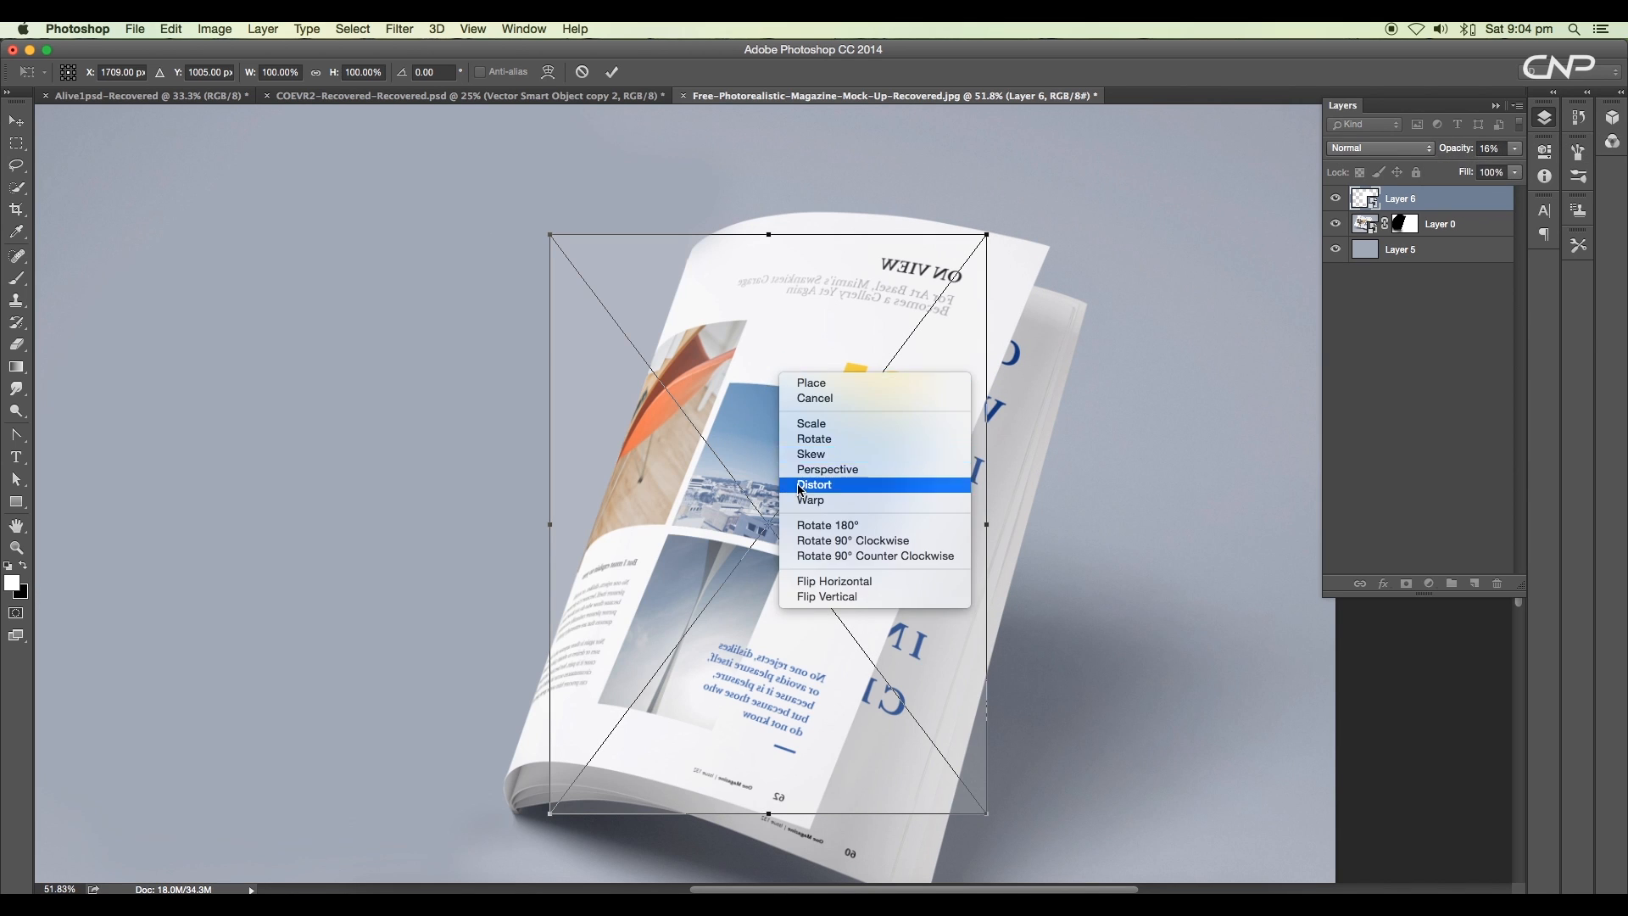
left_click(816, 485)
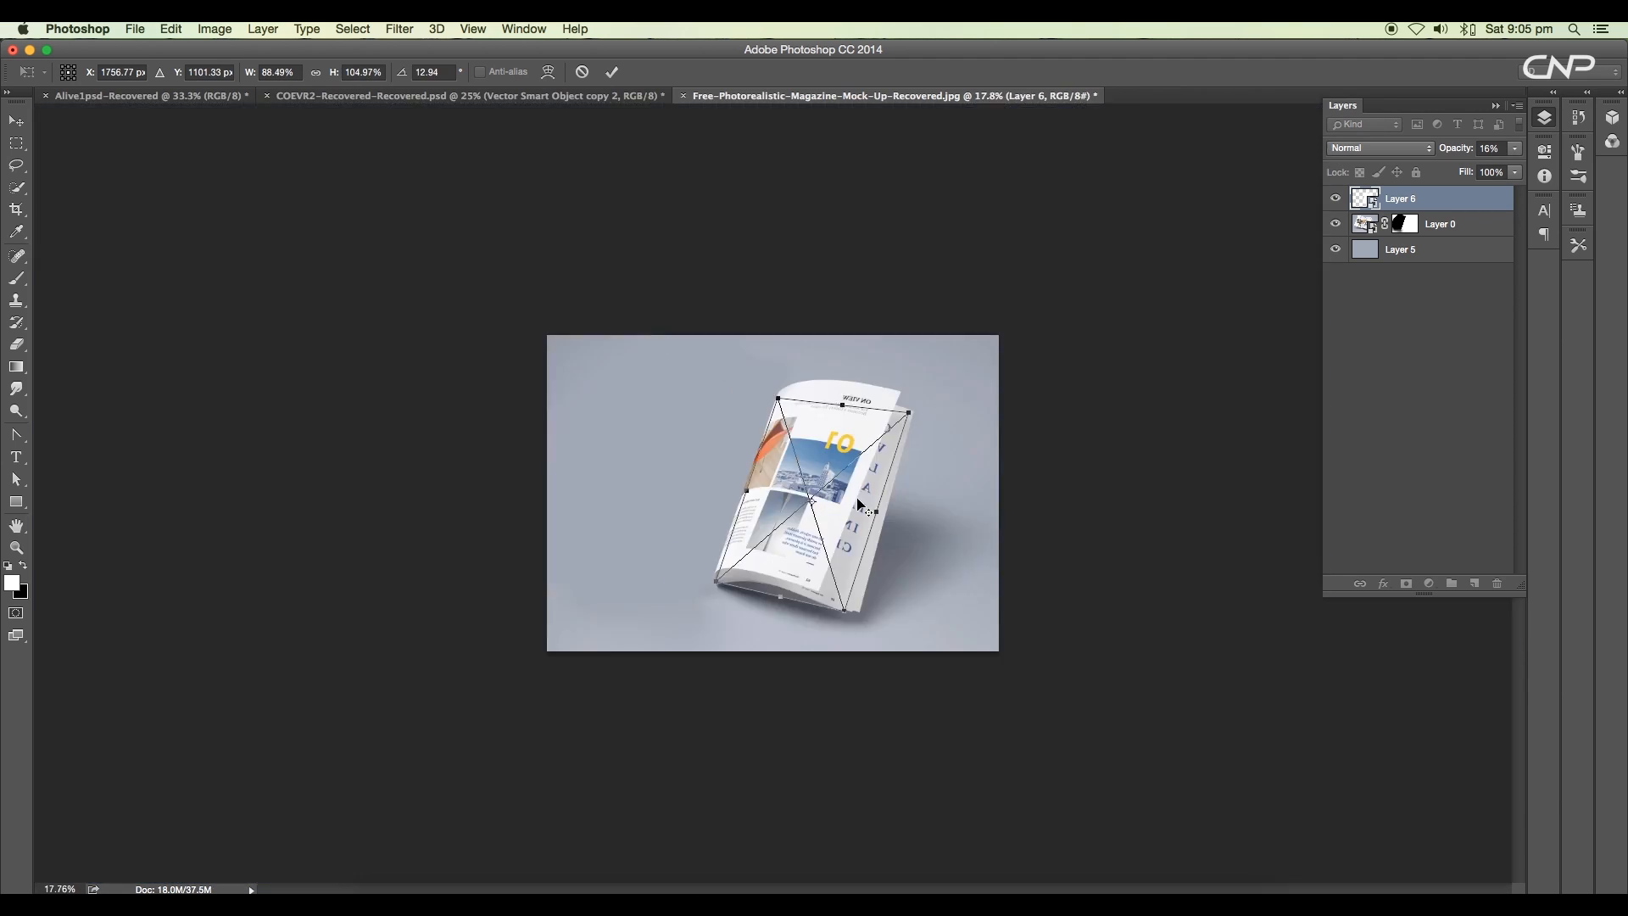
right_click(820, 500)
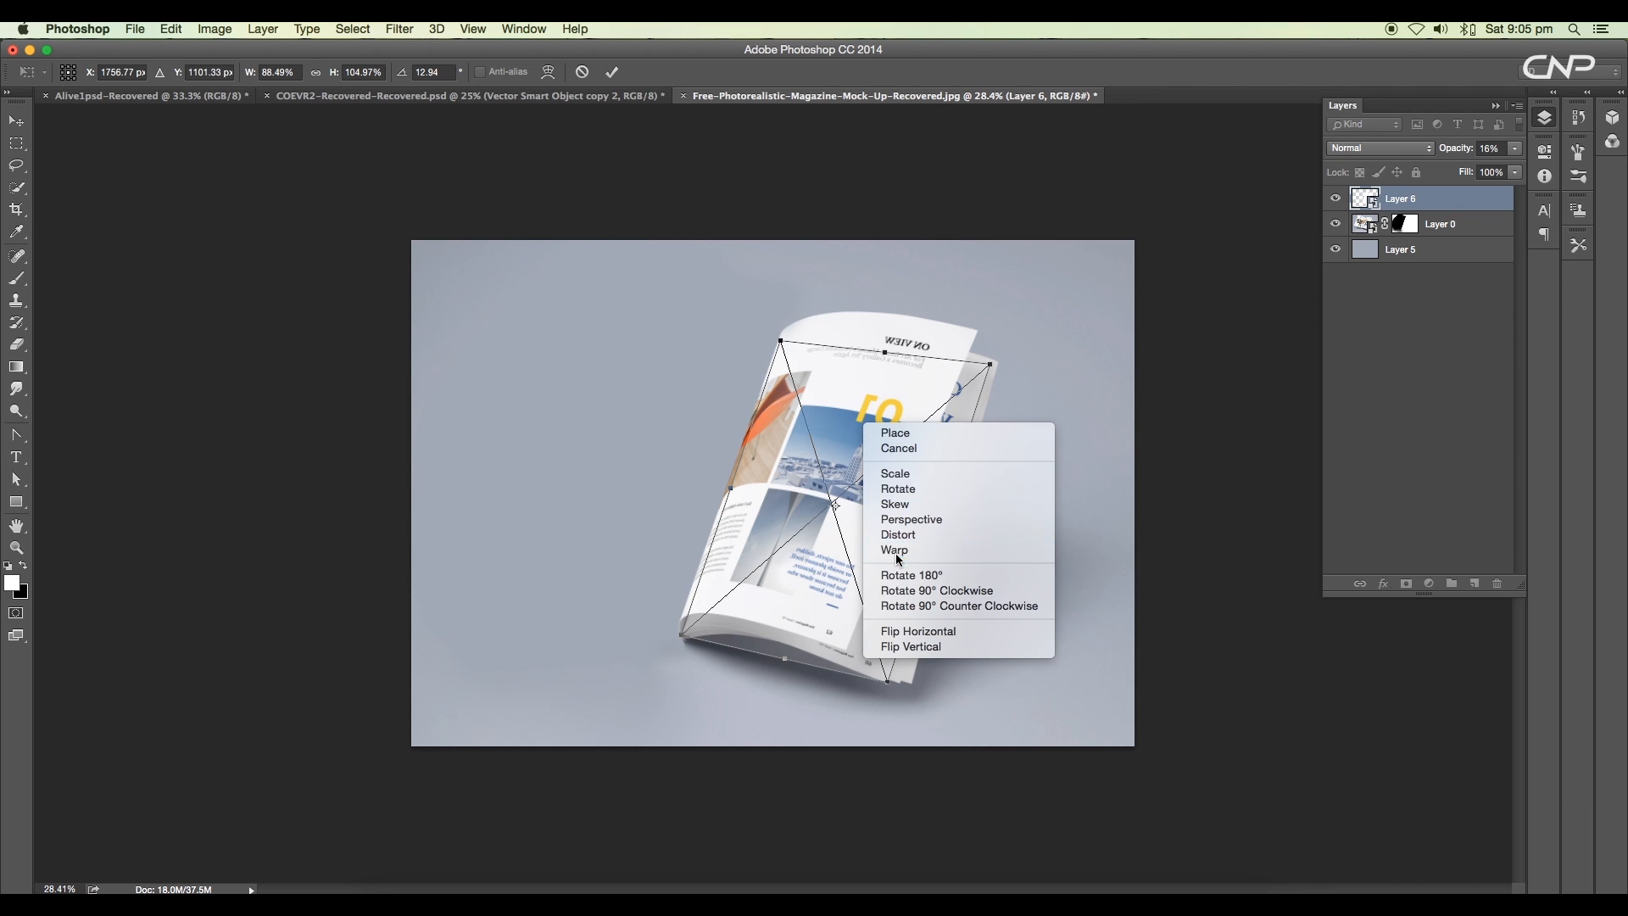
Step: Warp the rectangle so it follows the curled page, then restore its opacity
left_click(895, 549)
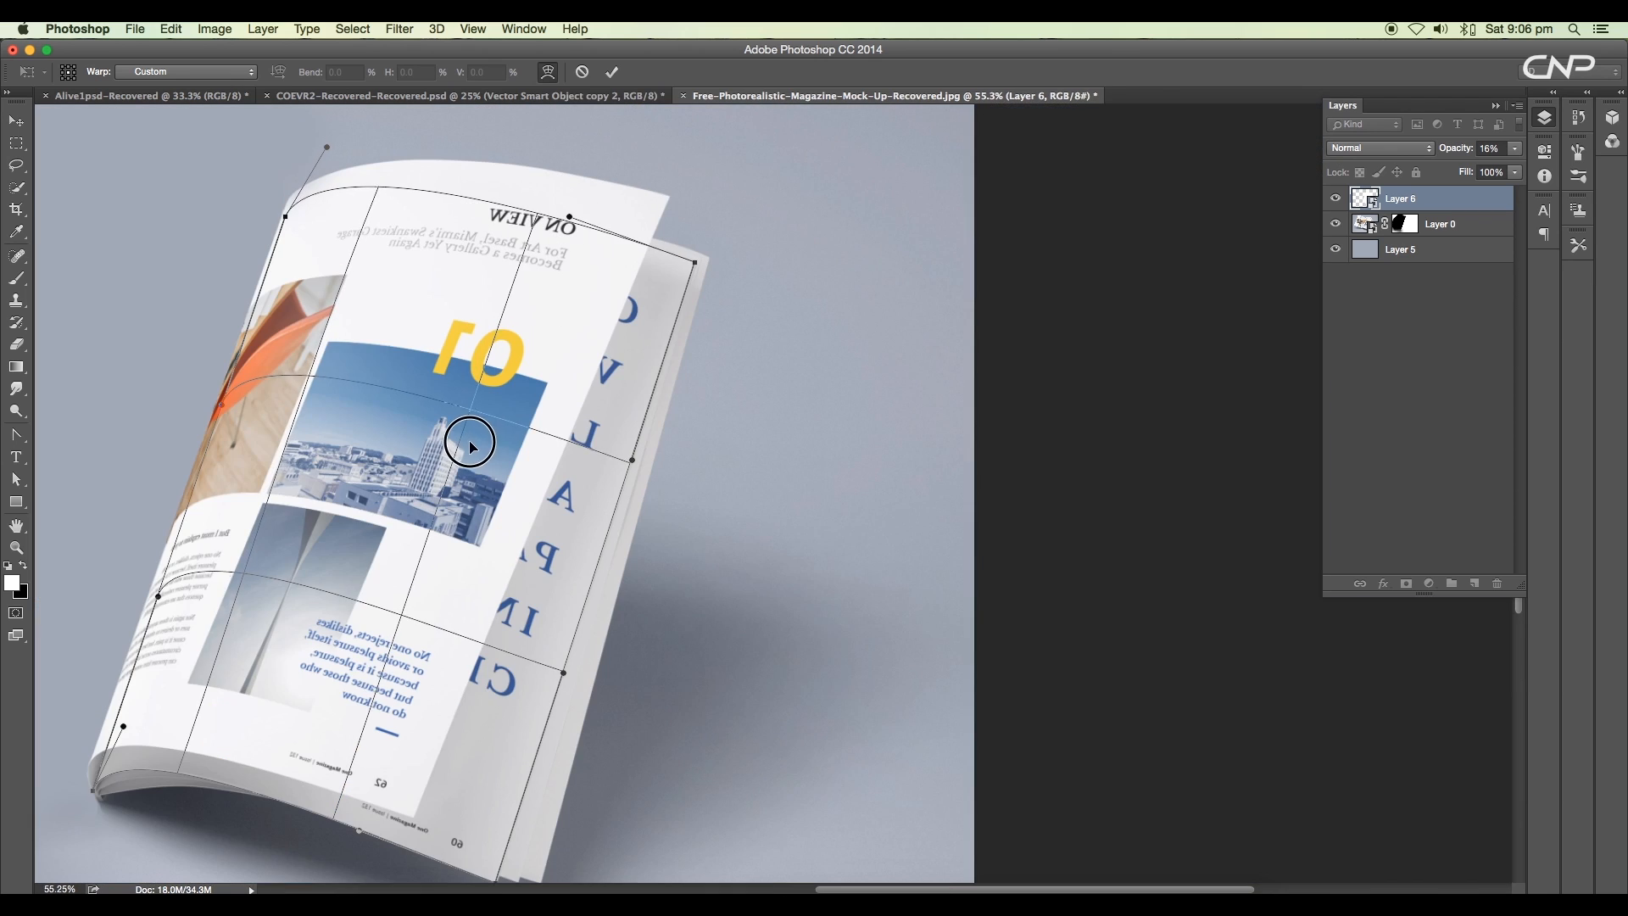
left_click_drag(470, 442, 290, 507)
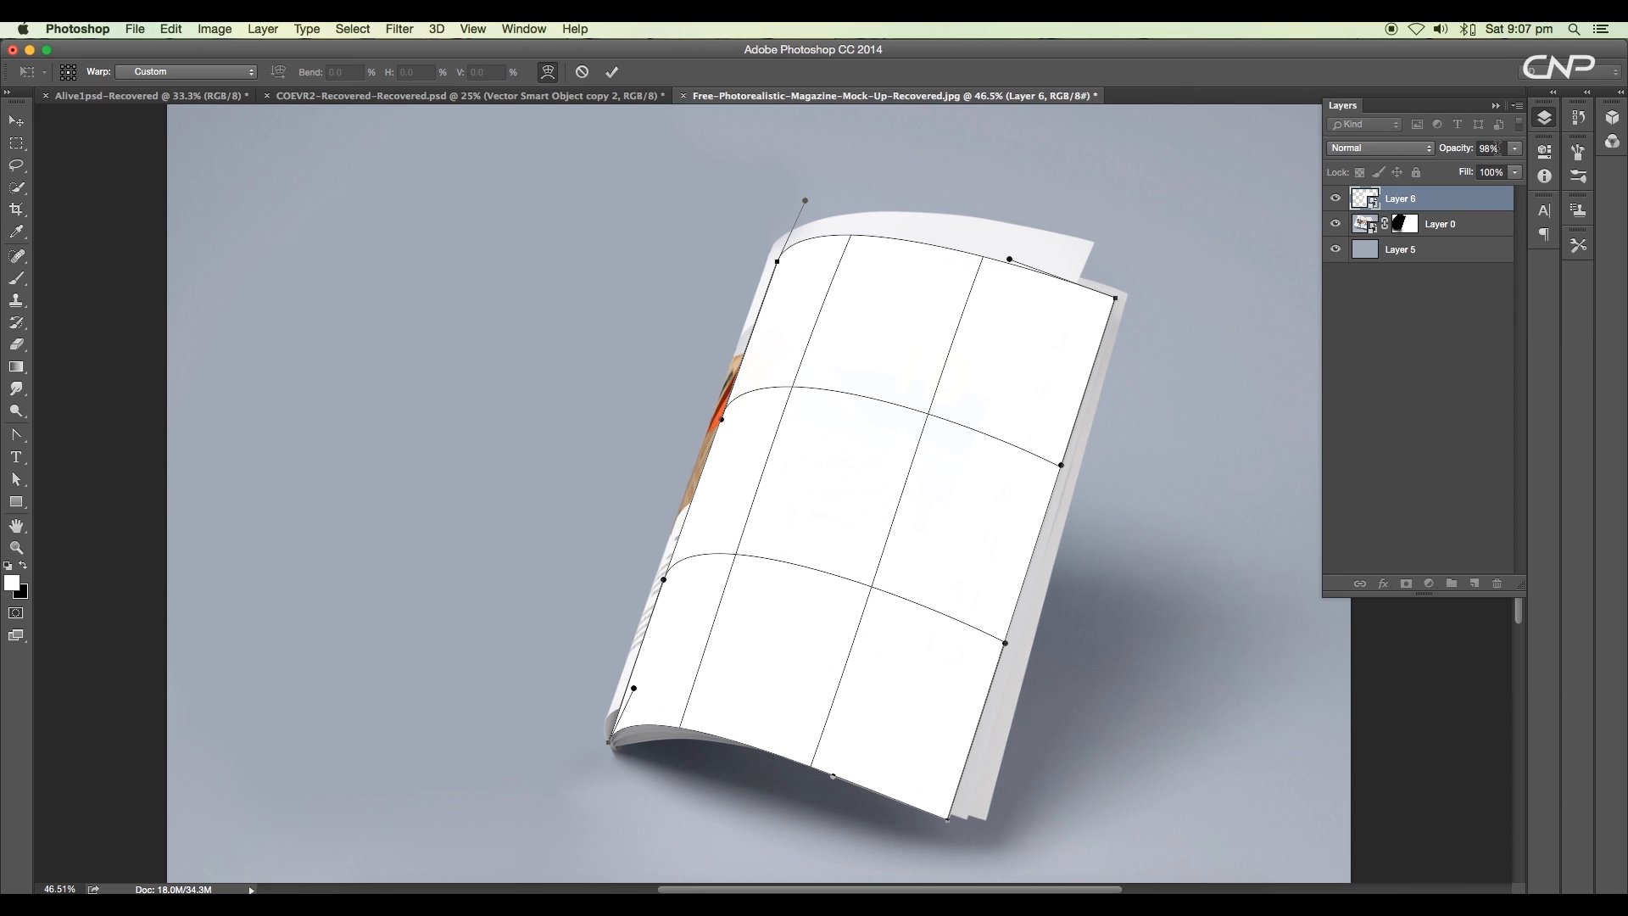
left_click_drag(1506, 163, 1459, 163)
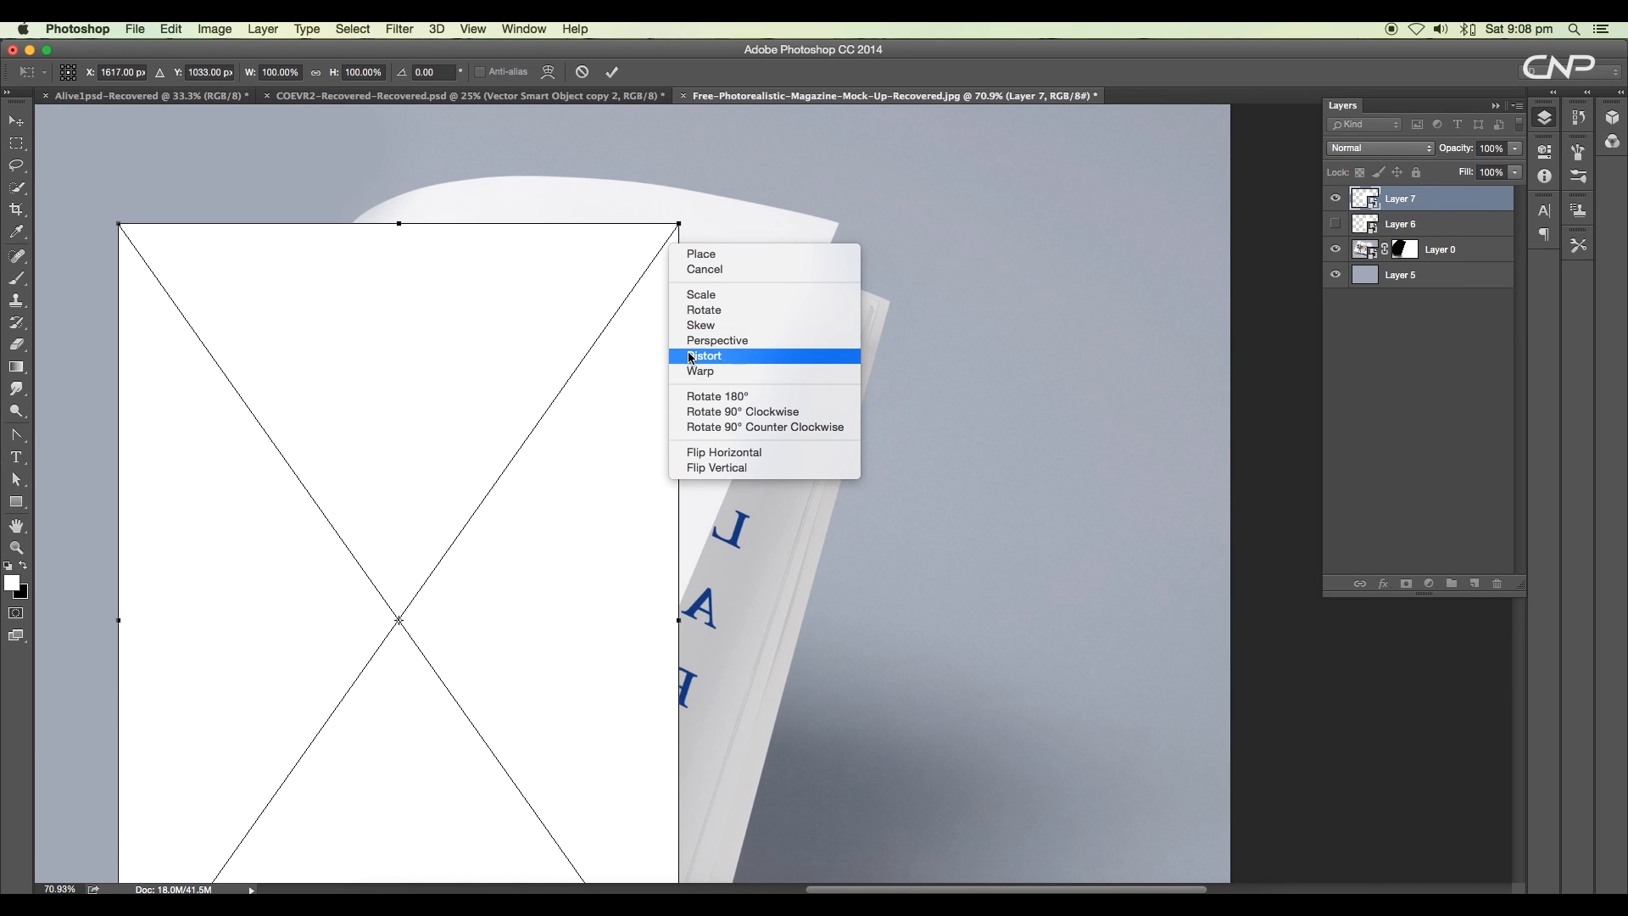
Step: Distort the second white rectangle's corners toward the magazine cover
left_click(706, 356)
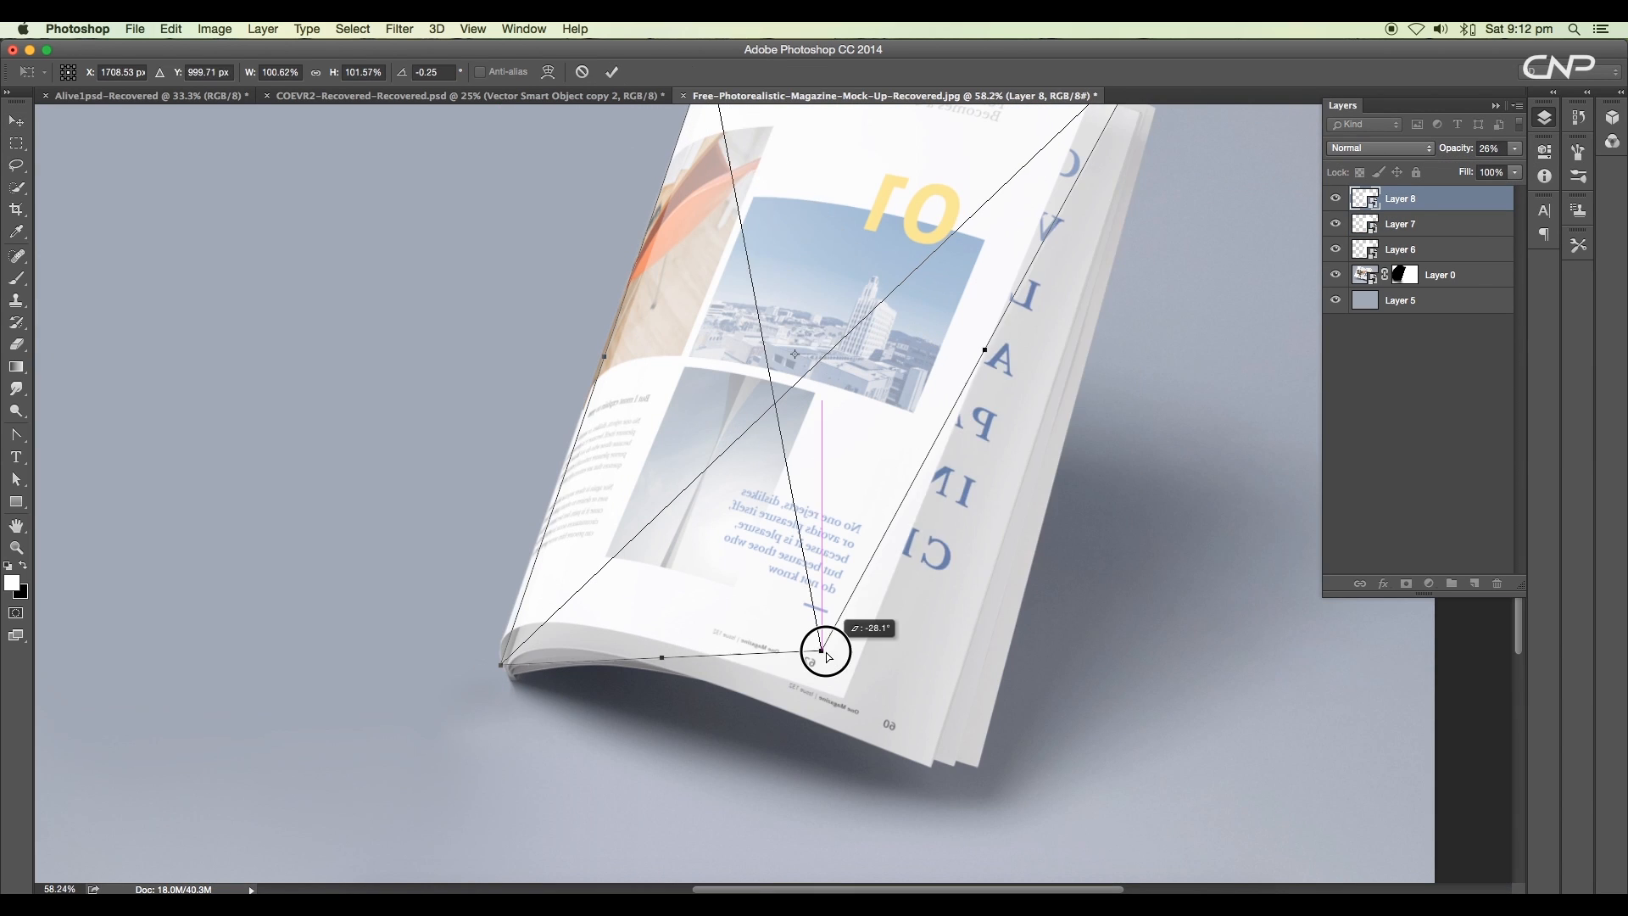
Step: Fit Layer 8's corners to the cover, then warp it along the page curl
left_click_drag(826, 651, 984, 260)
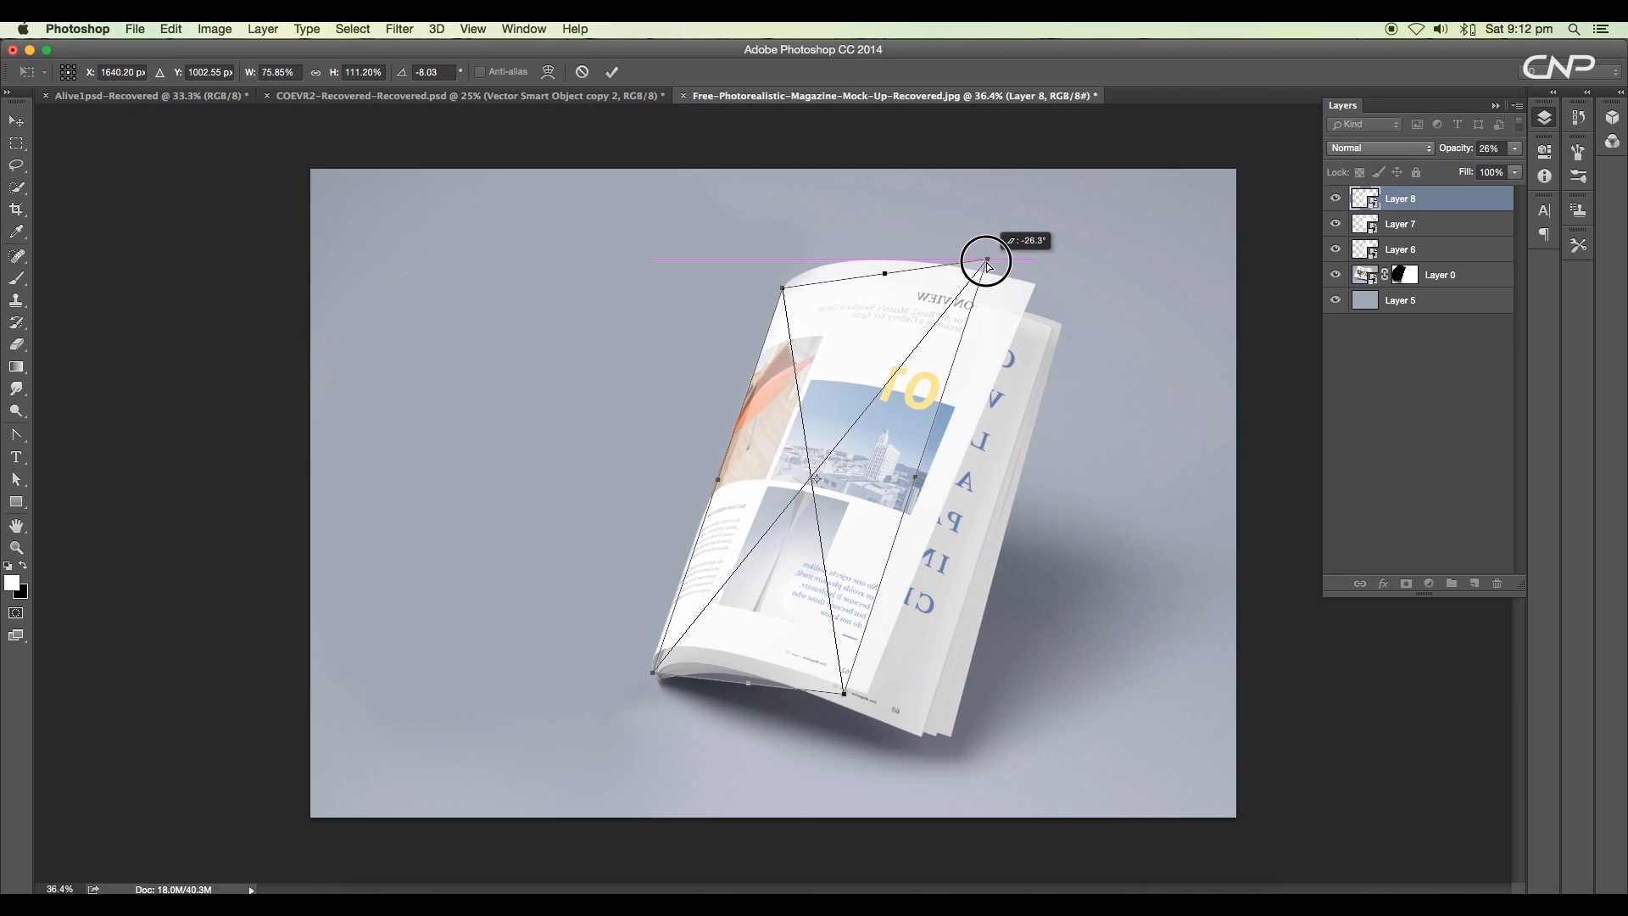
left_click_drag(984, 260, 851, 683)
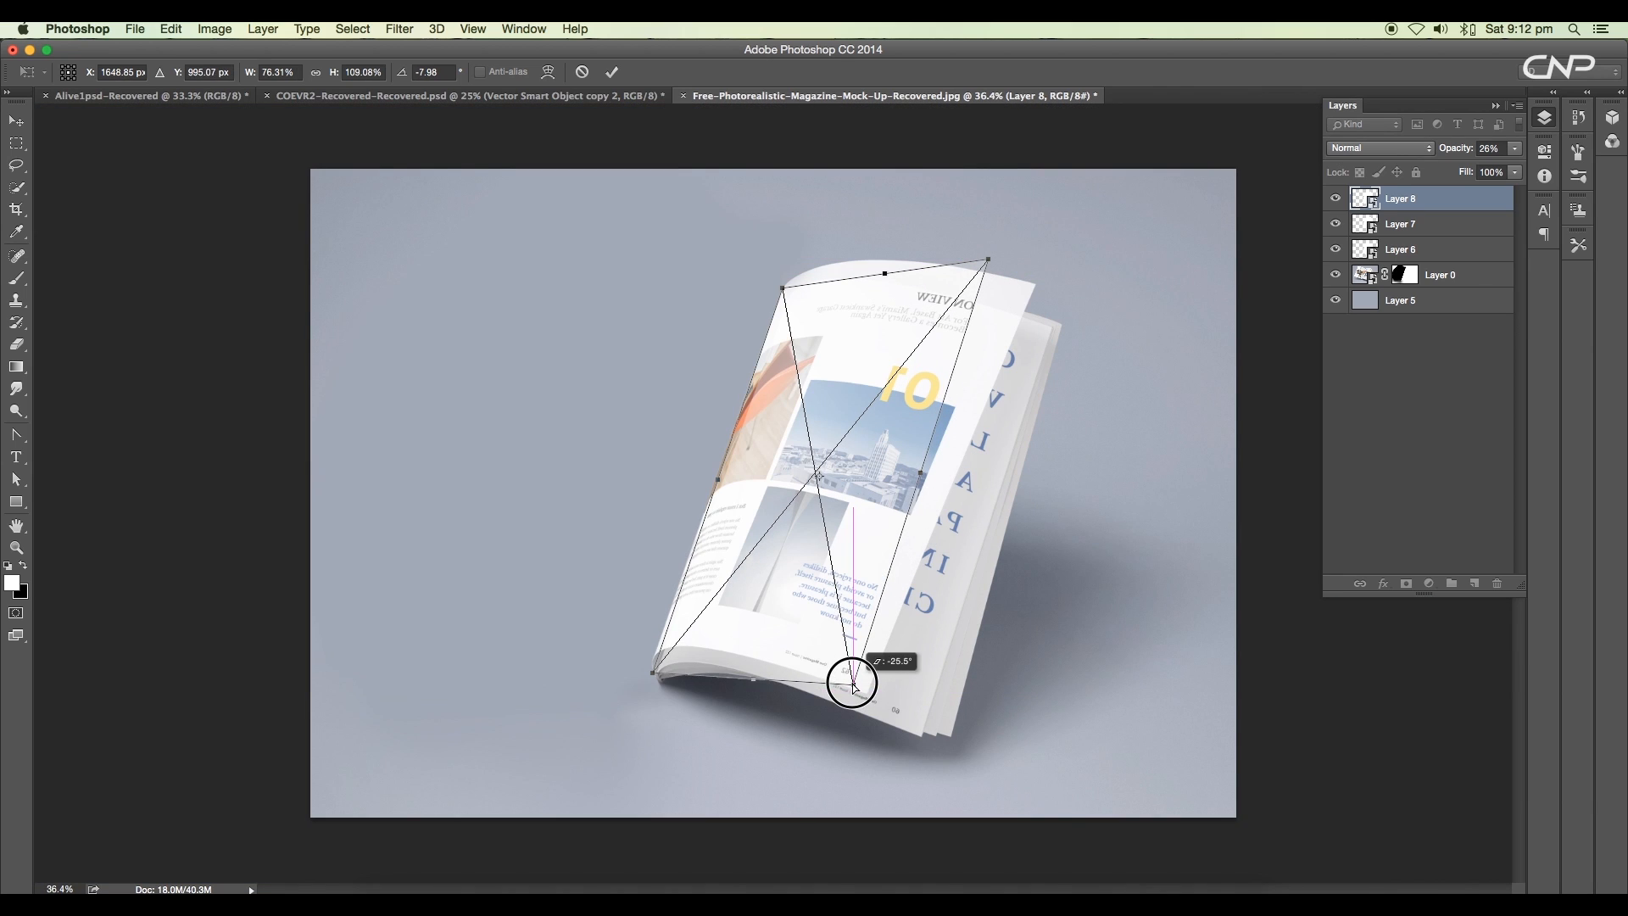
right_click(851, 685)
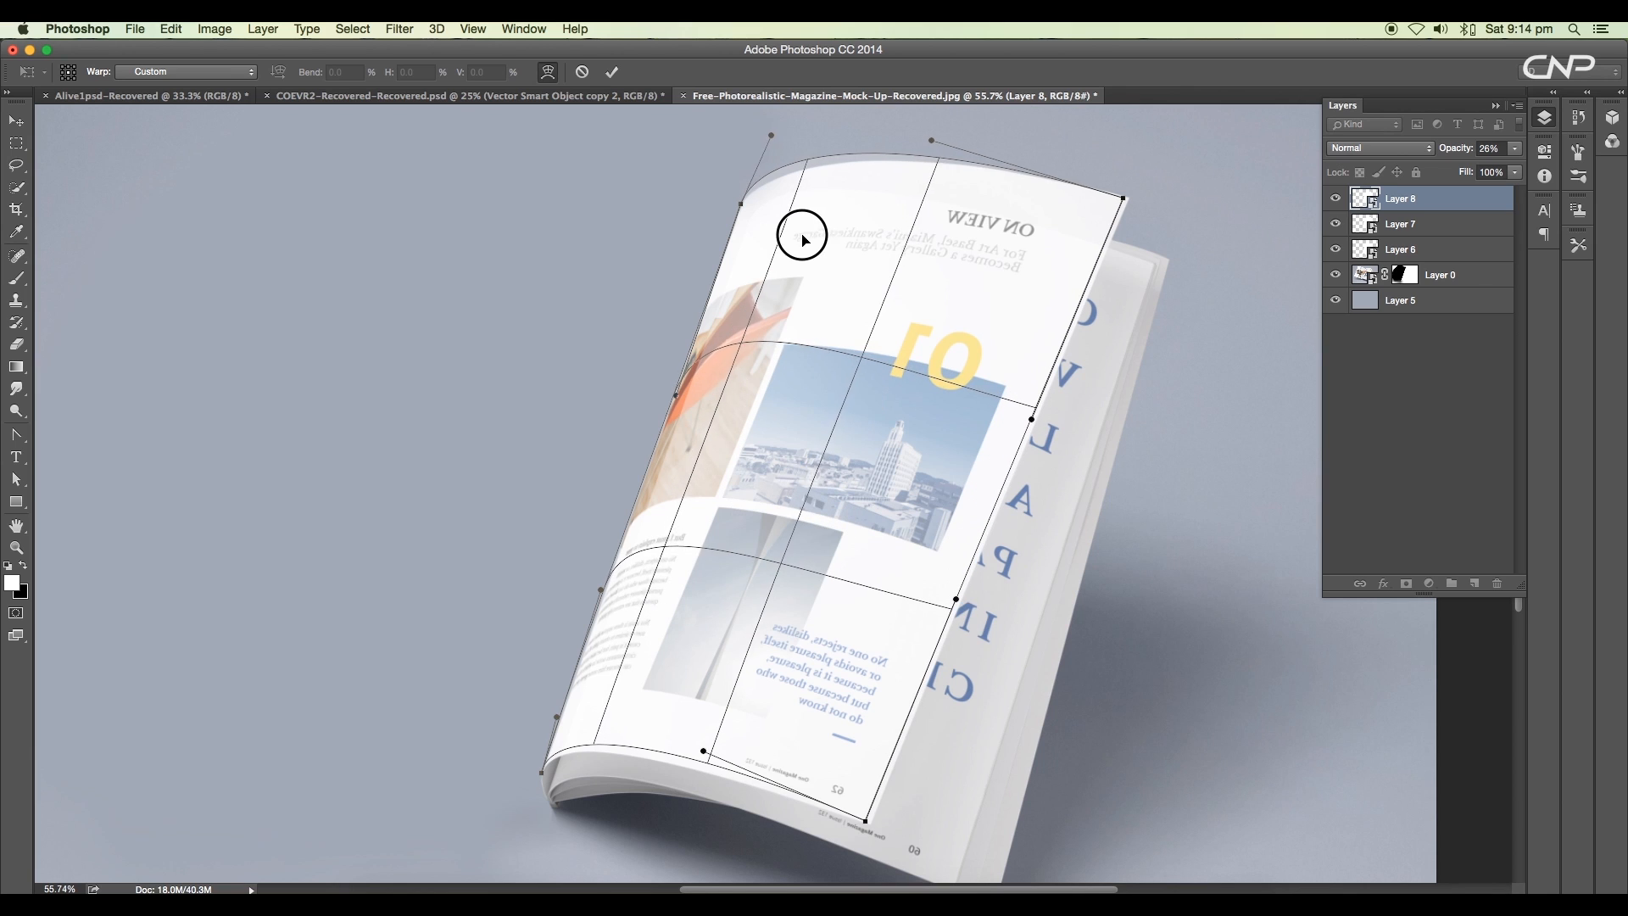
left_click_drag(802, 238, 556, 712)
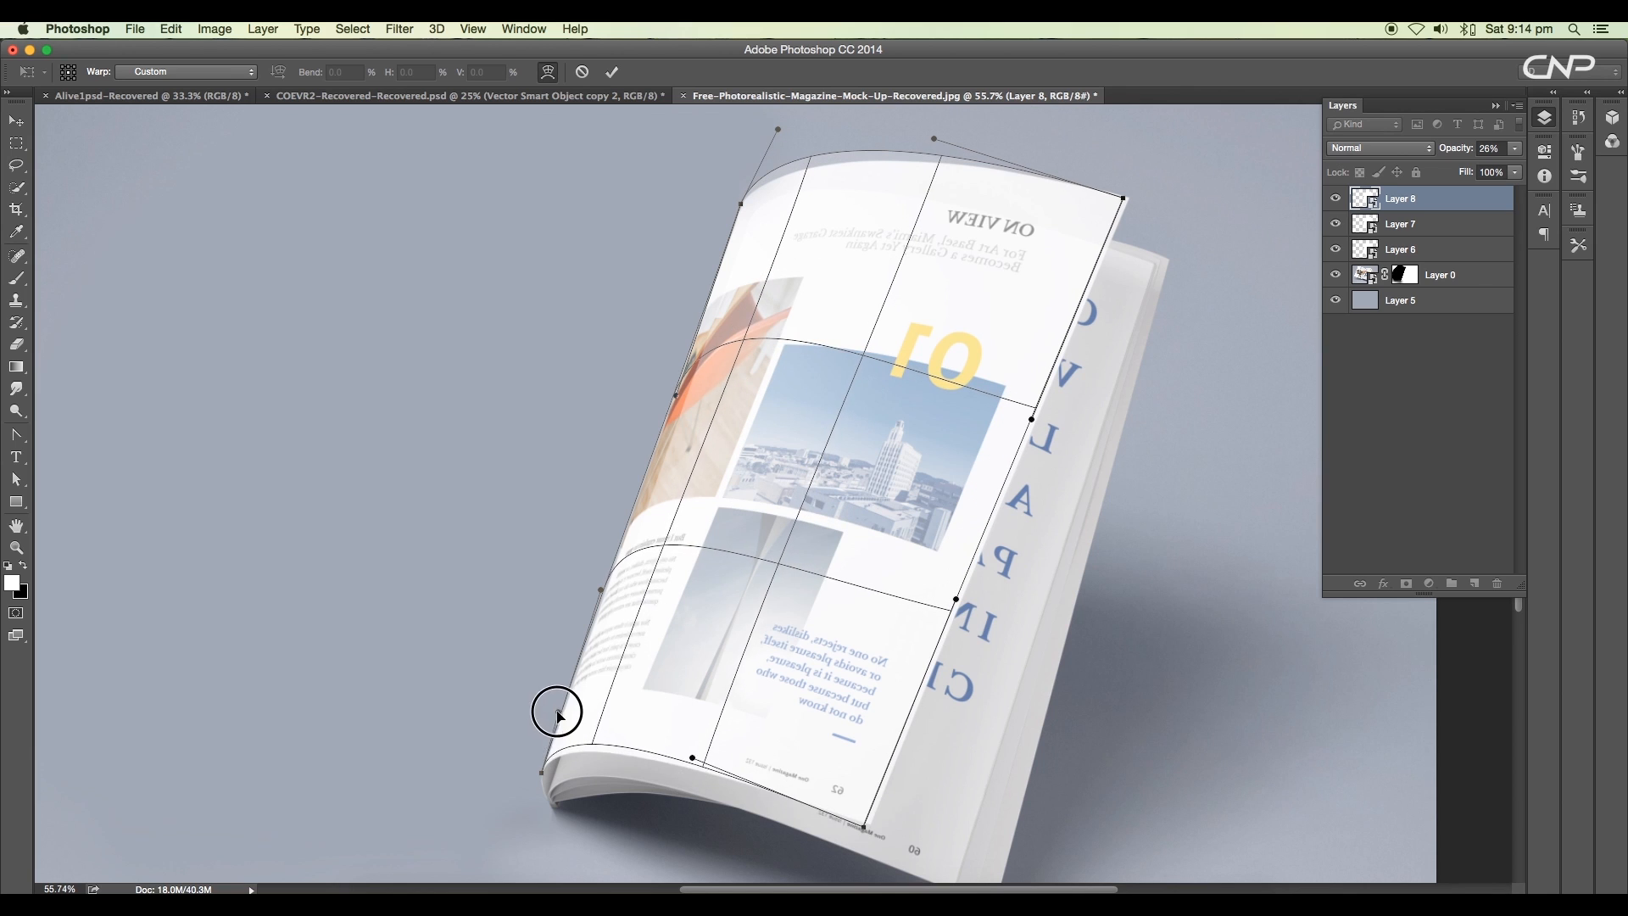
mouse_move(947, 371)
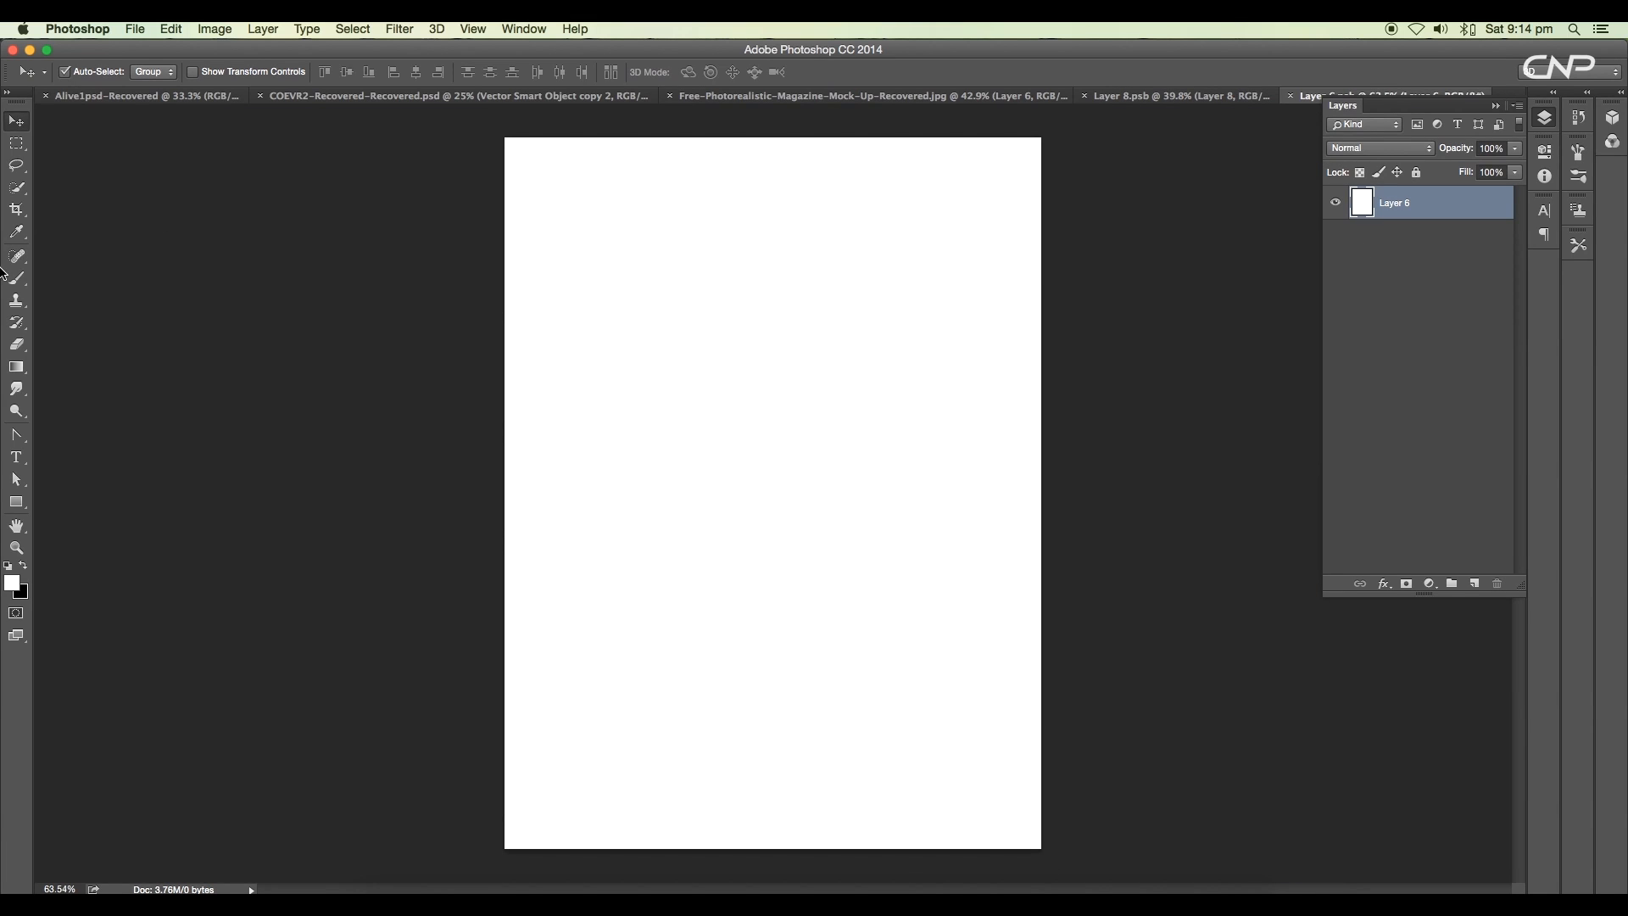
Step: Paste the cover text into Layer 6.psb, fill its background #25062f, and adjust the second page's opacity
left_click(561, 304)
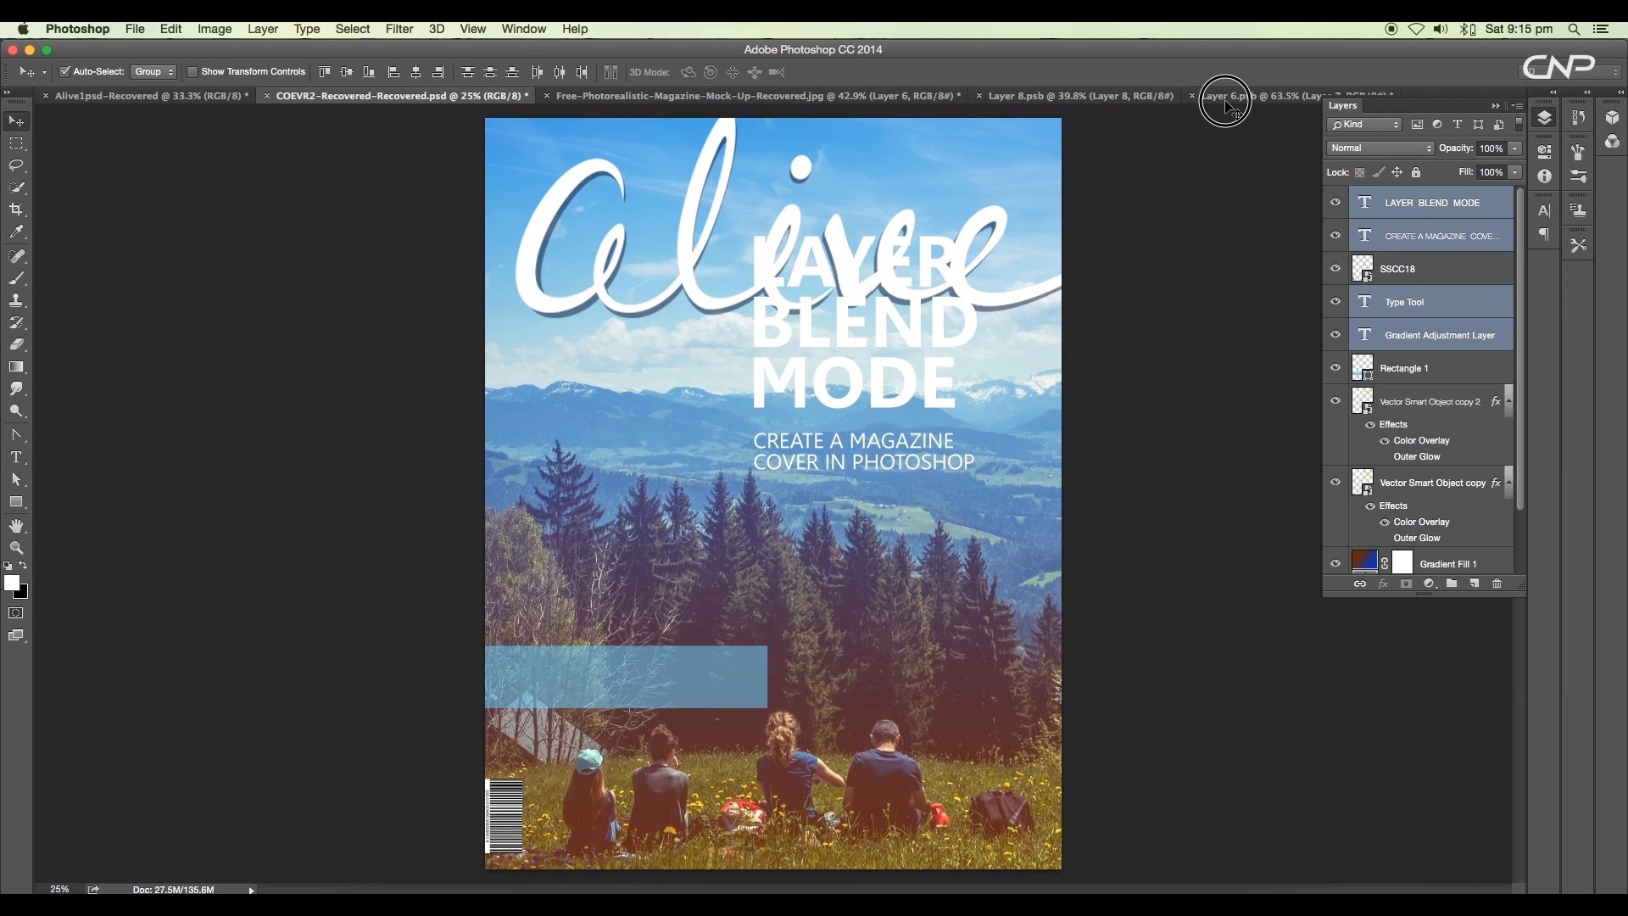
left_click(1226, 95)
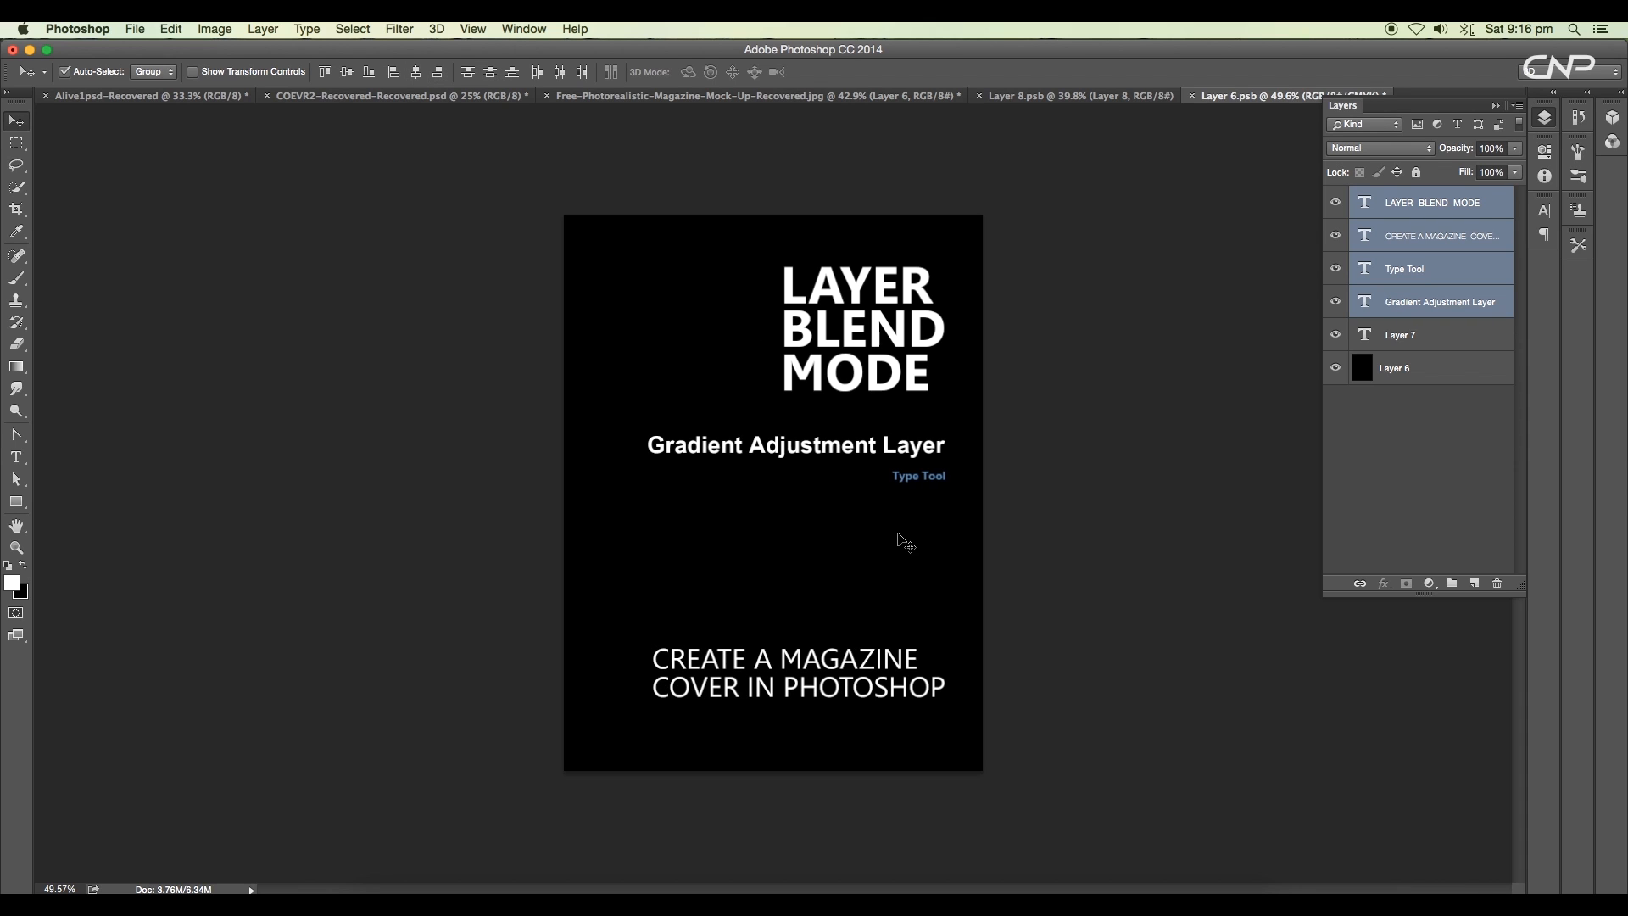
left_click(12, 583)
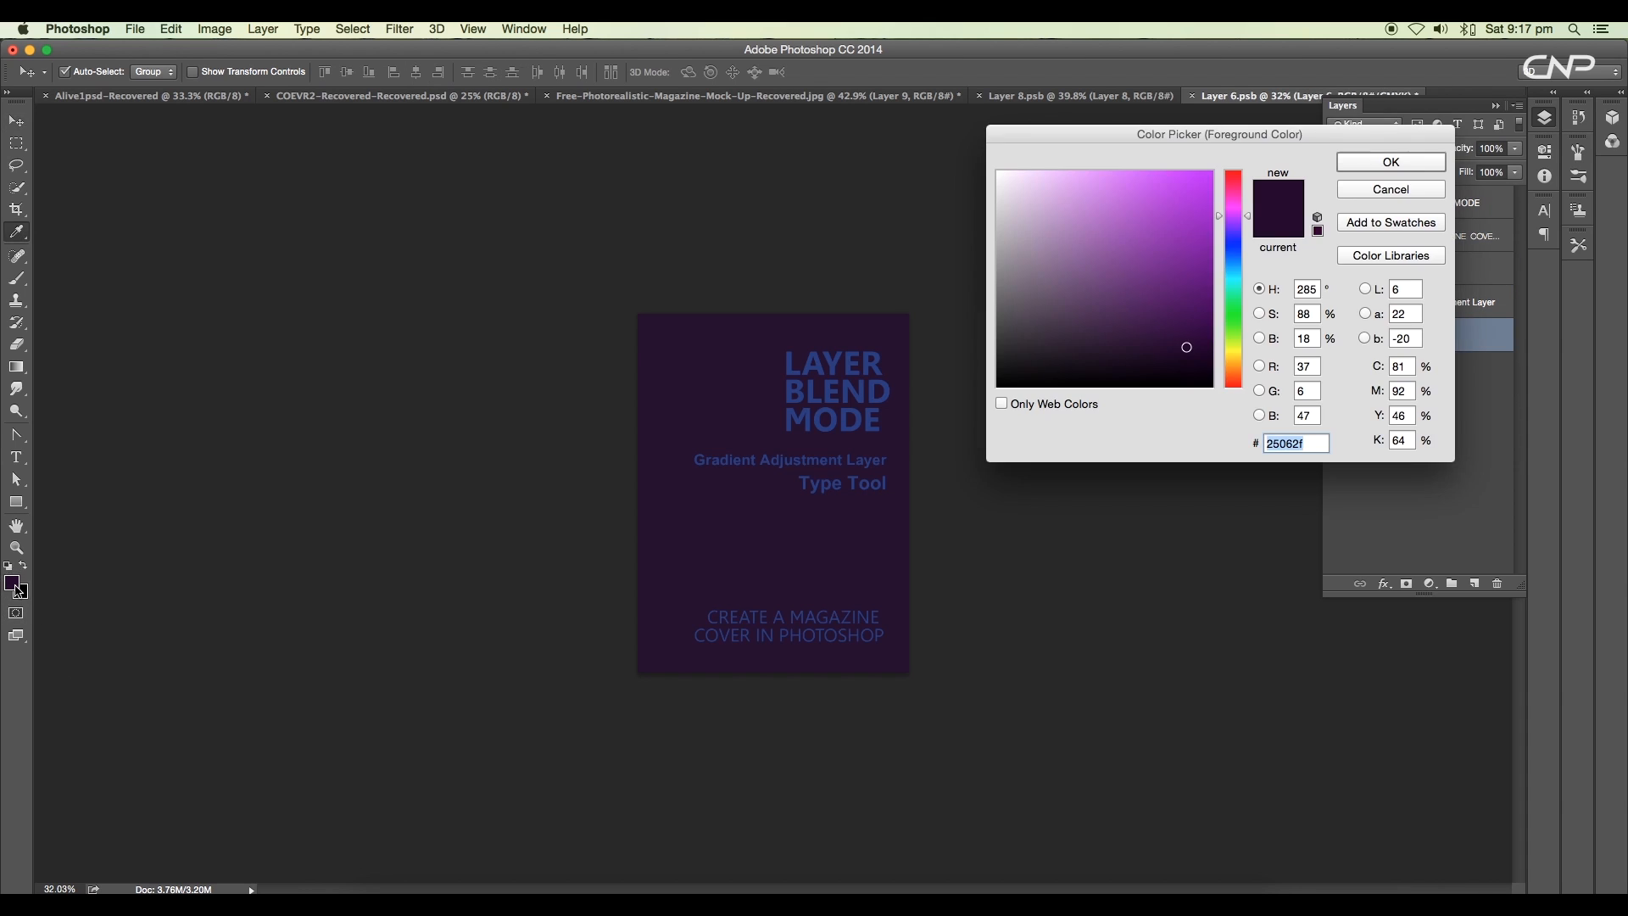
left_click(1391, 162)
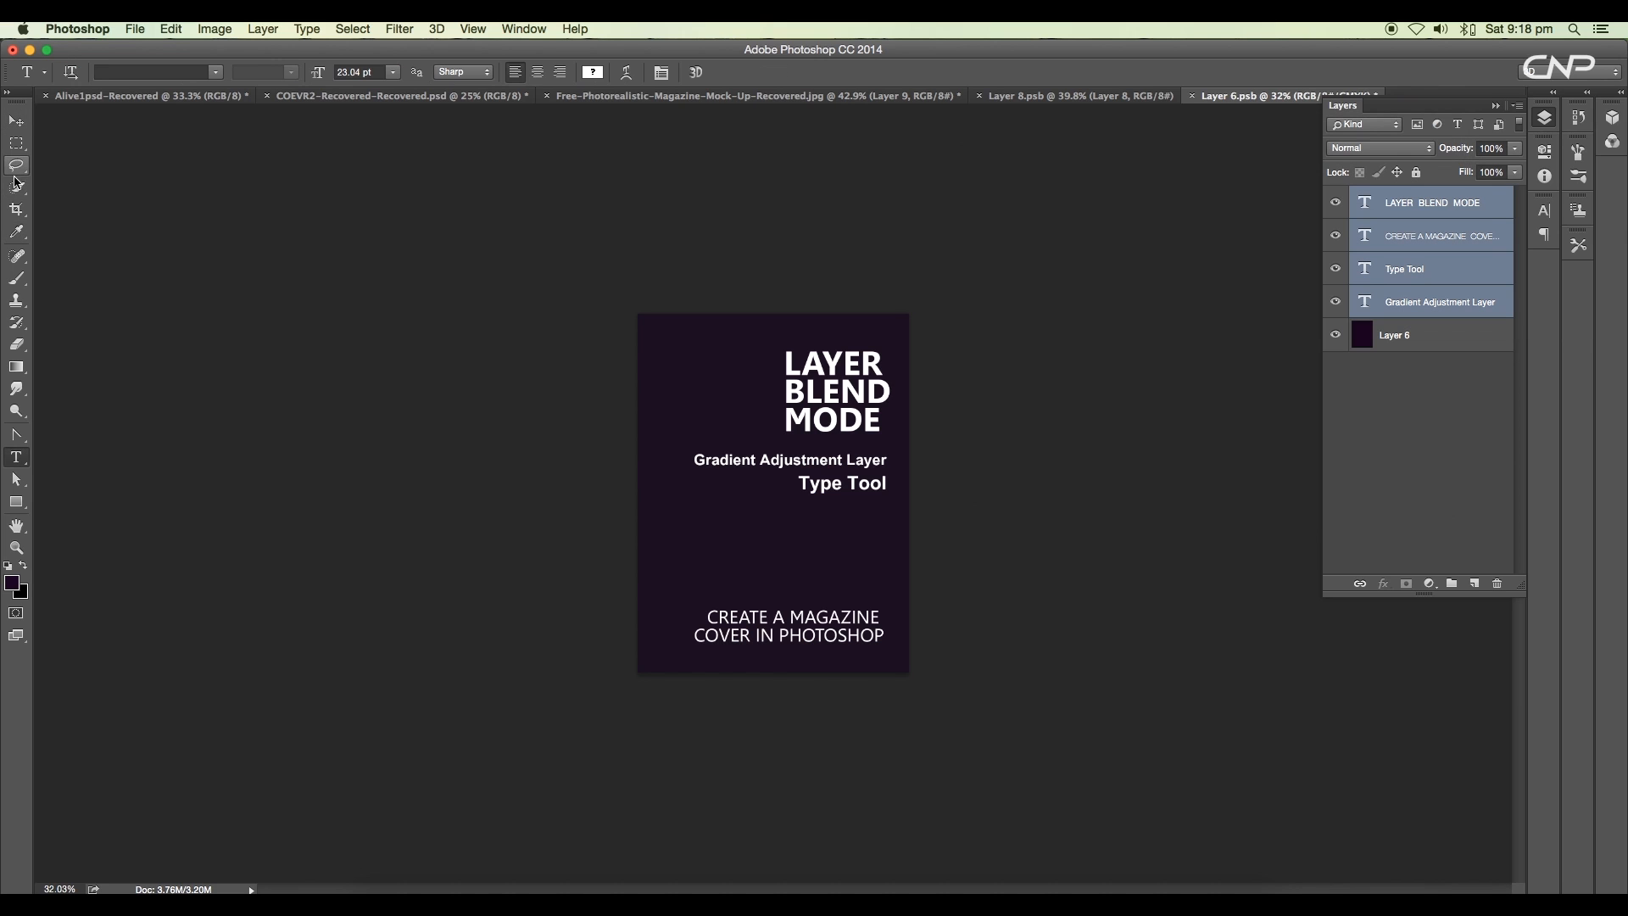
left_click(135, 27)
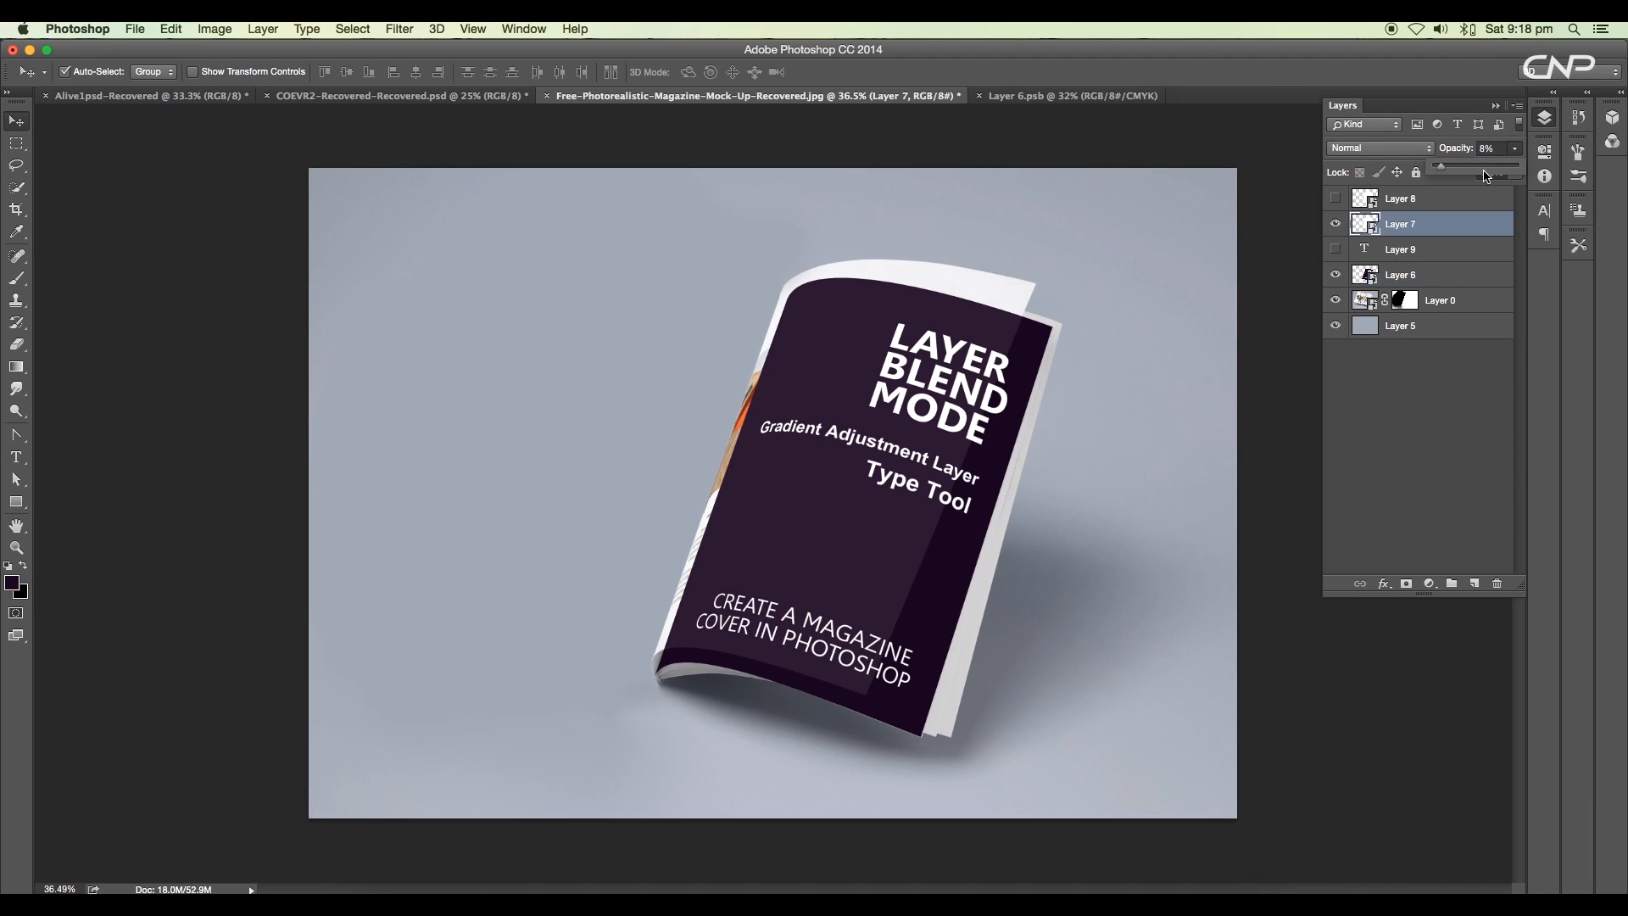
left_click_drag(1443, 165, 1514, 165)
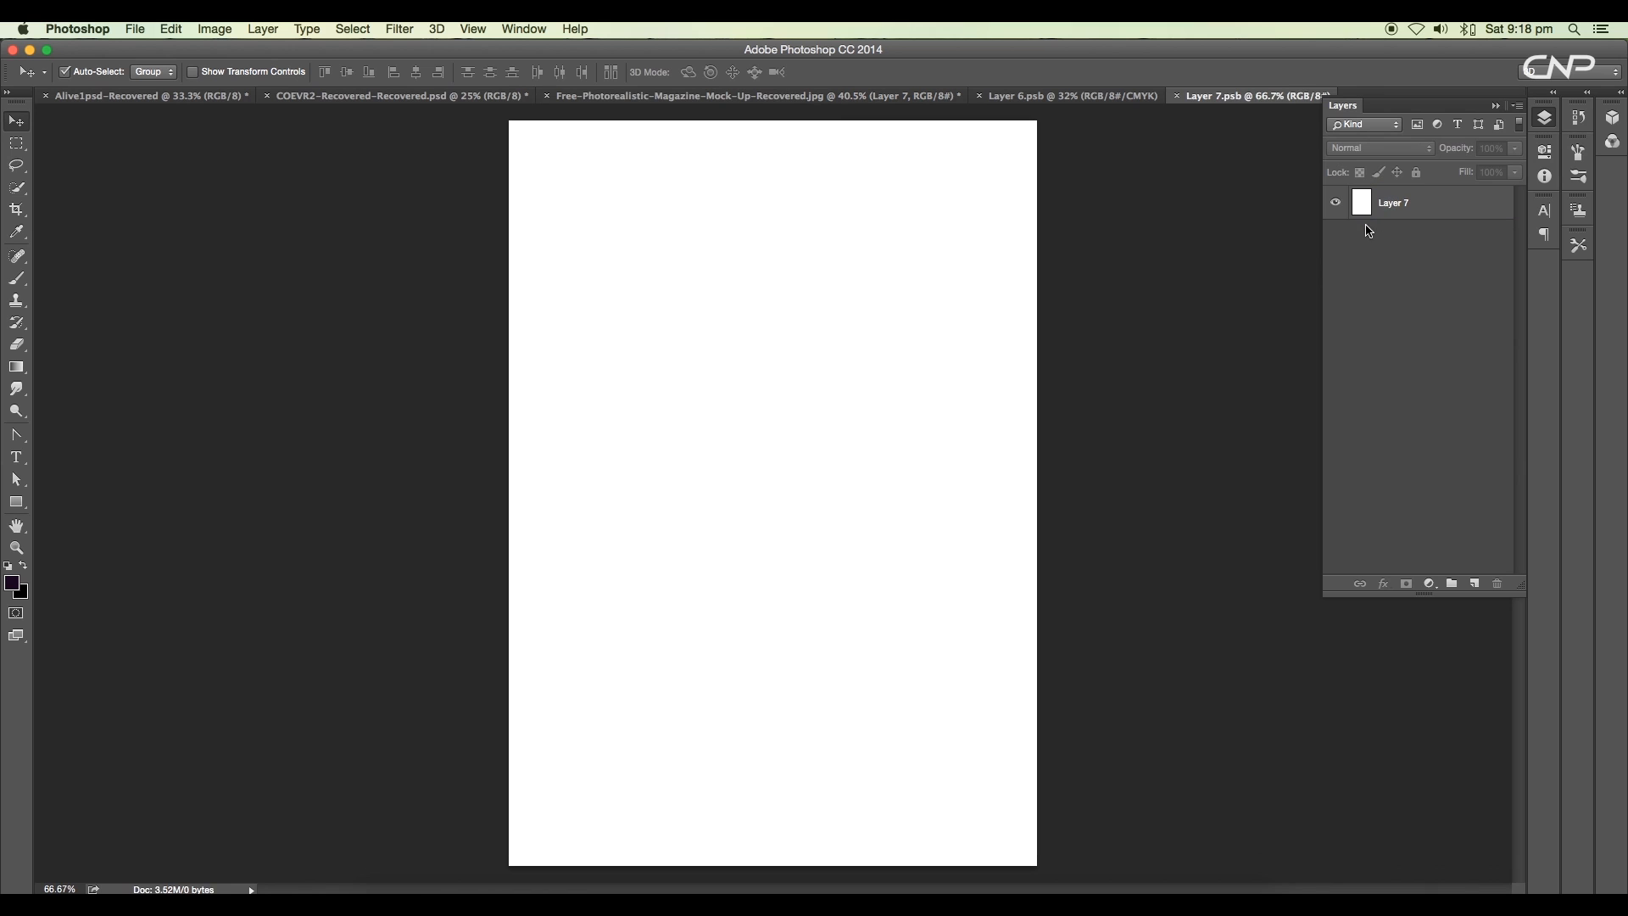
Step: Paste the Alive cover layers from COEVR2 into Layer 7.psb and commit their transform
left_click(756, 95)
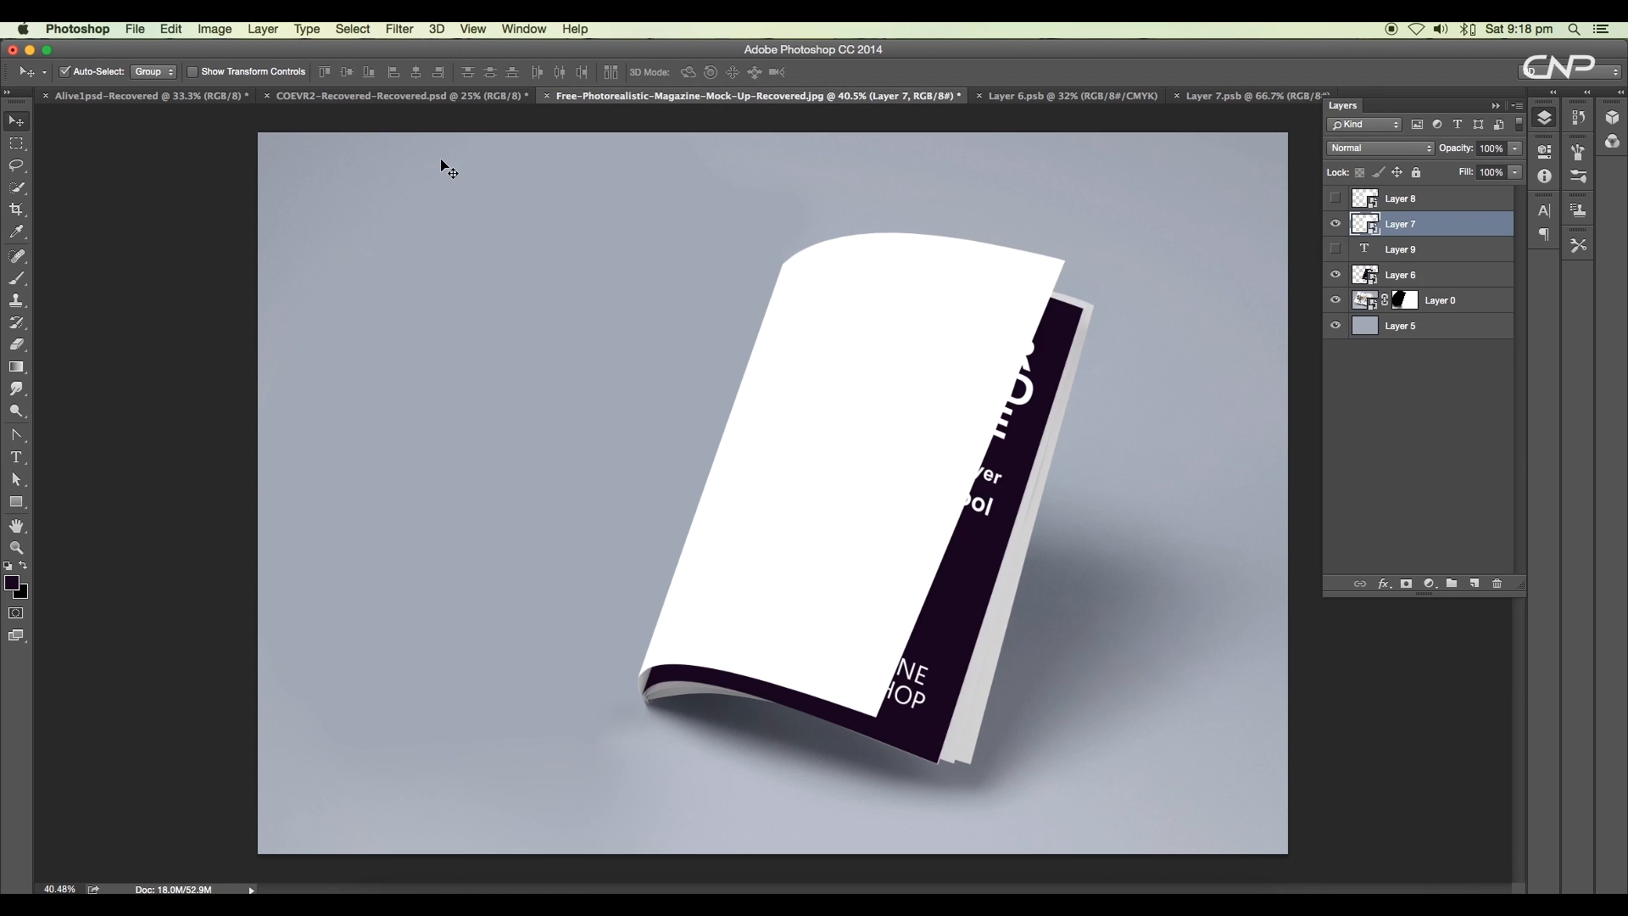
left_click(400, 95)
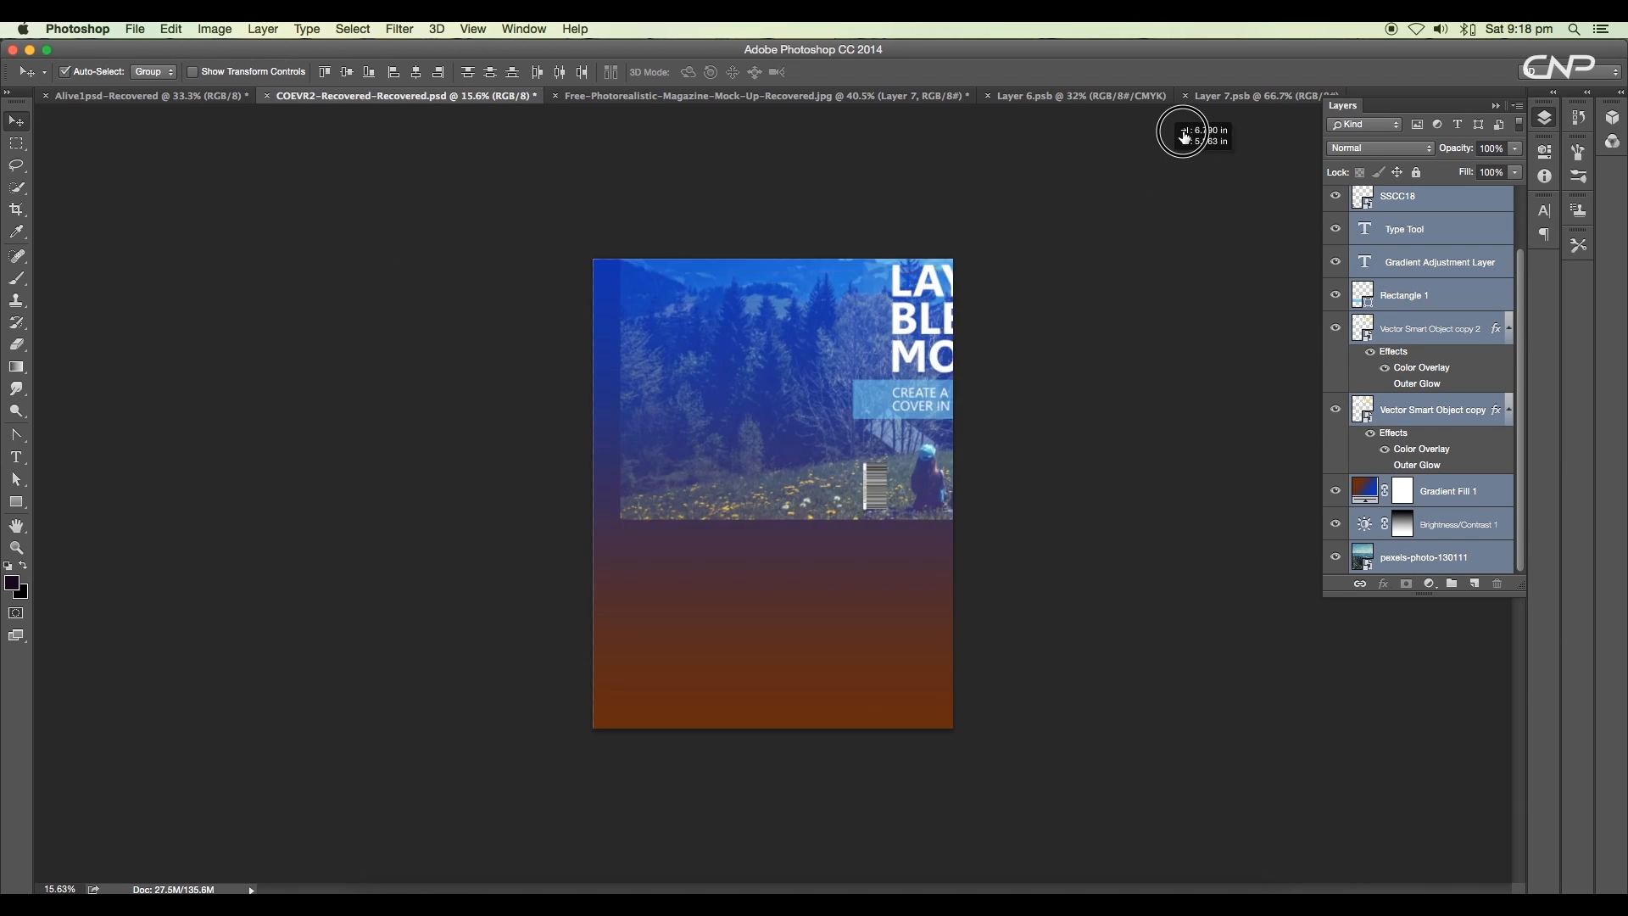
left_click(1264, 95)
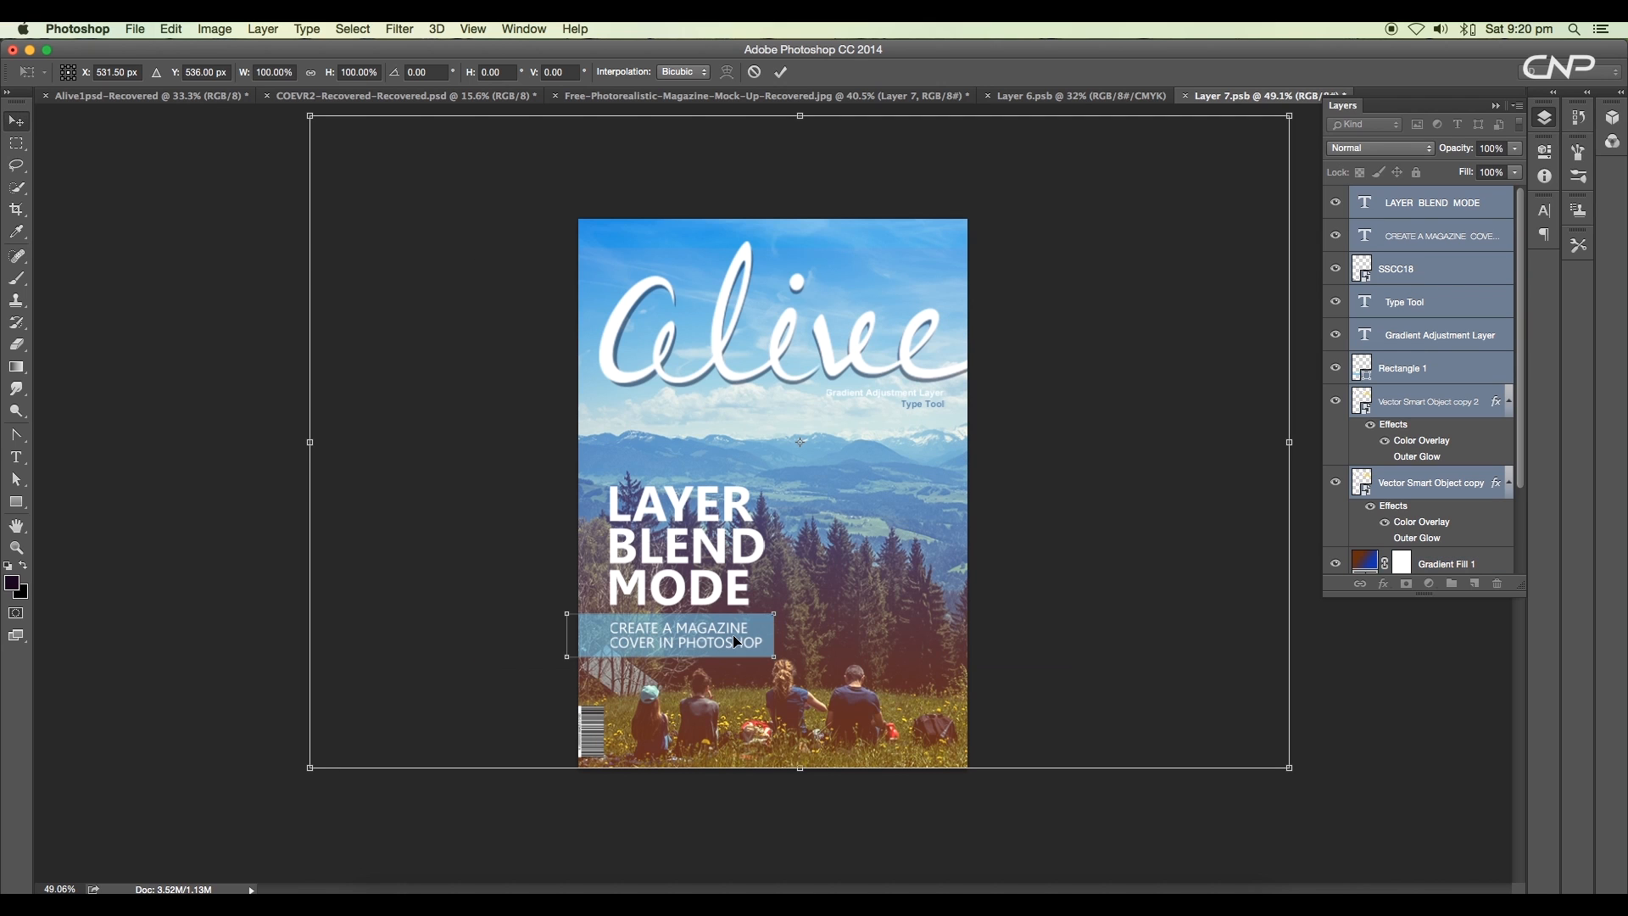
left_click(135, 27)
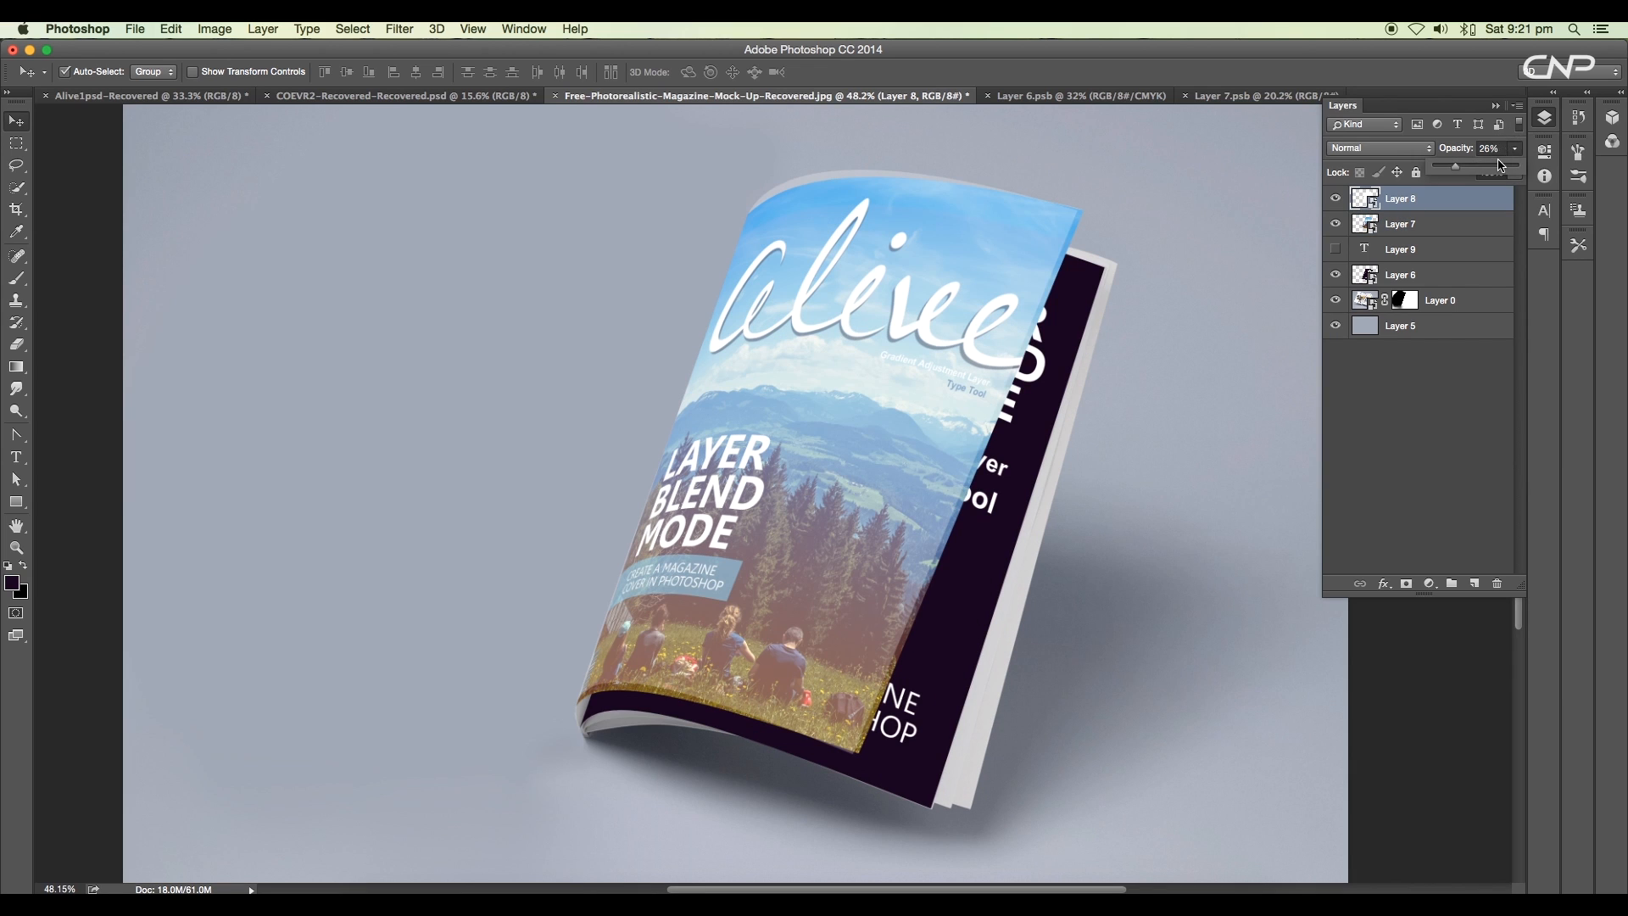
Step: In Layer 8.psb, recolour the page fill and lower its opacity
left_click(1337, 93)
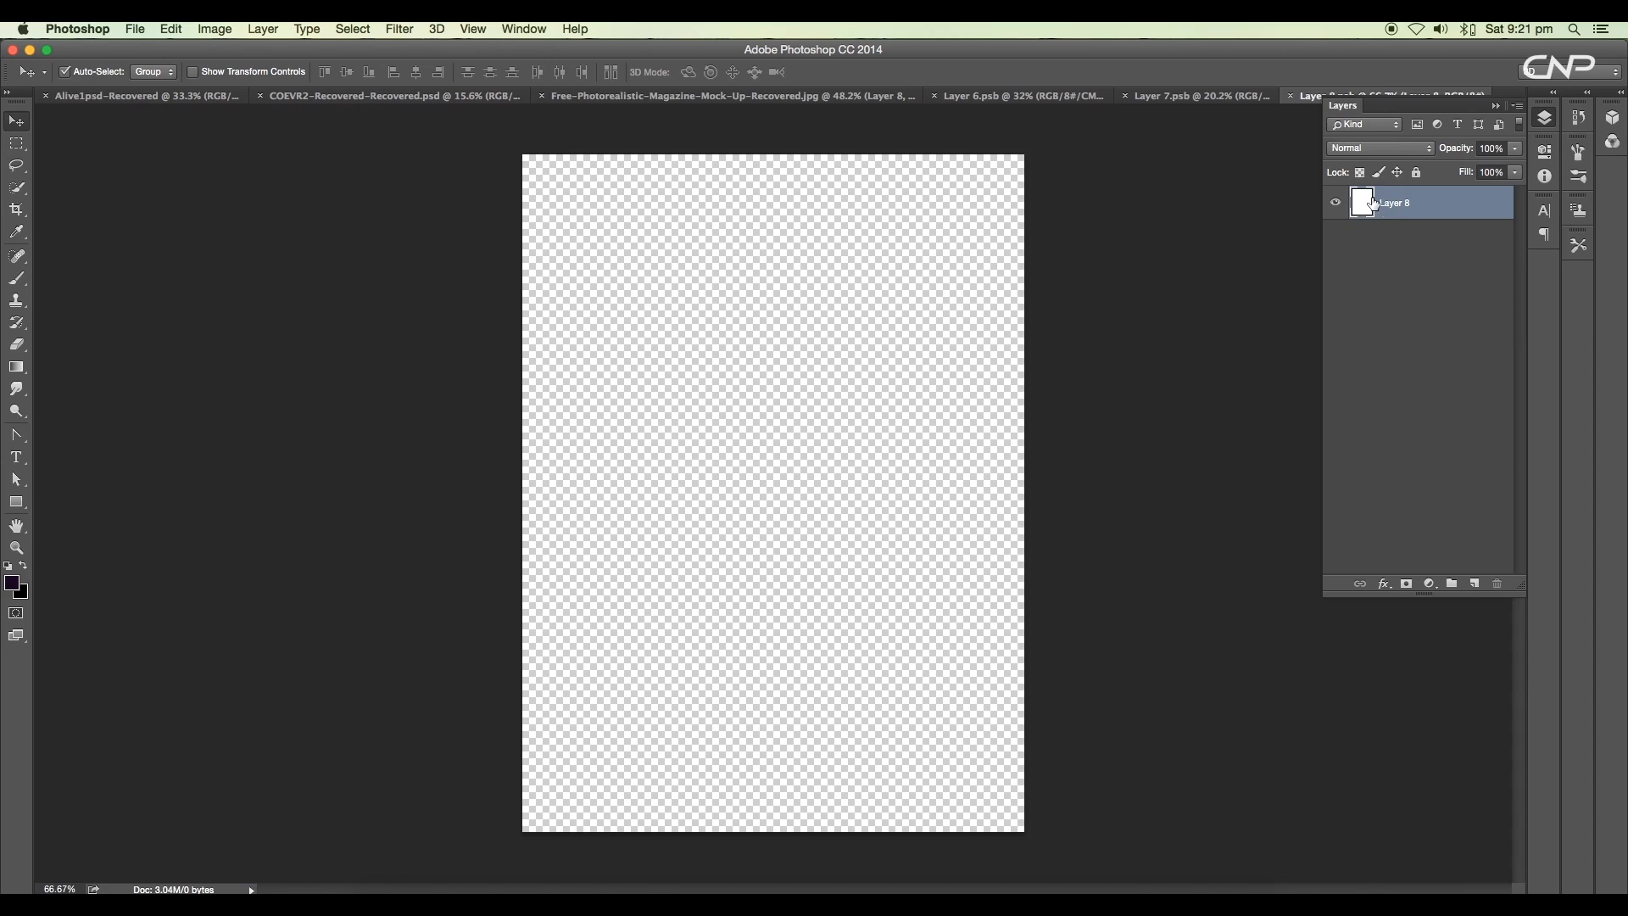
left_click(12, 583)
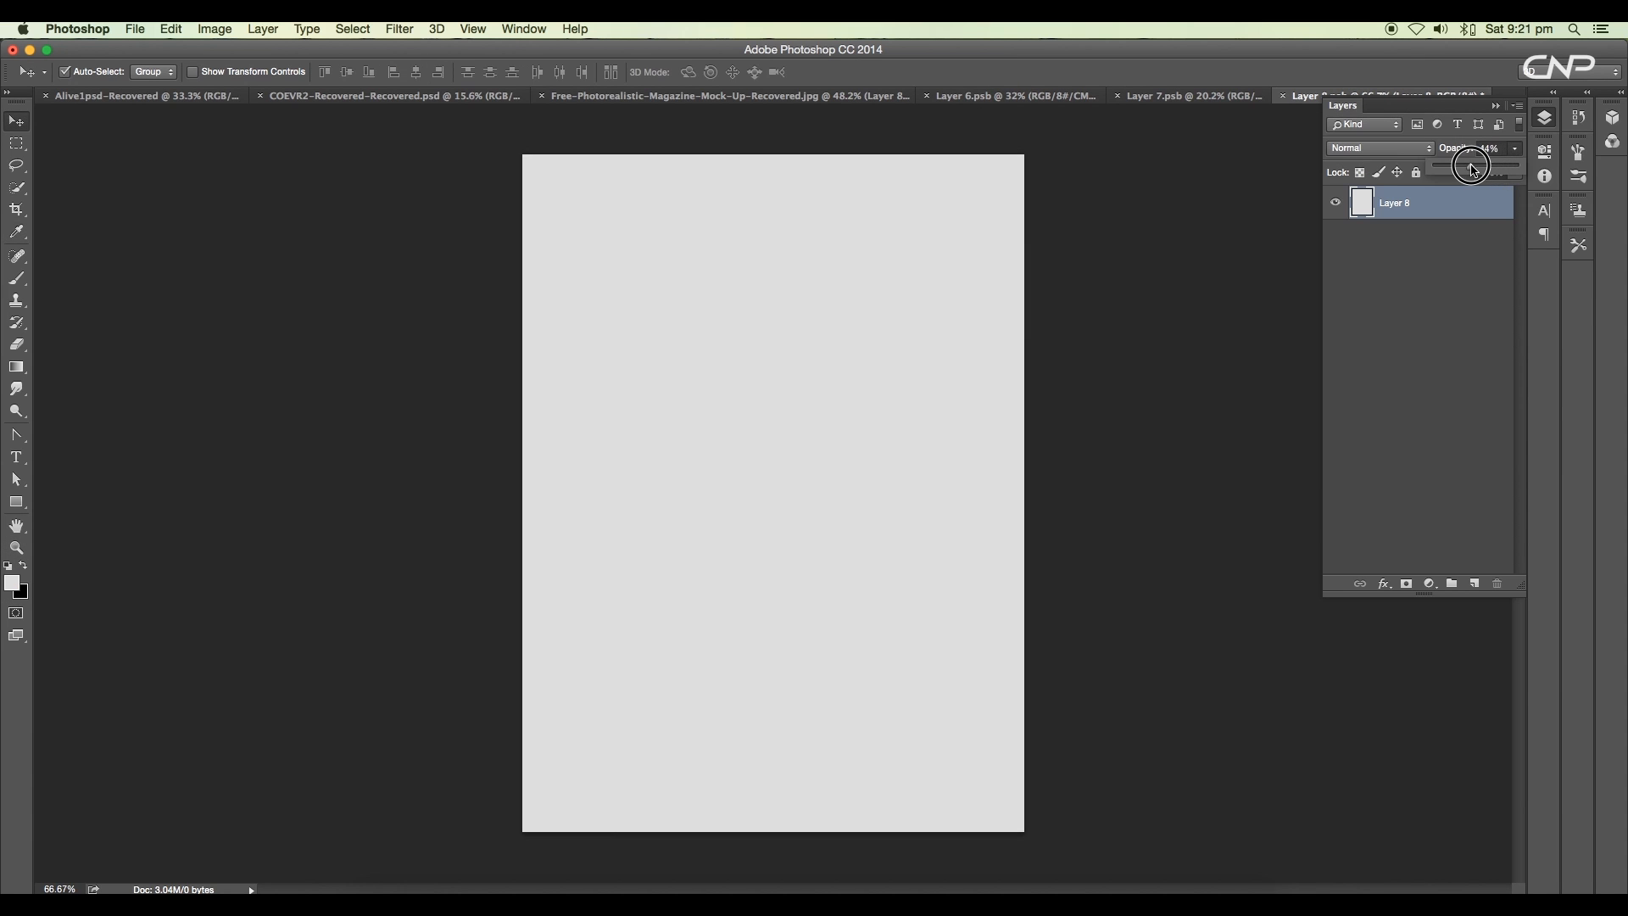
left_click_drag(1470, 164, 1450, 164)
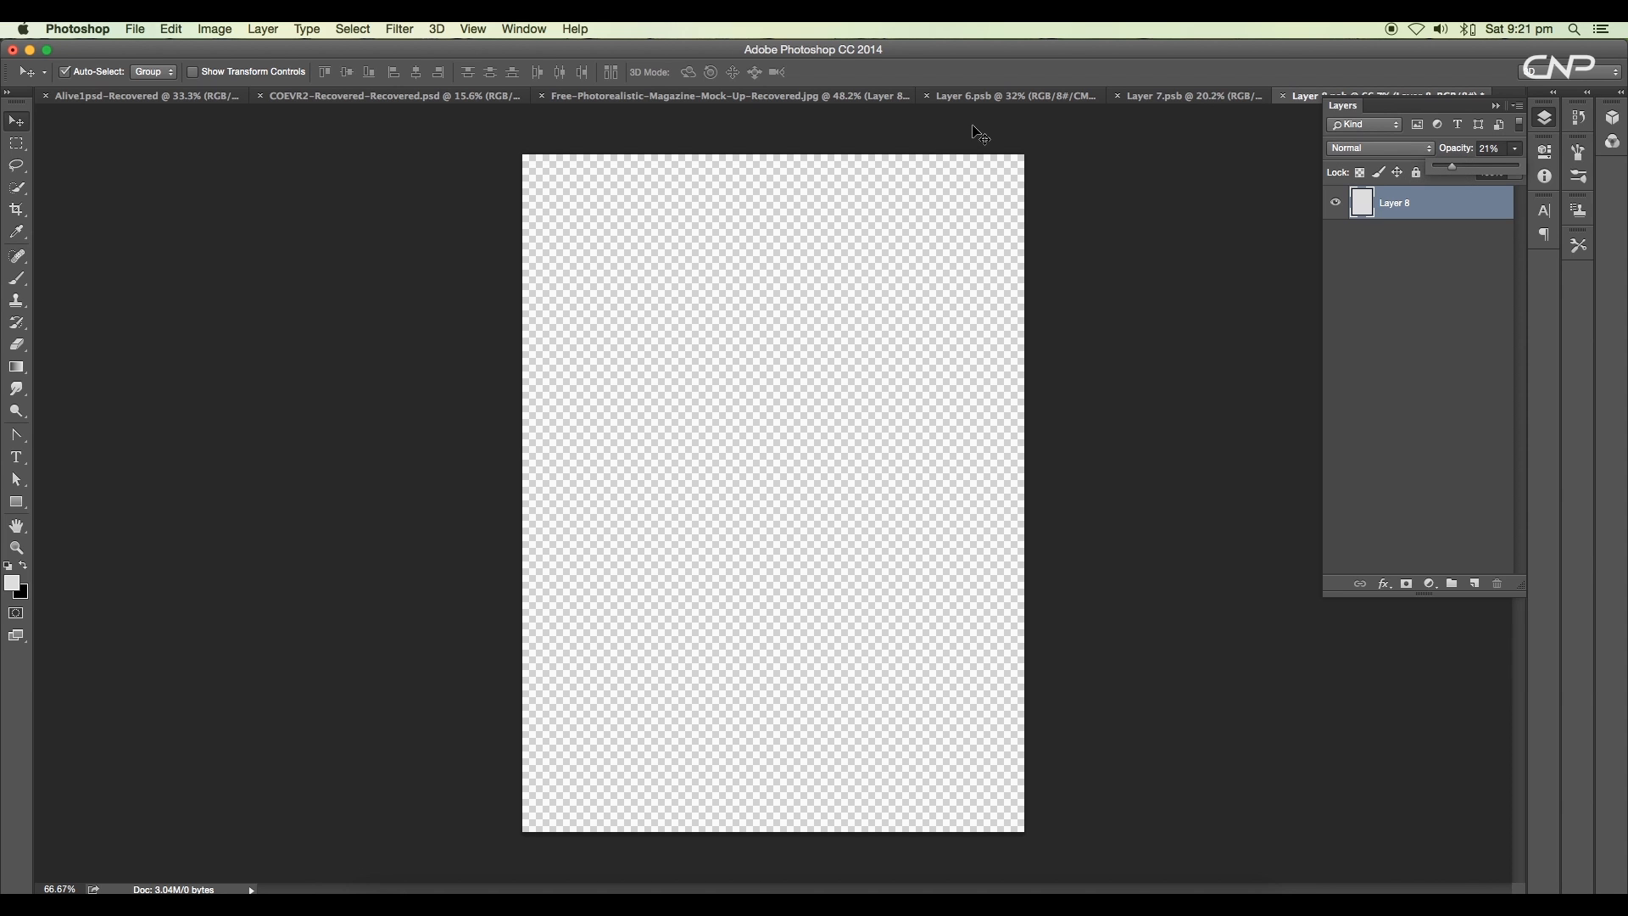
left_click(1191, 95)
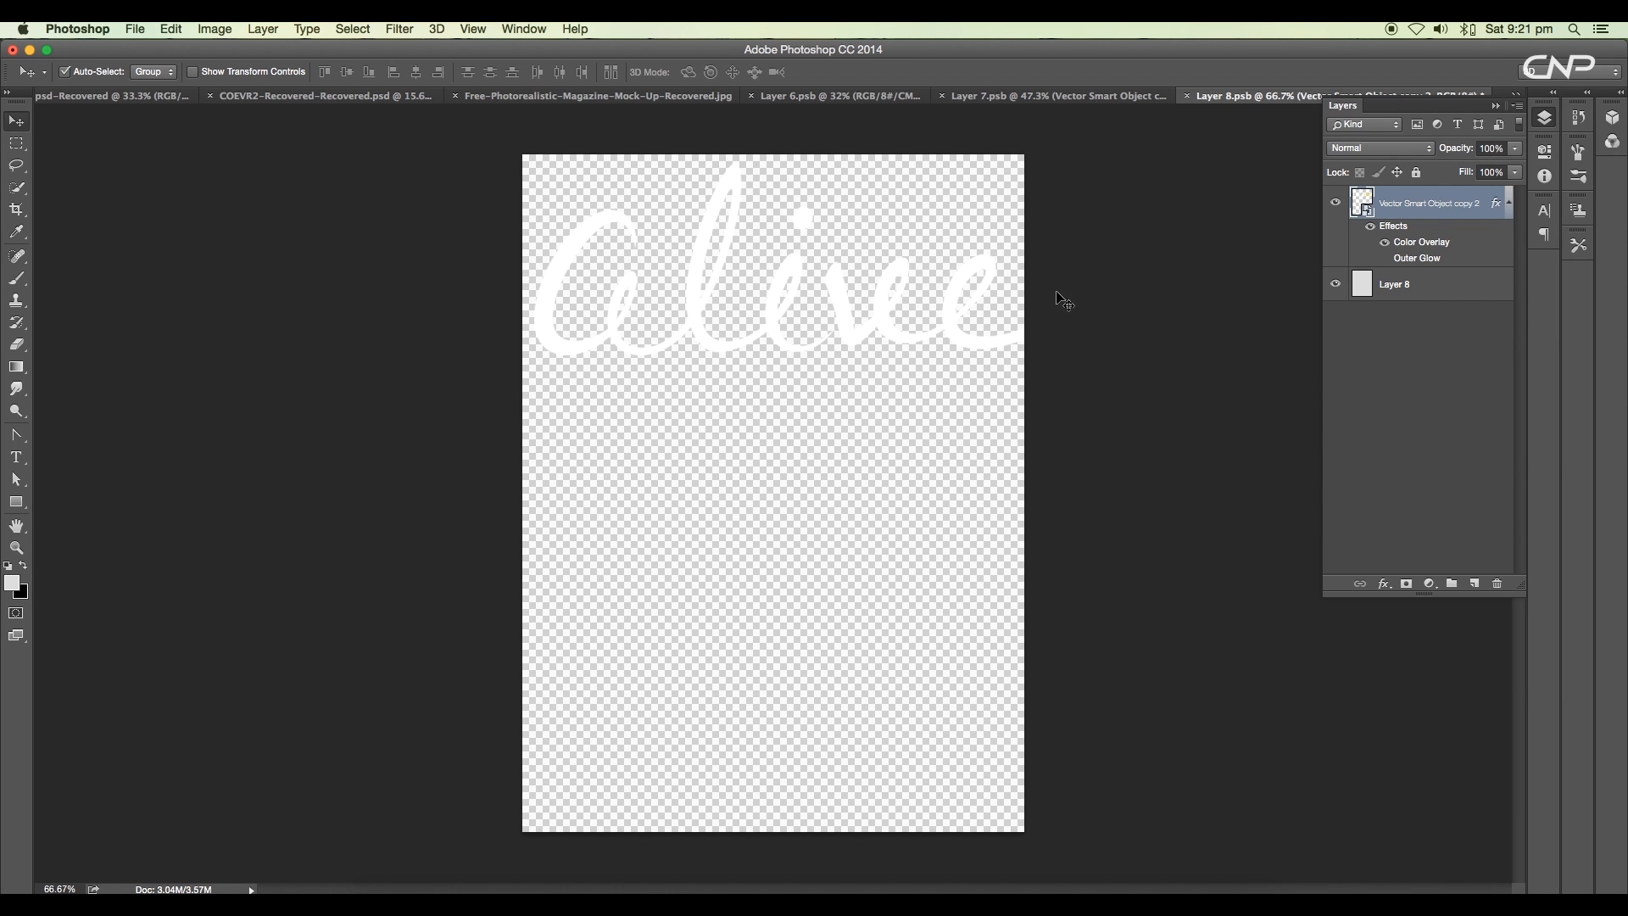
mouse_move(1111, 90)
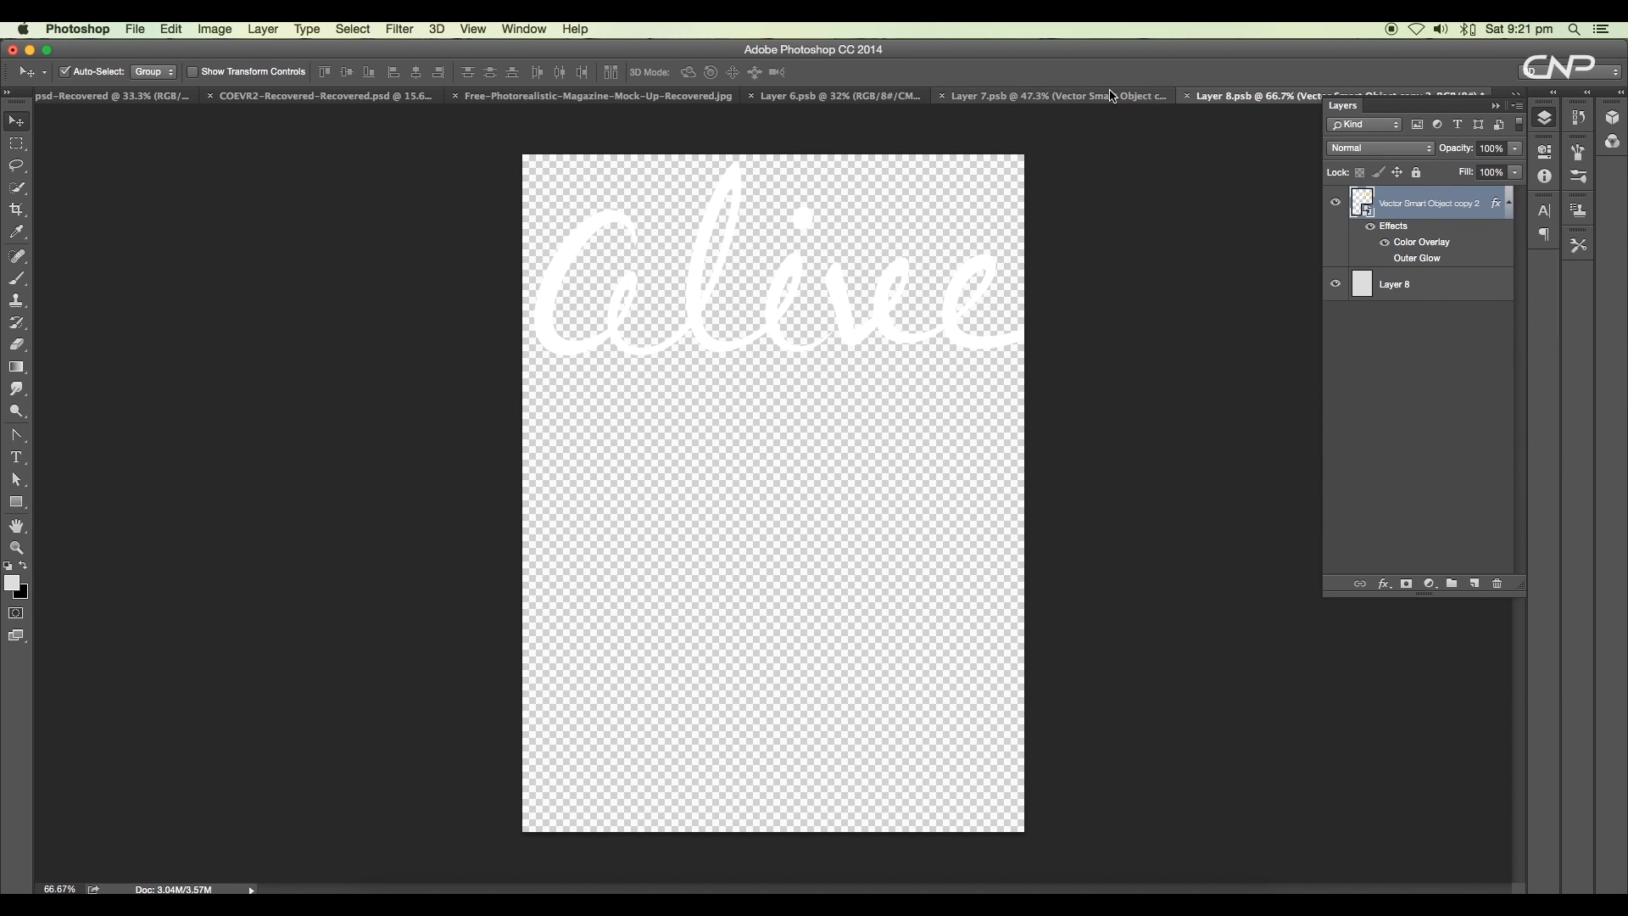
Step: Close the saved smart object documents and return to Mockup.psd
left_click(1043, 94)
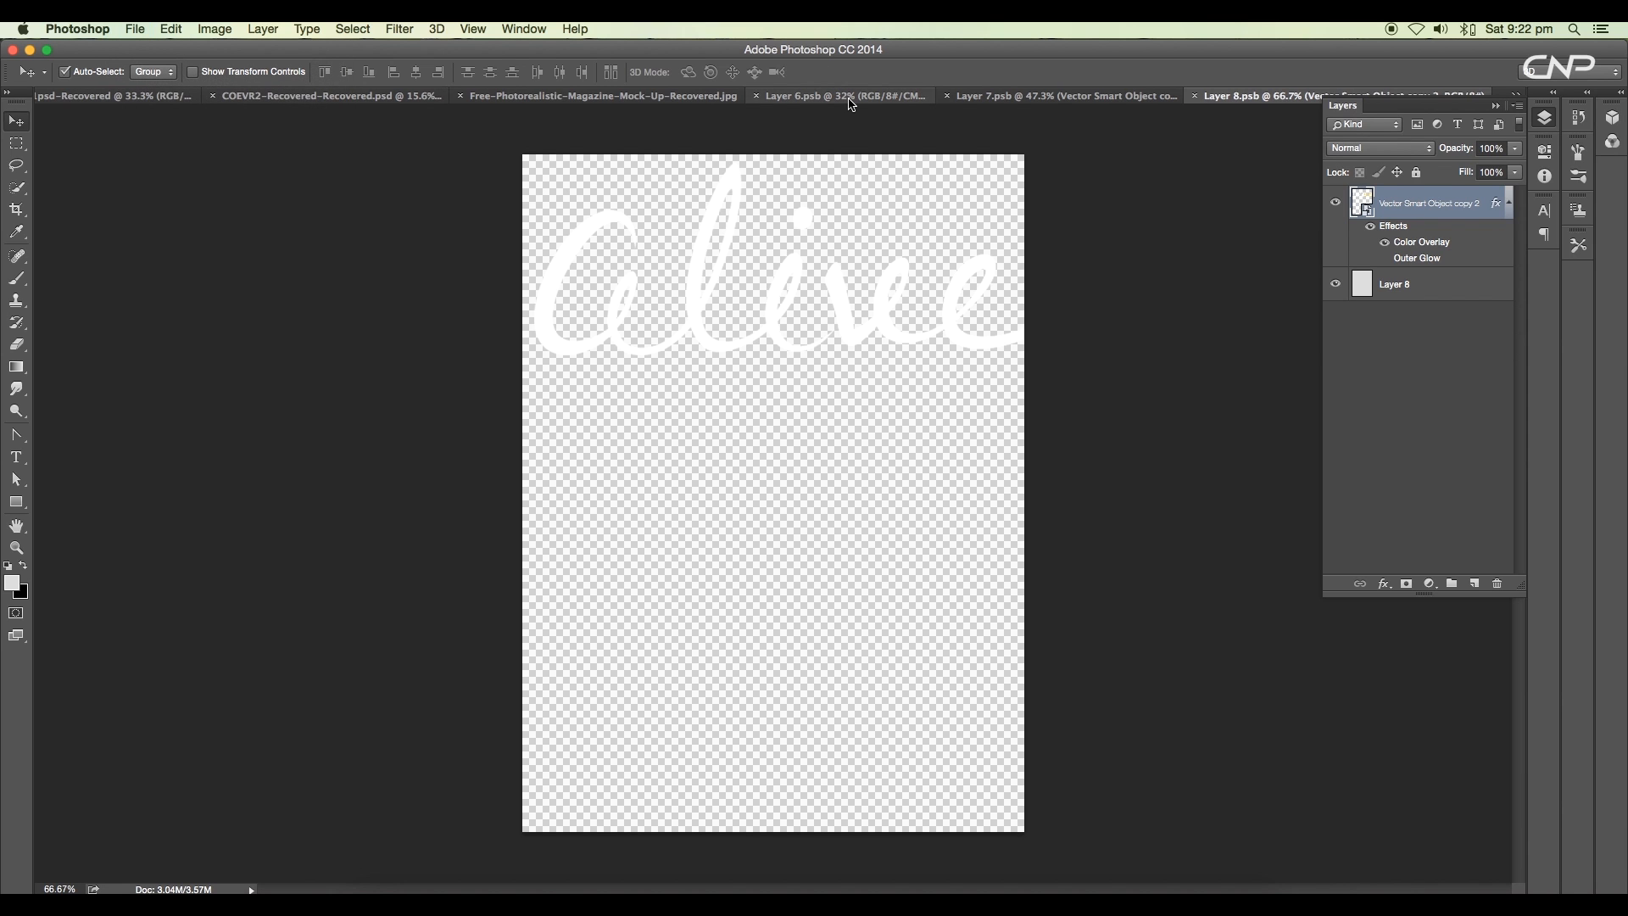
left_click(600, 97)
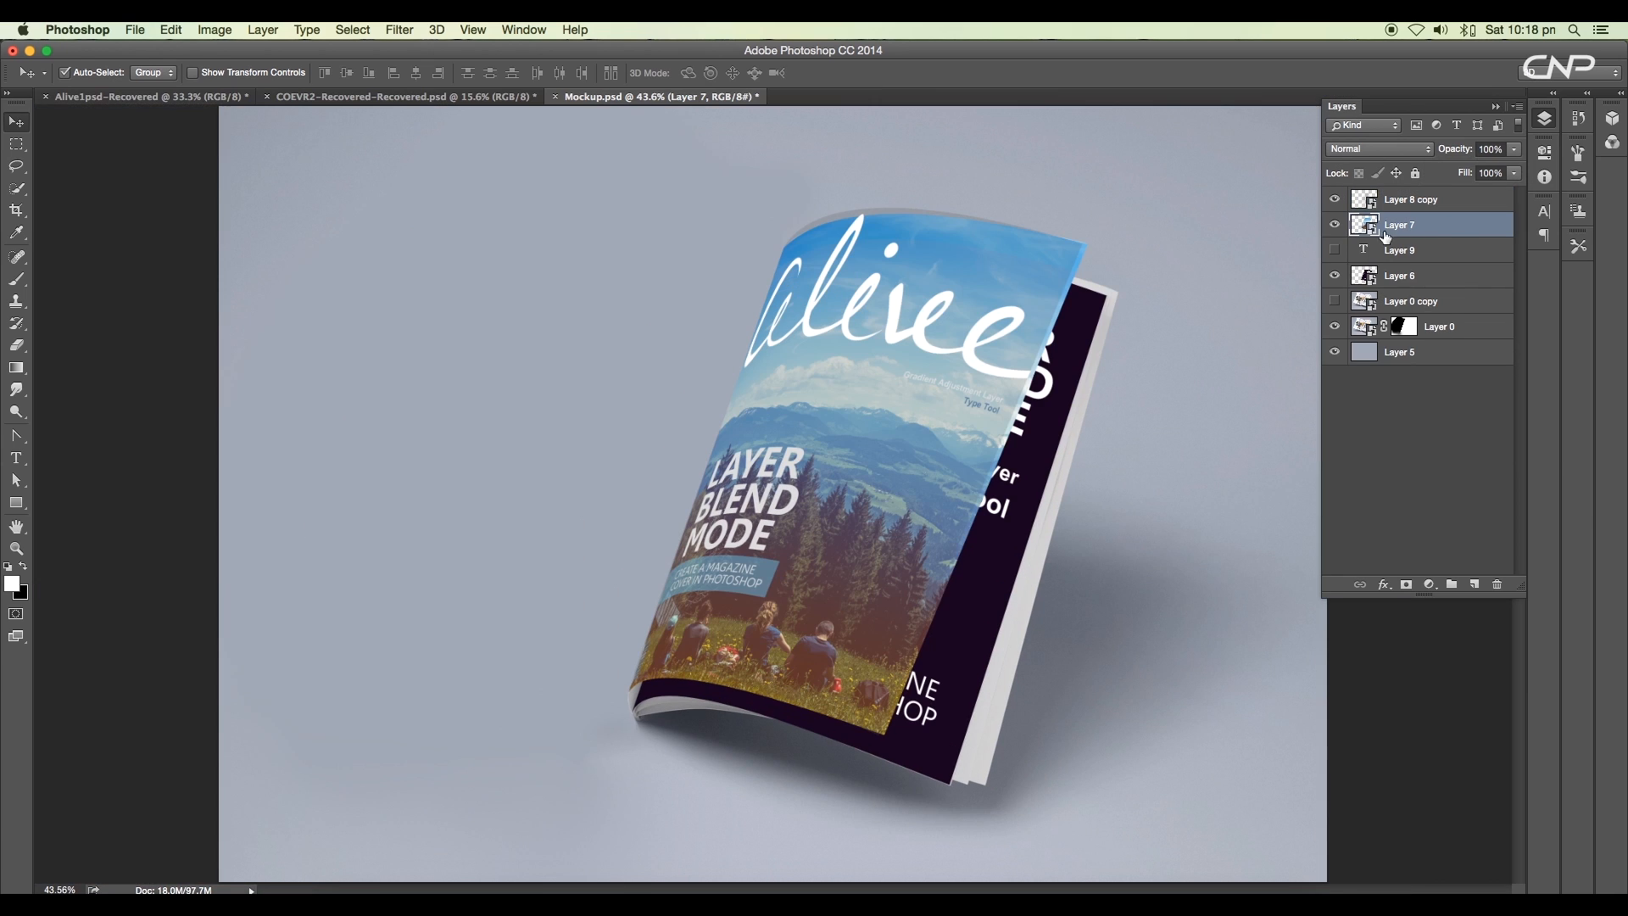
Step: Clip a Brightness/Contrast adjustment to Layer 7 with Contrast 21 and Brightness -11
left_click(1427, 584)
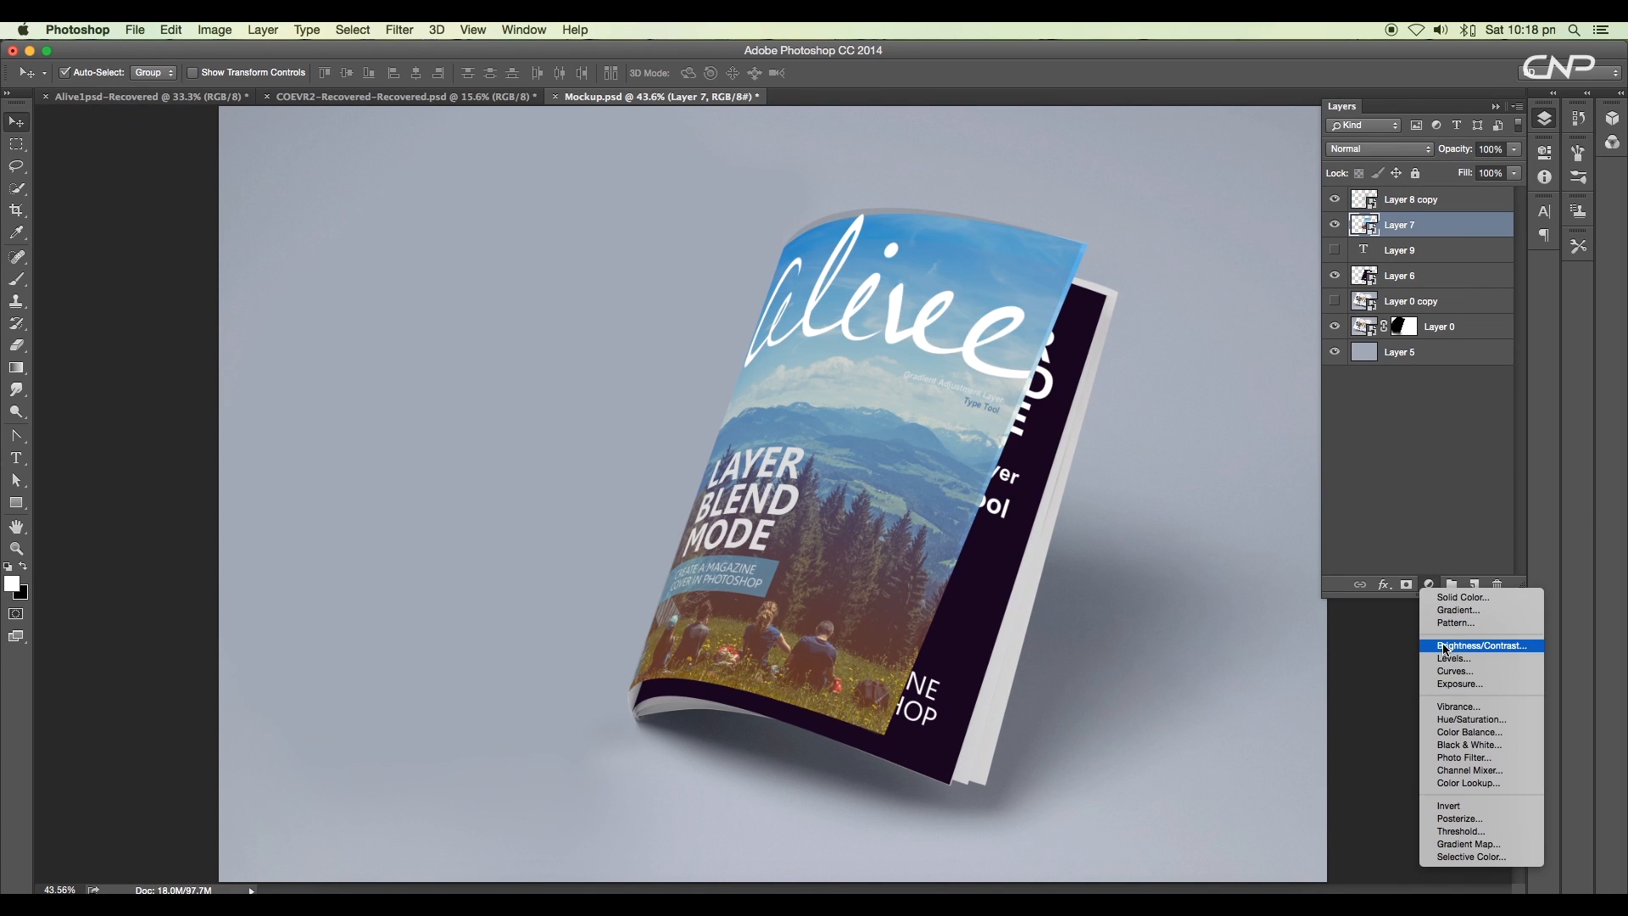
left_click(1478, 644)
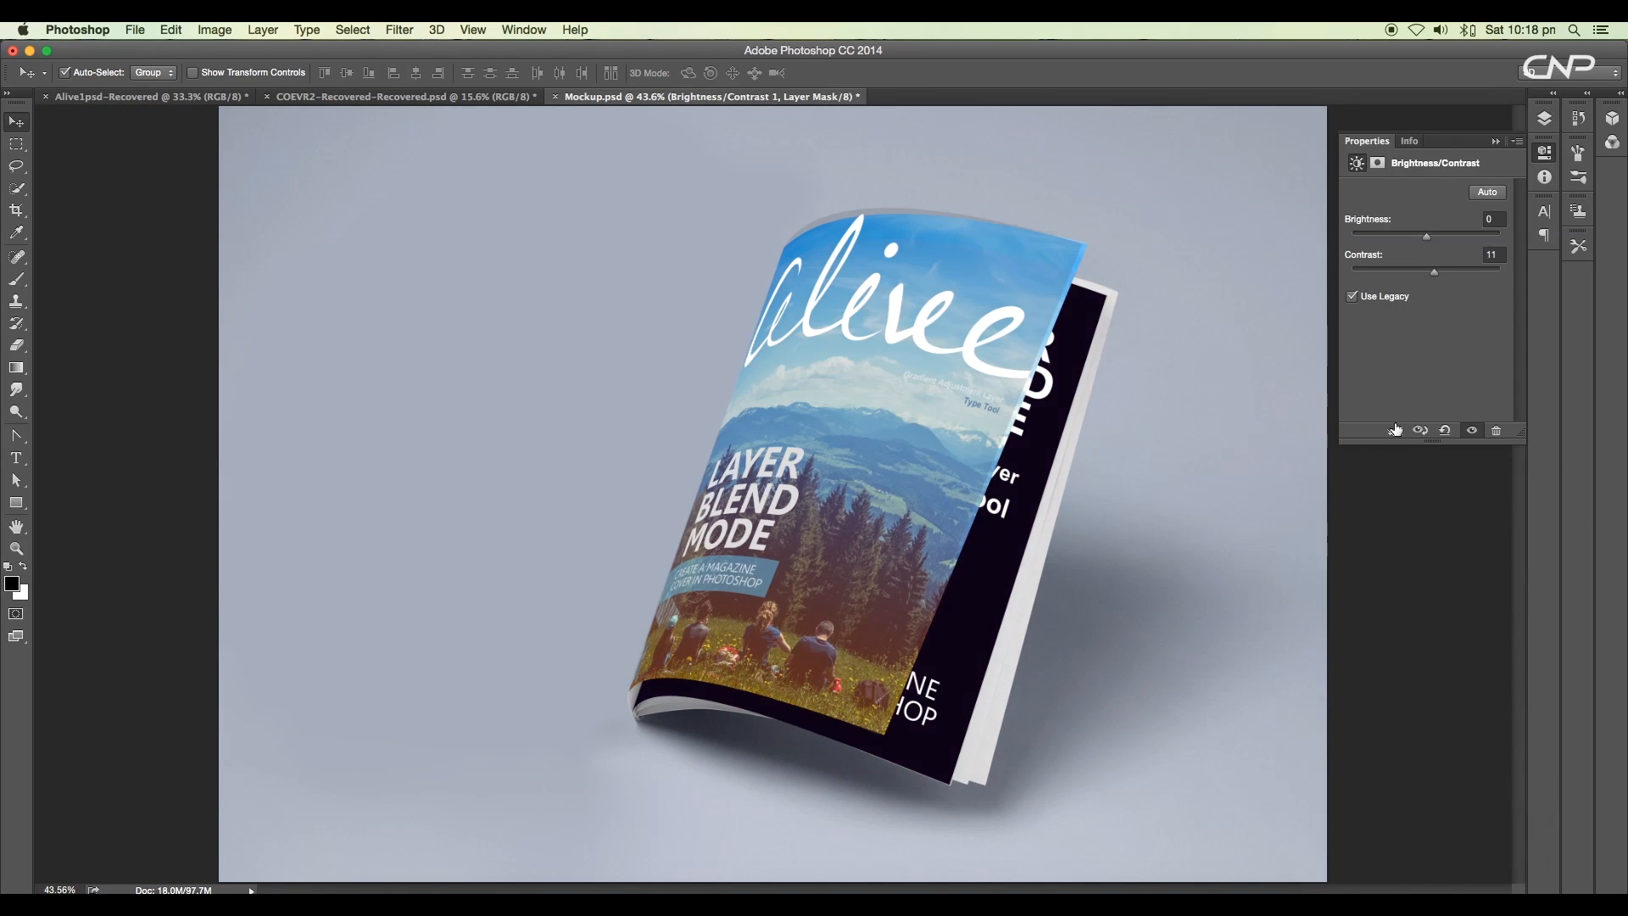
left_click_drag(1435, 272, 1452, 271)
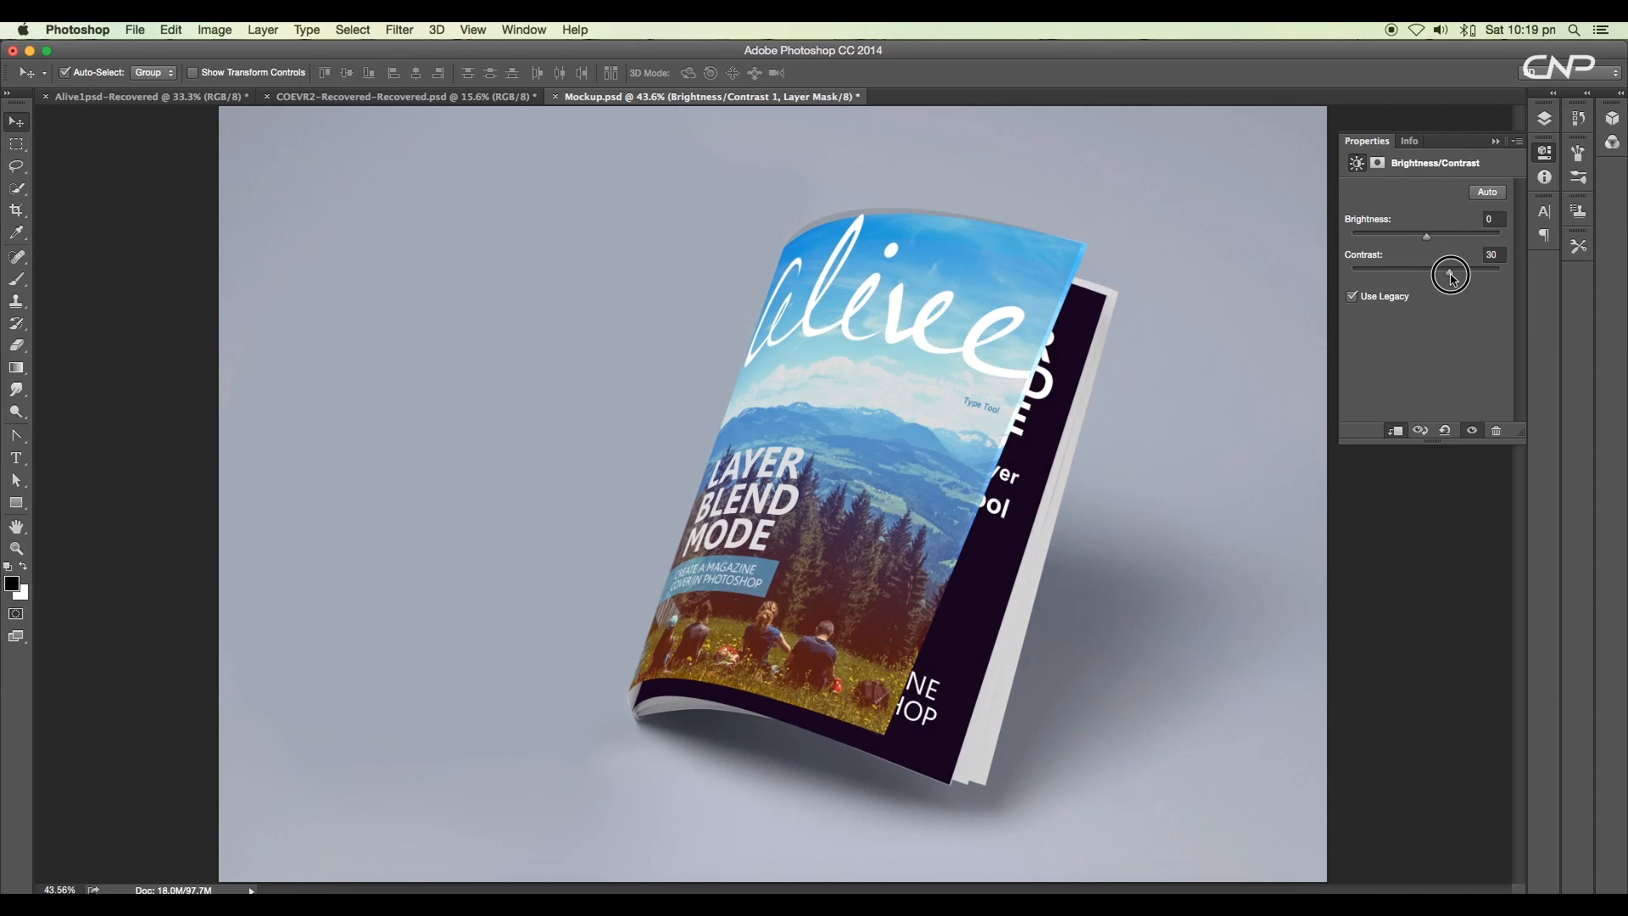
left_click_drag(1450, 275, 1440, 274)
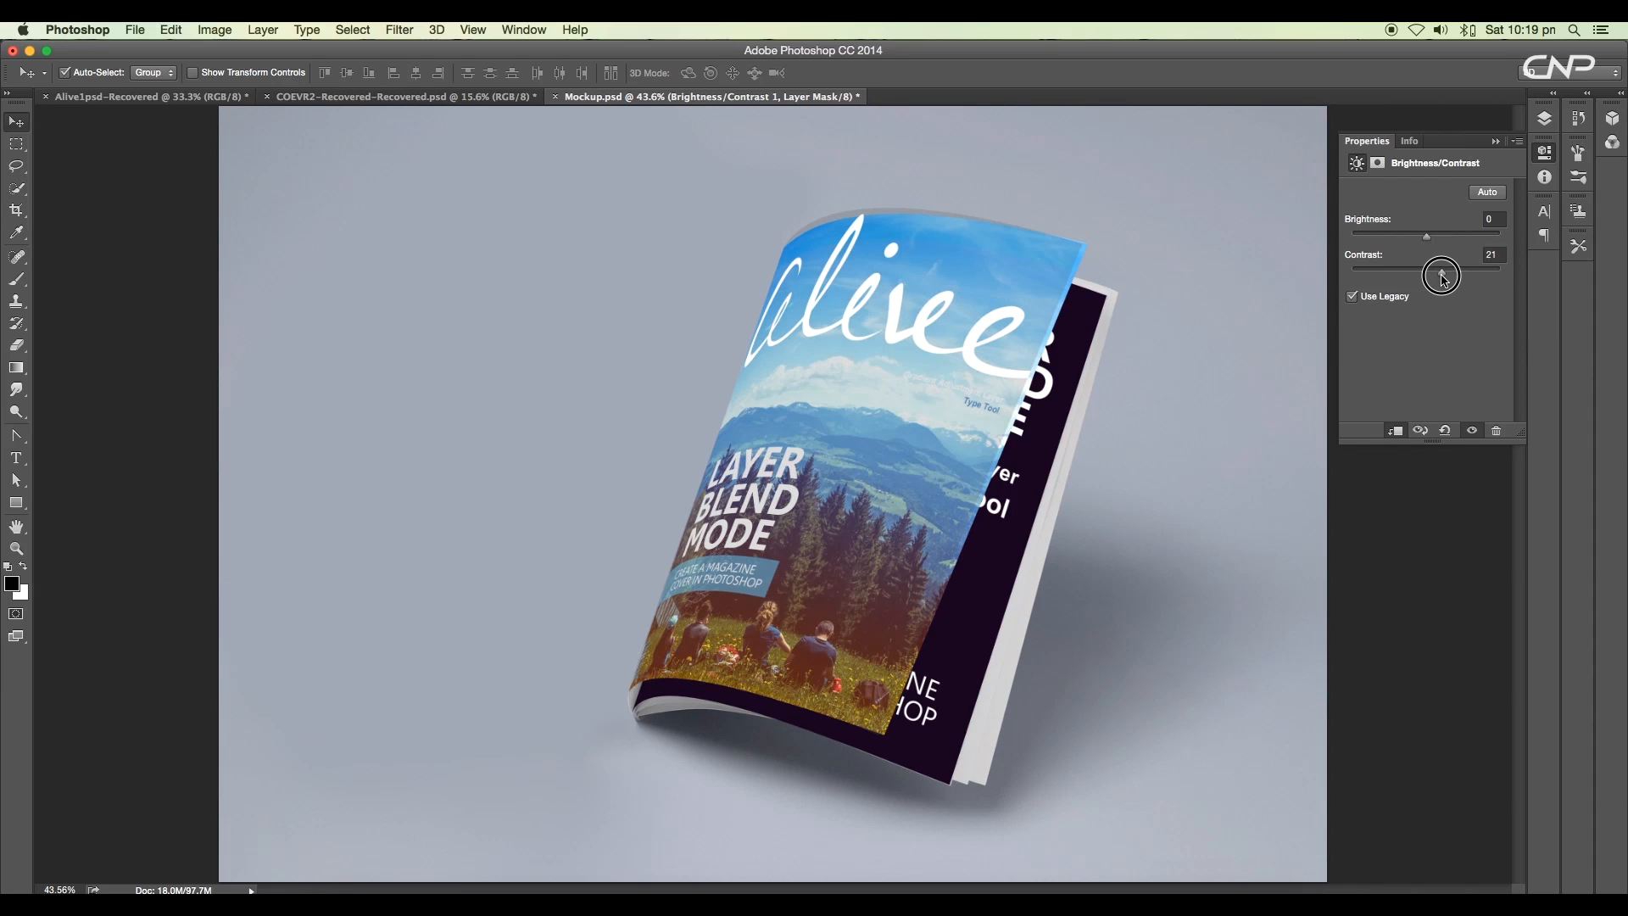
left_click_drag(1426, 236, 1417, 236)
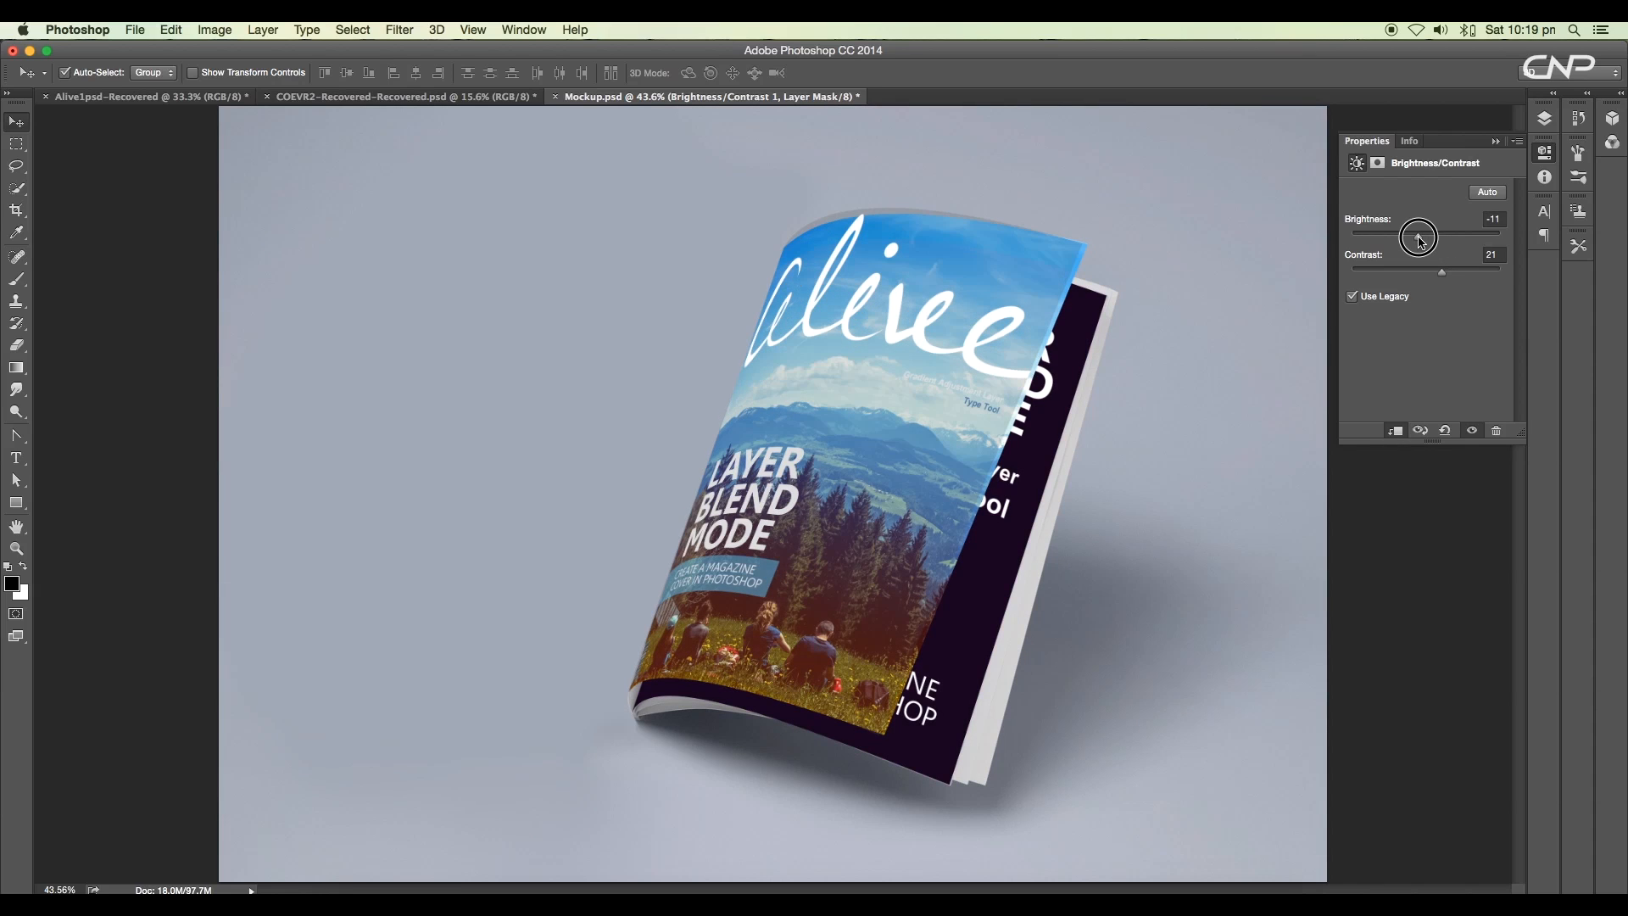
Step: Add a clipped Hue/Saturation adjustment and tweak the cover's saturation
left_click(1436, 584)
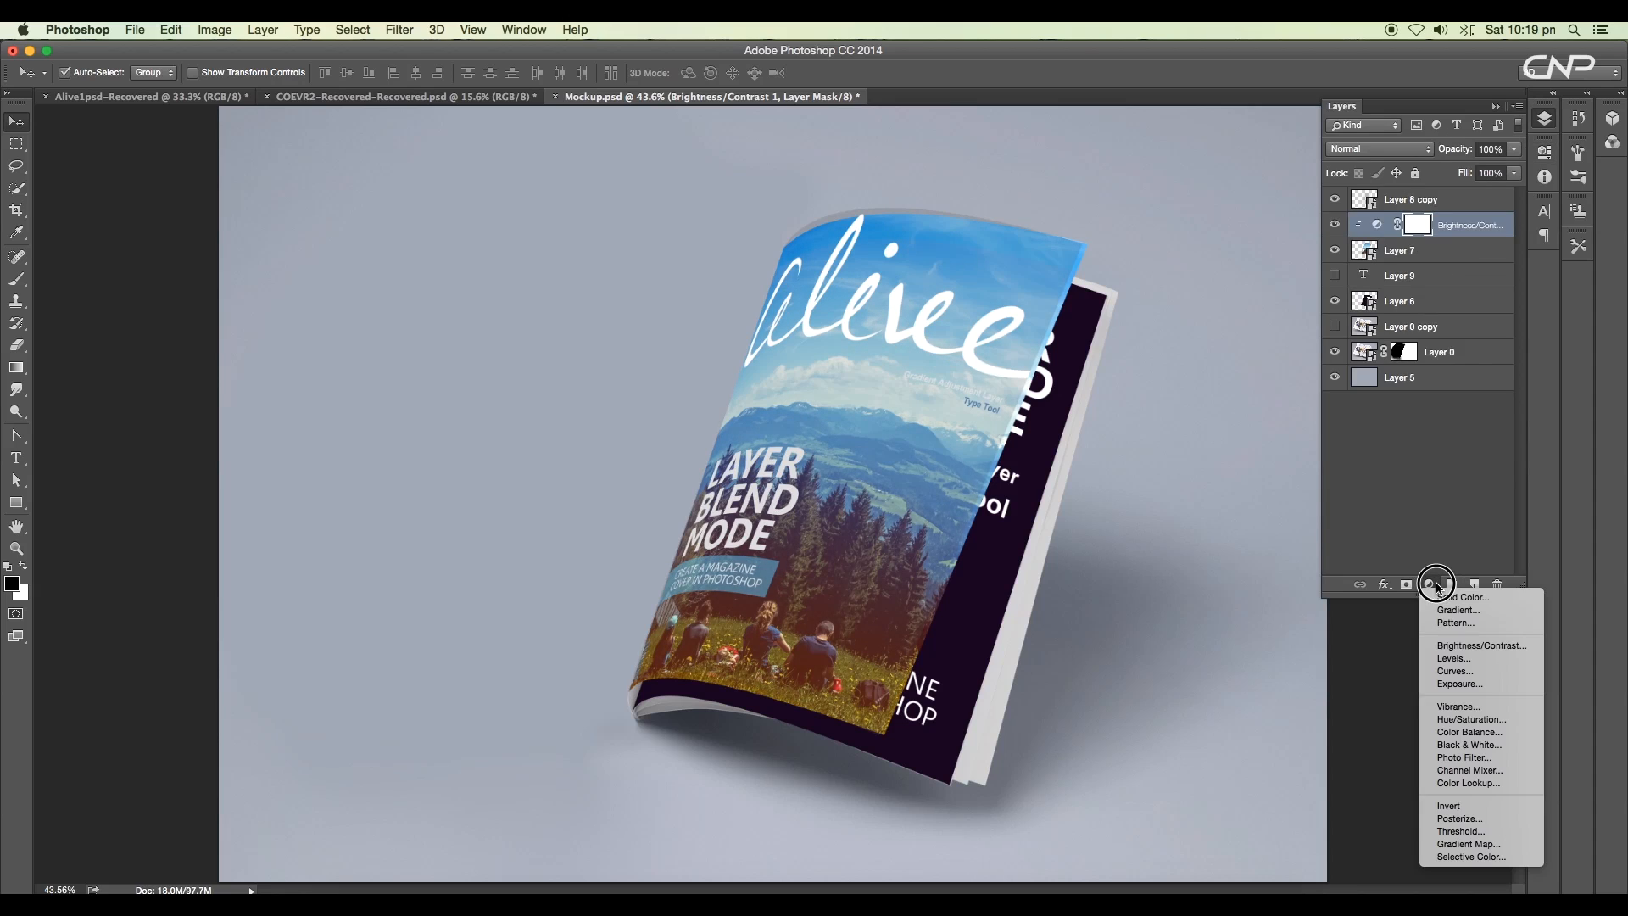
left_click(1472, 719)
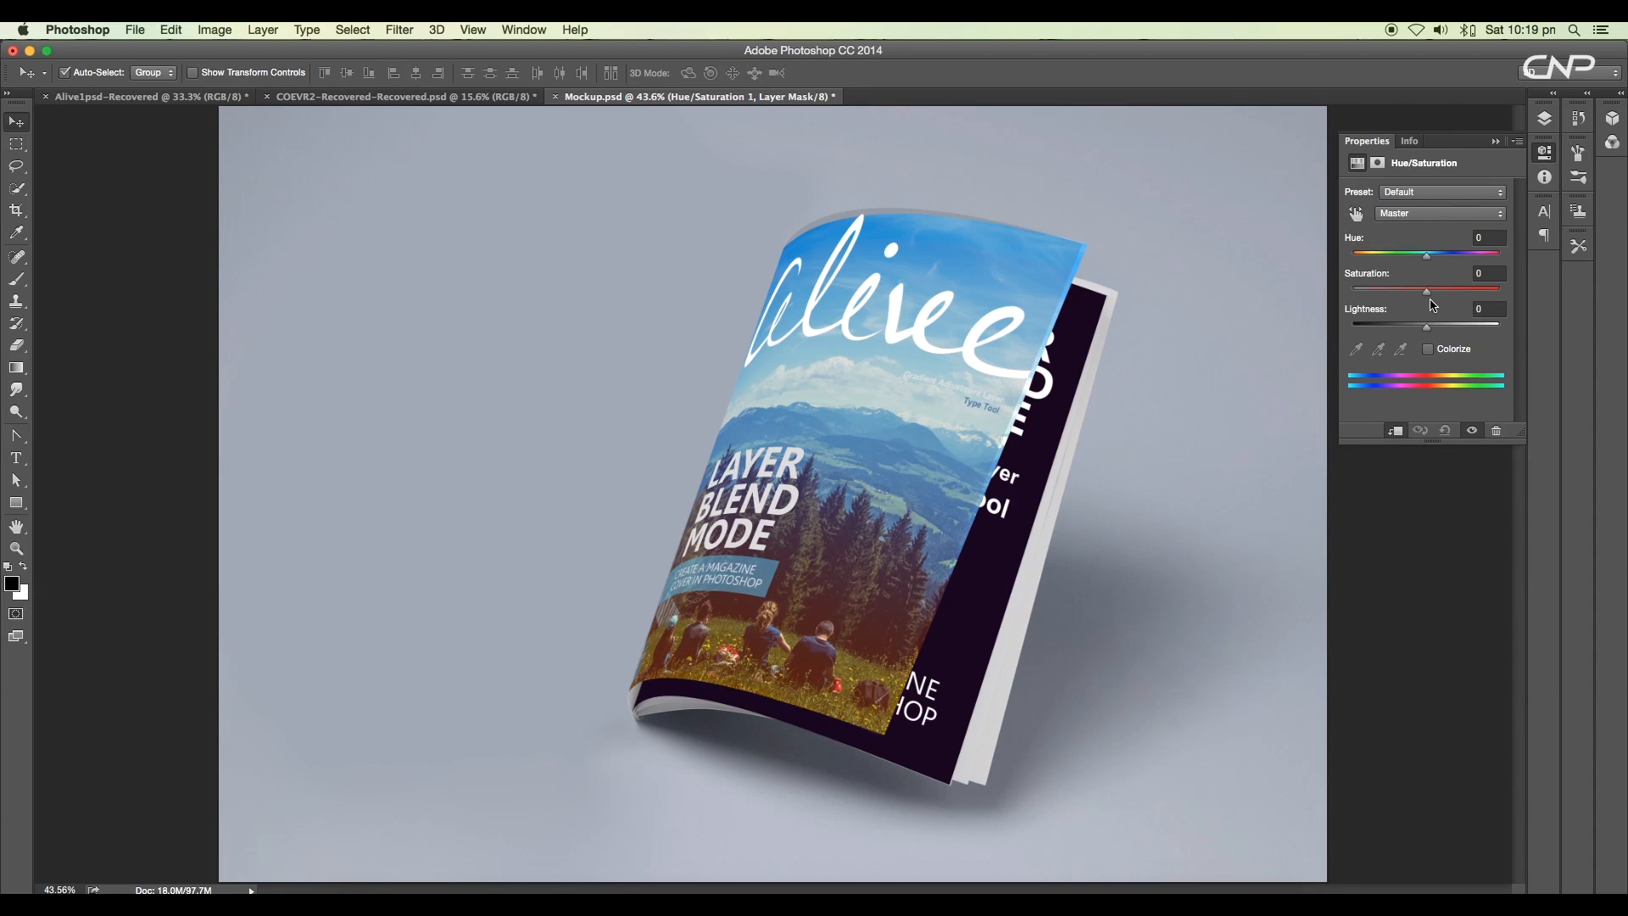
left_click_drag(1427, 292, 1444, 291)
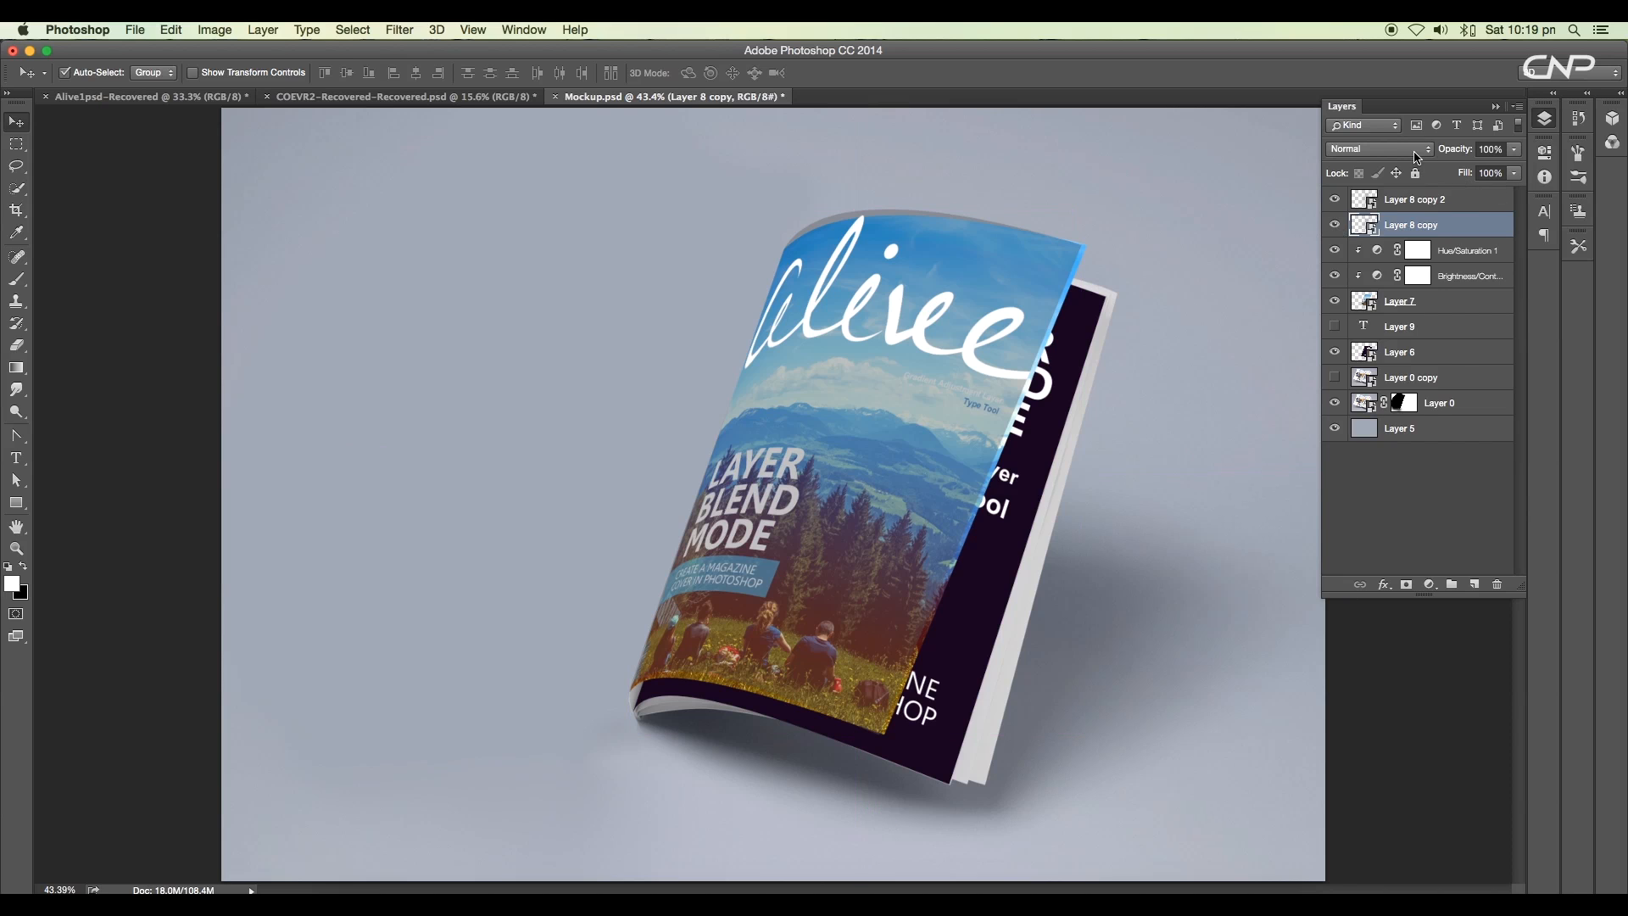
Step: Set Layer 8 copy to Subtract and warp the title shadow to the cover's curve
left_click(1378, 149)
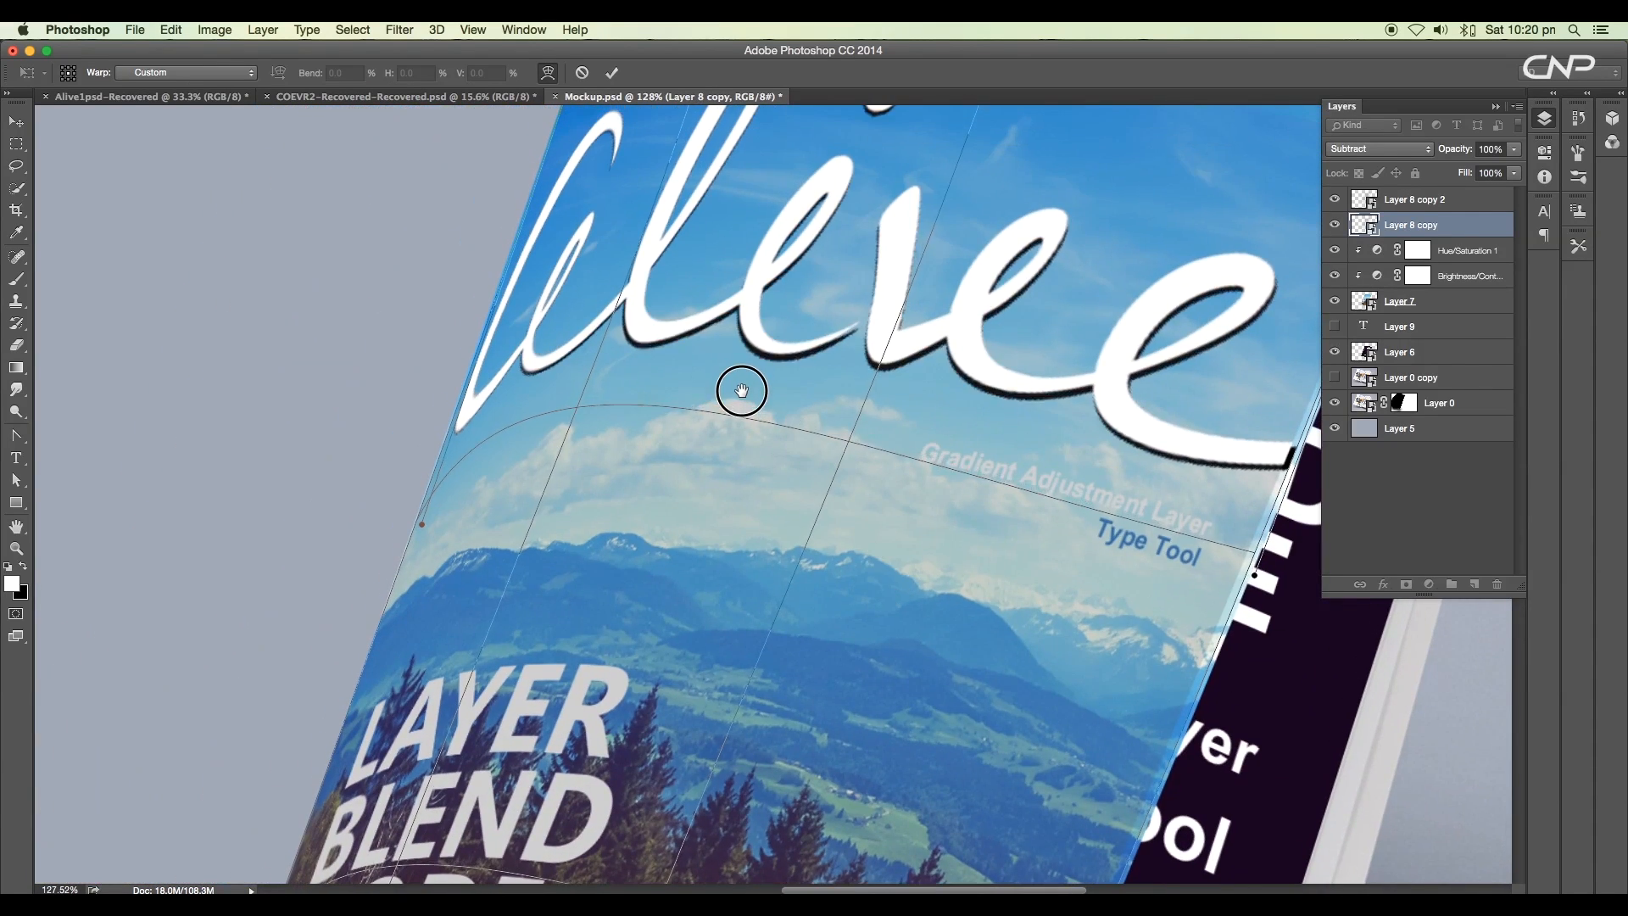
left_click_drag(741, 391, 612, 415)
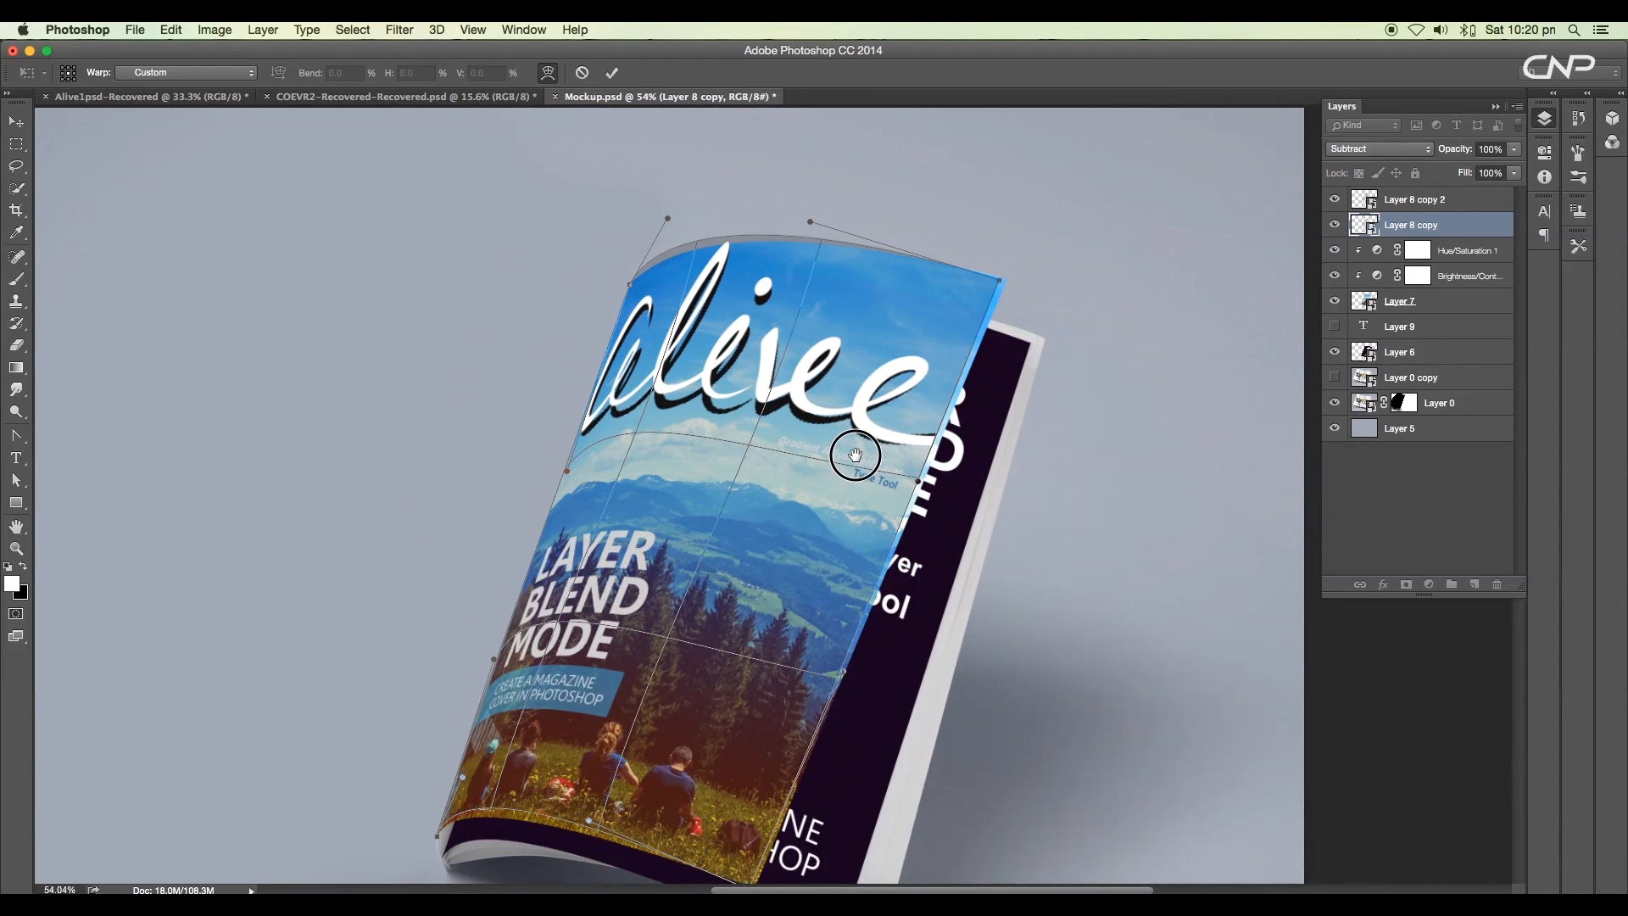
mouse_move(729, 299)
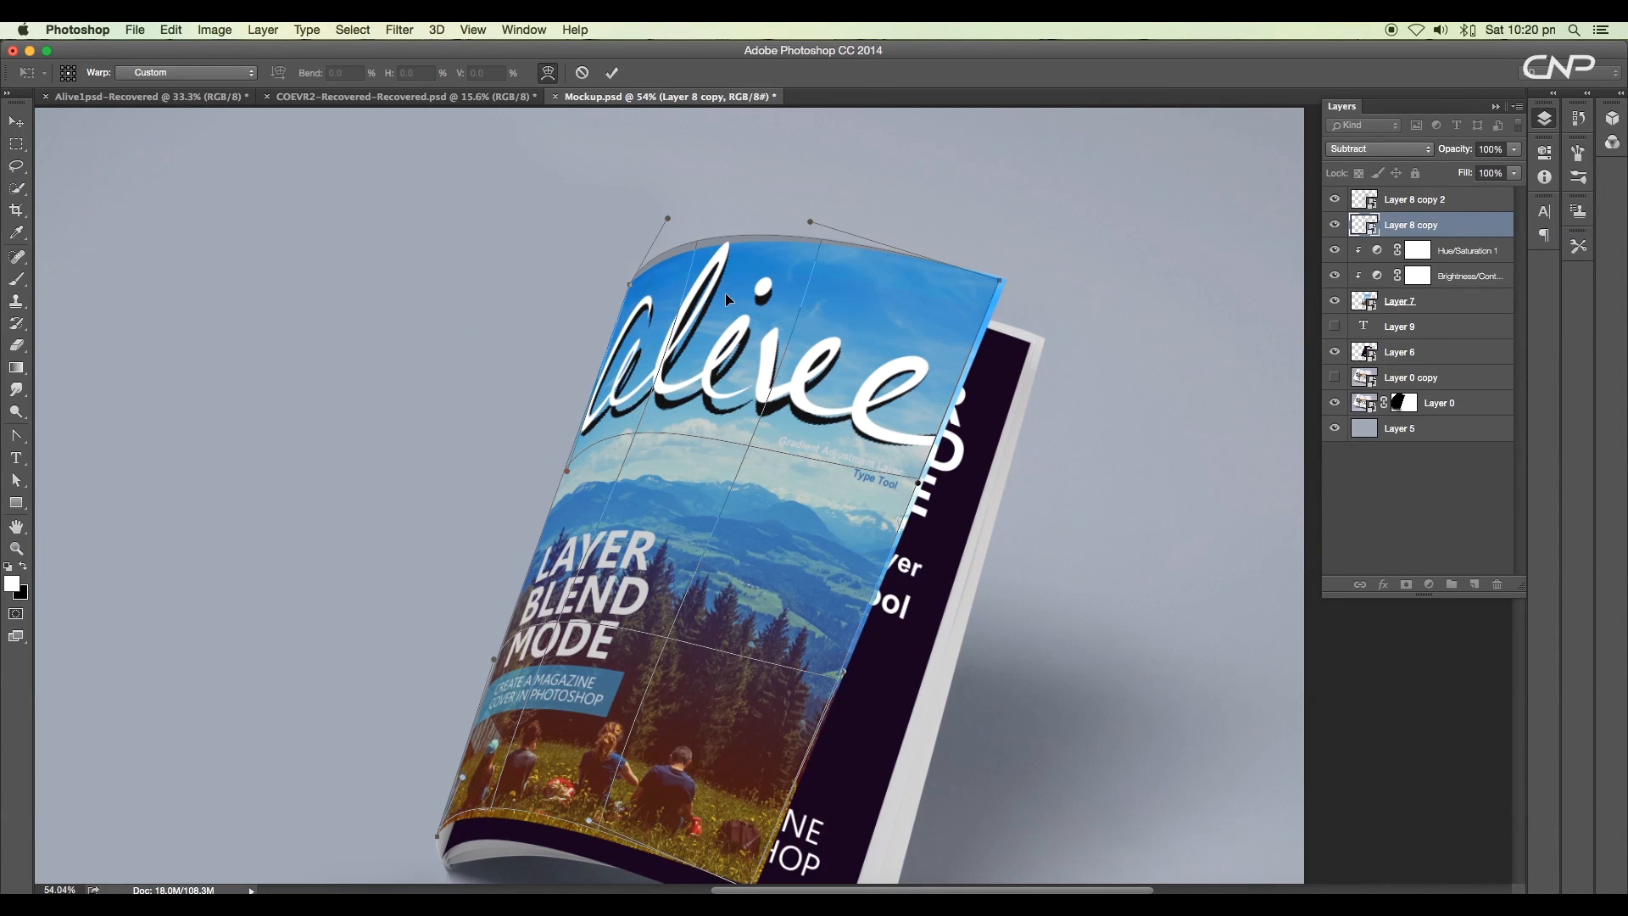
left_click_drag(727, 302, 680, 556)
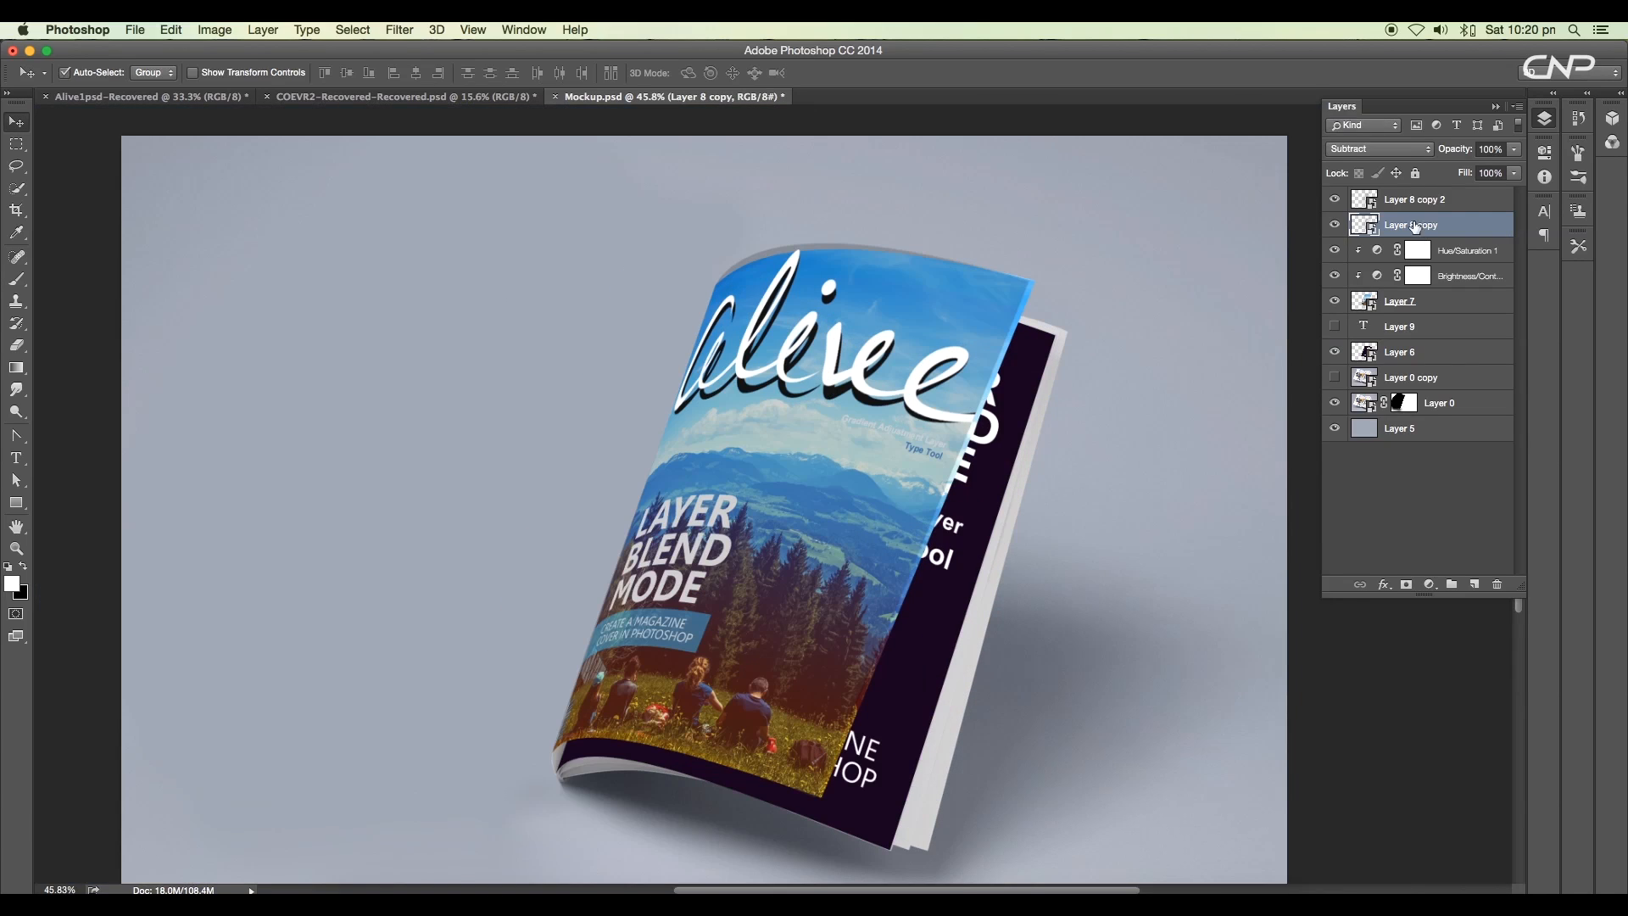
left_click(399, 30)
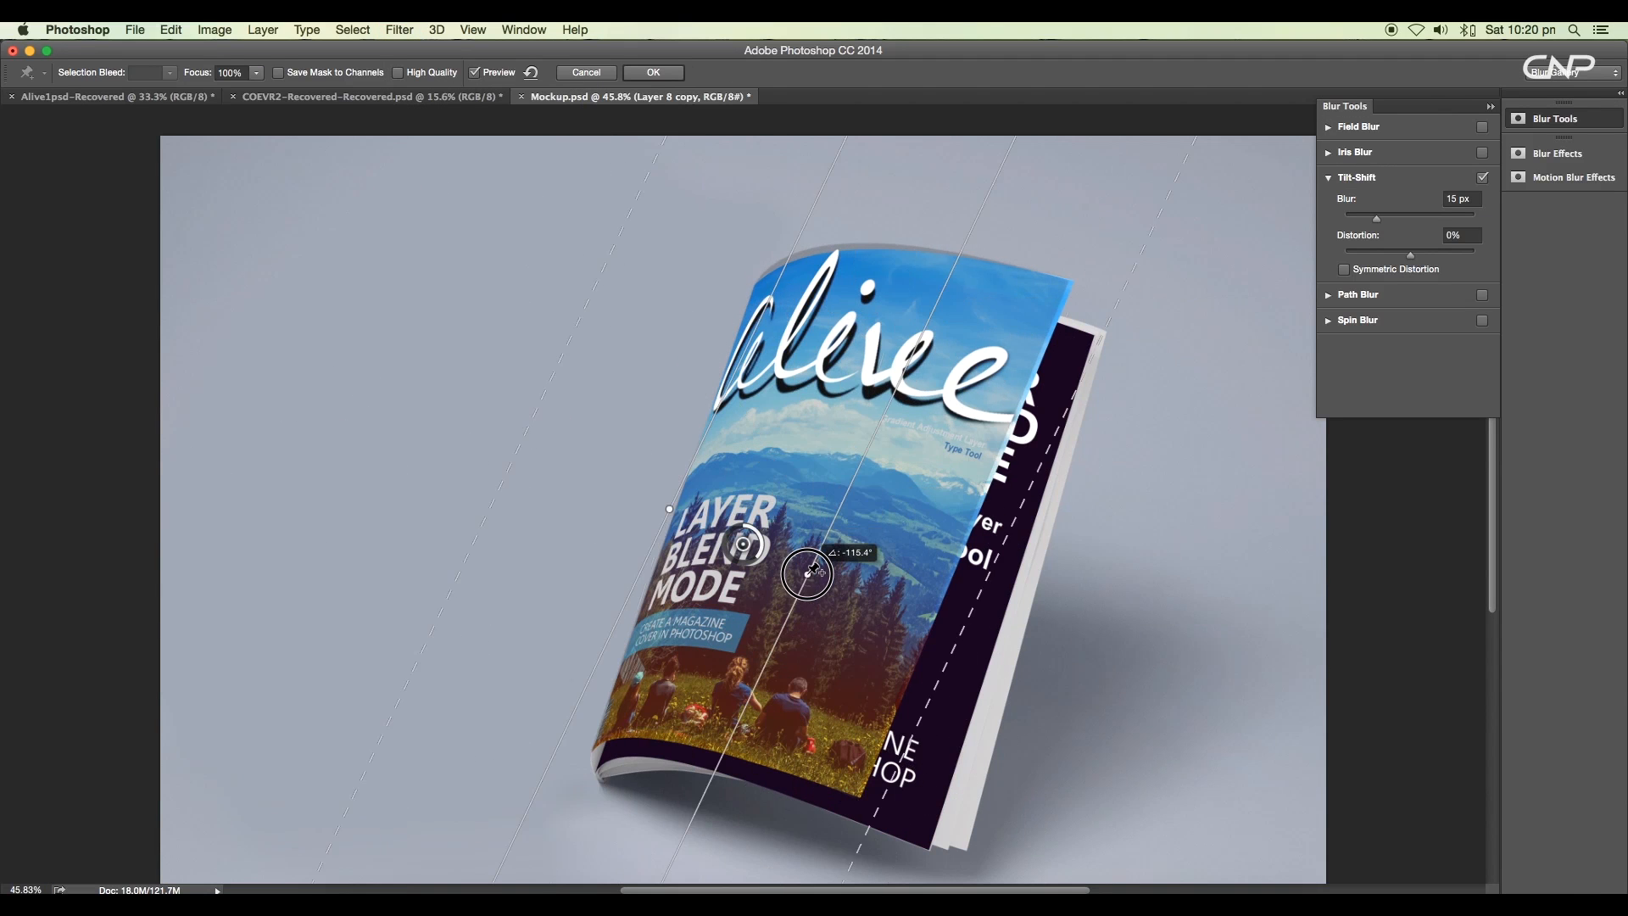
Step: Rotate the tilt-shift focus band along the cover and apply the 17 px blur to the shadow
left_click_drag(807, 575, 1056, 539)
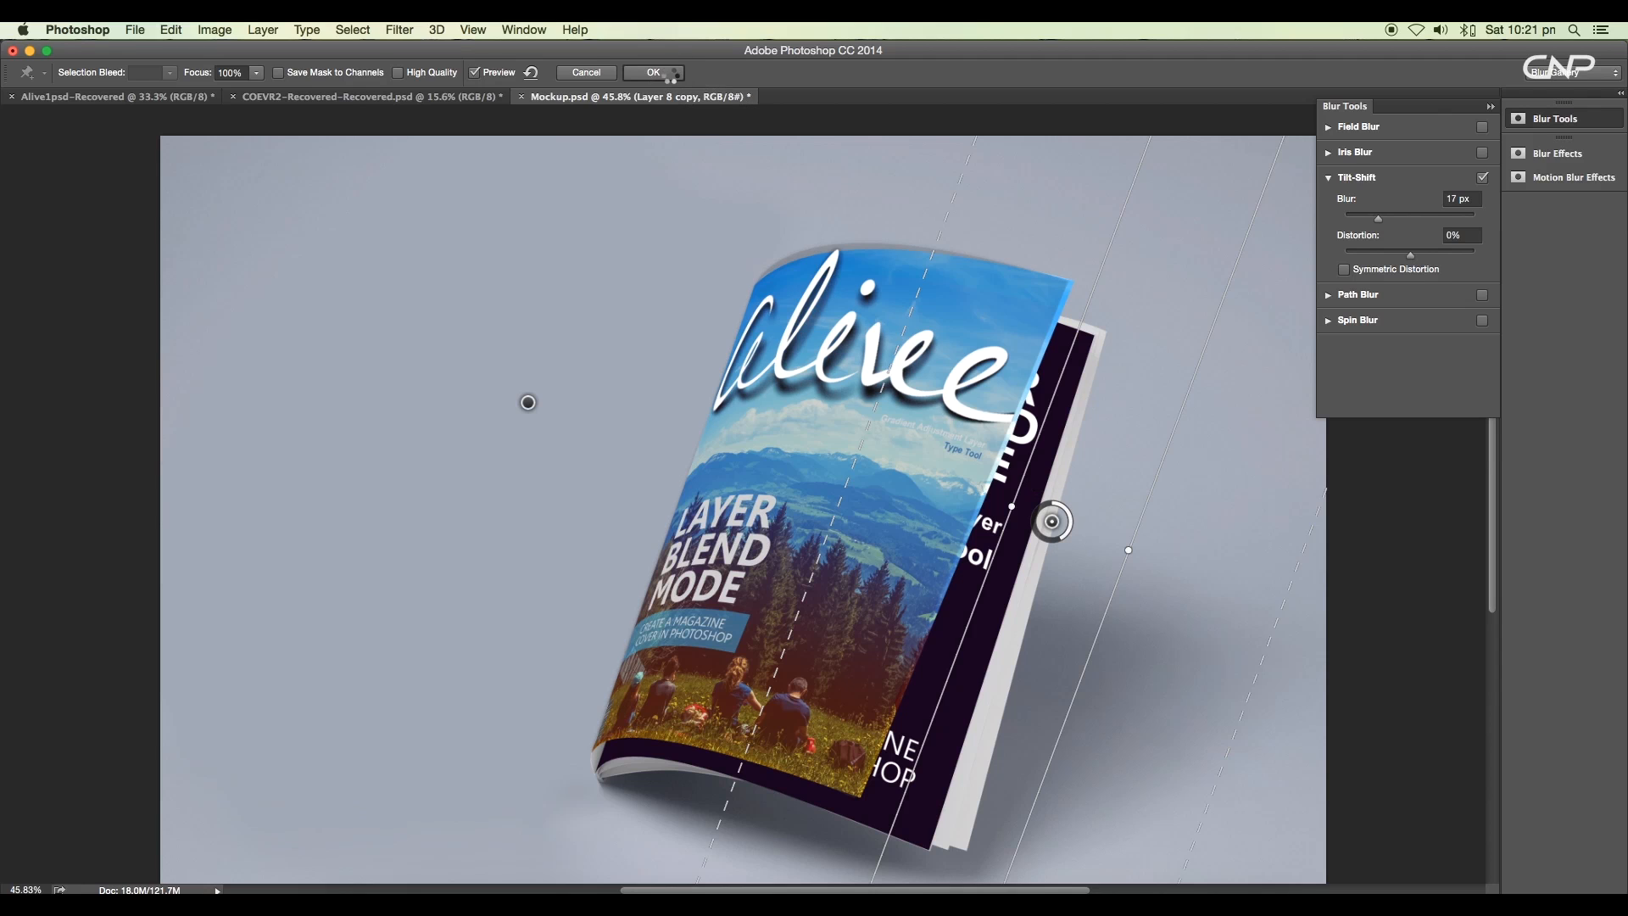
left_click(653, 72)
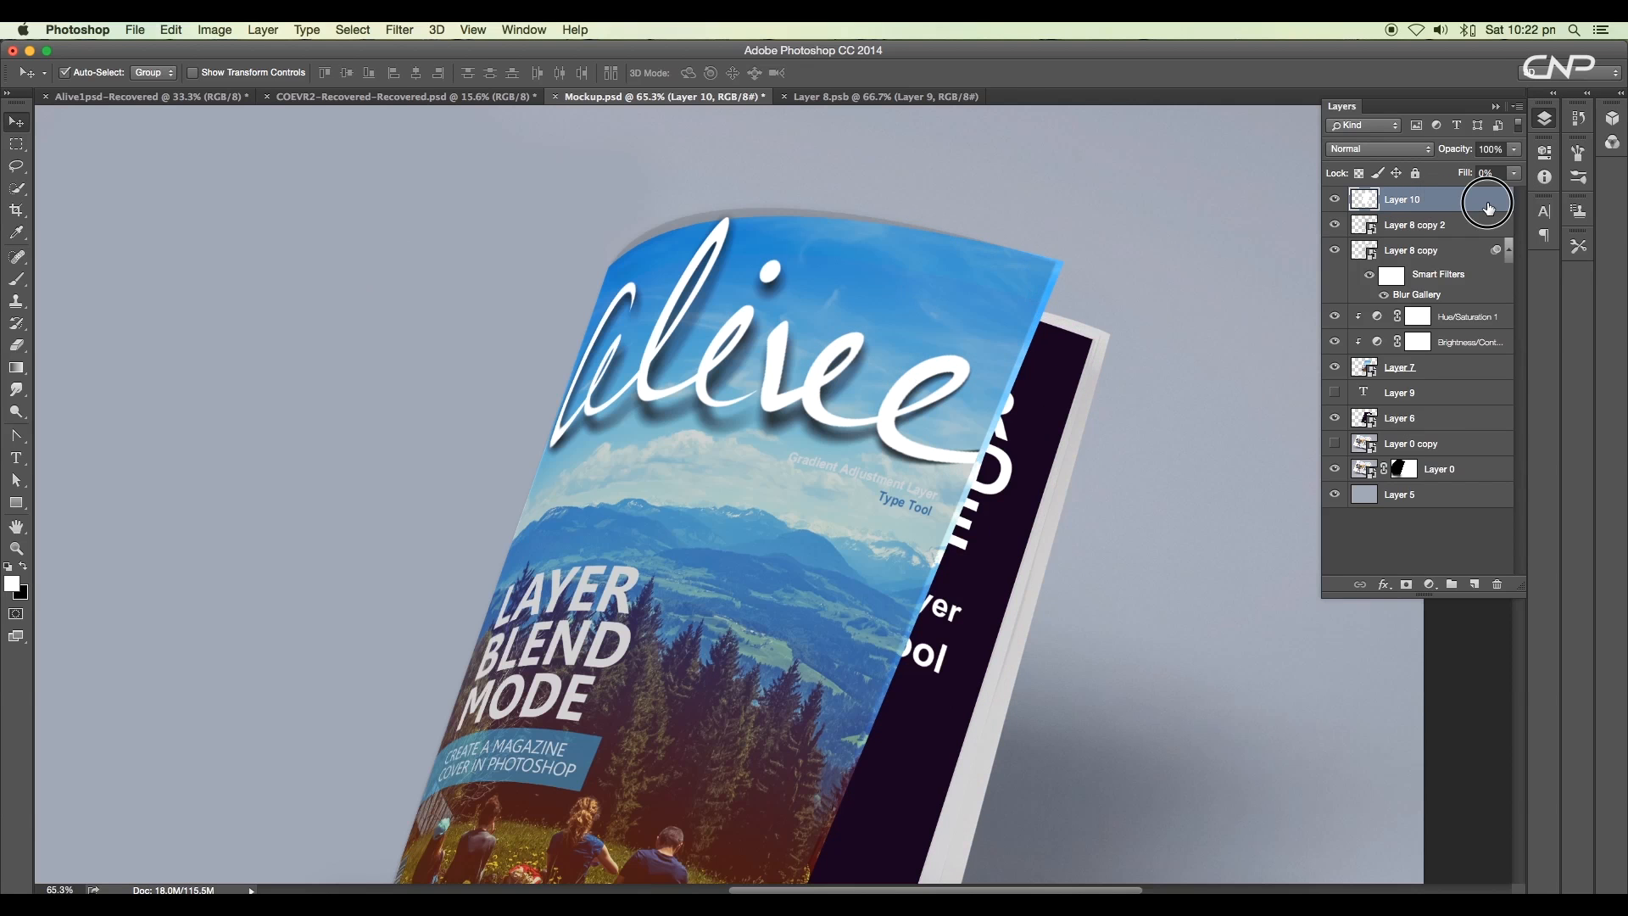
Step: Give the new 0%-fill Layer 10 an Outer Glow layer style
double_click(1435, 200)
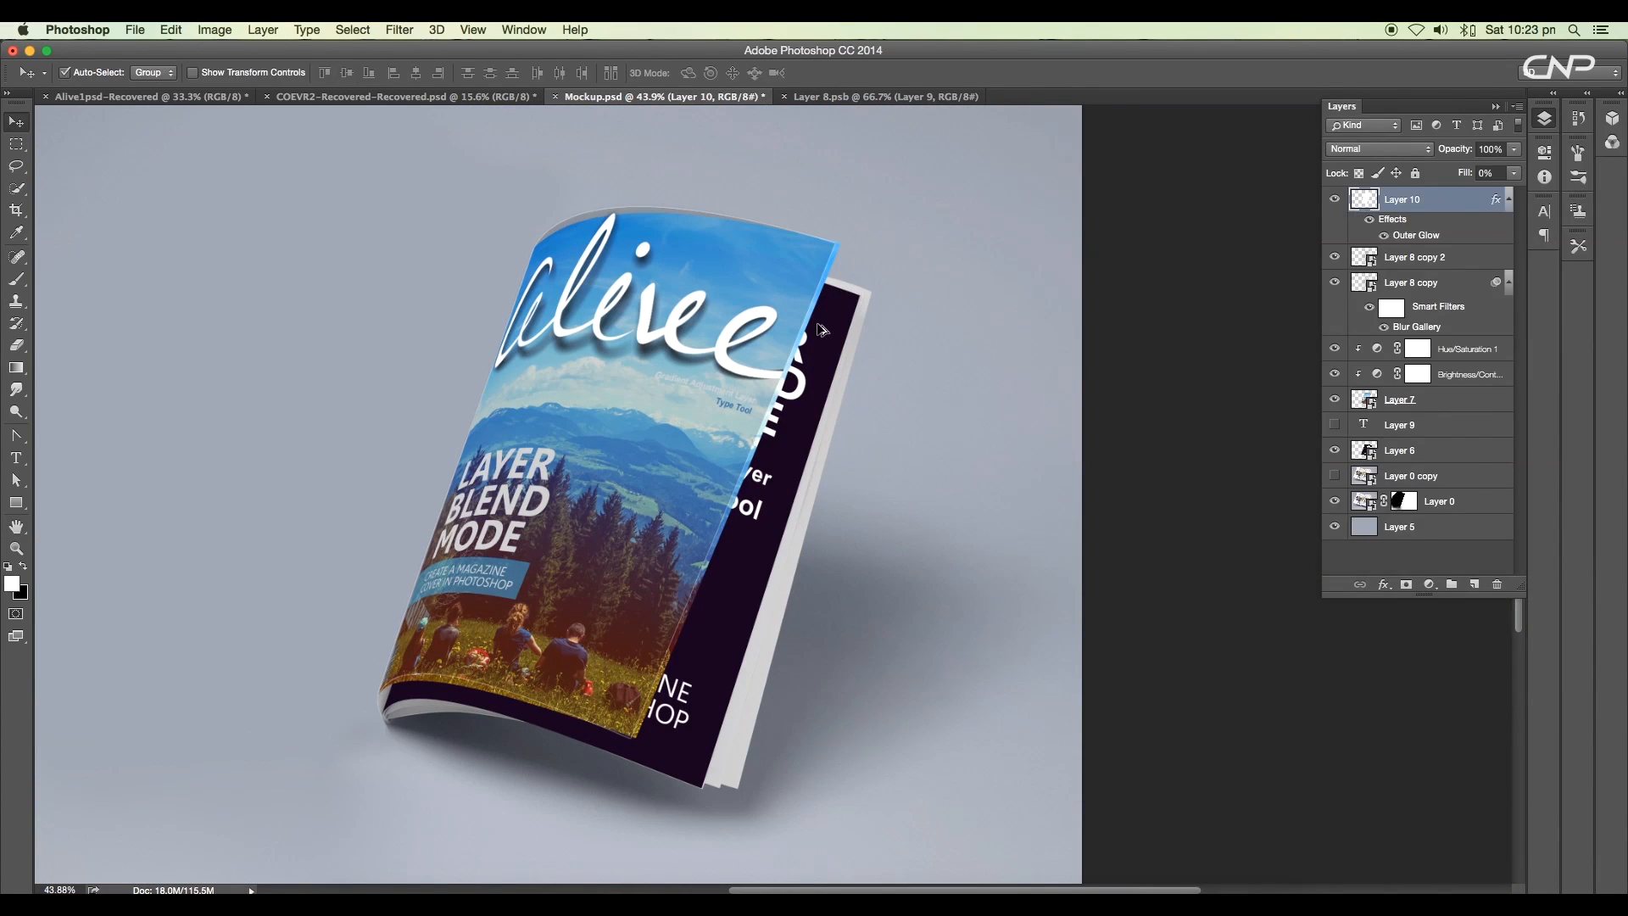
mouse_move(809, 284)
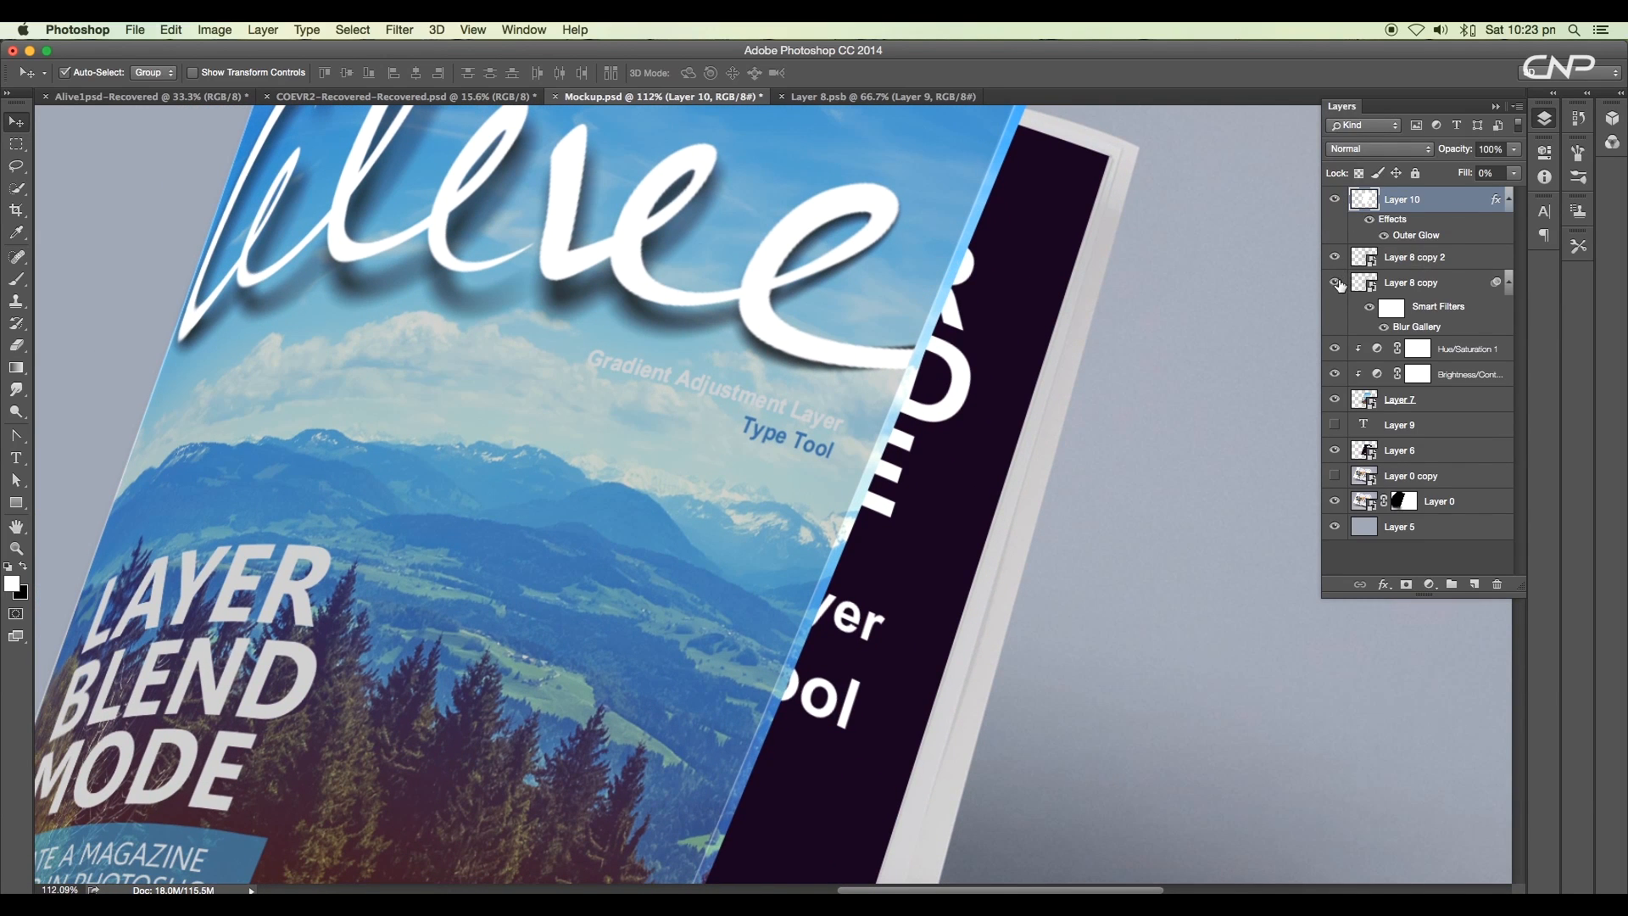
left_click(1335, 257)
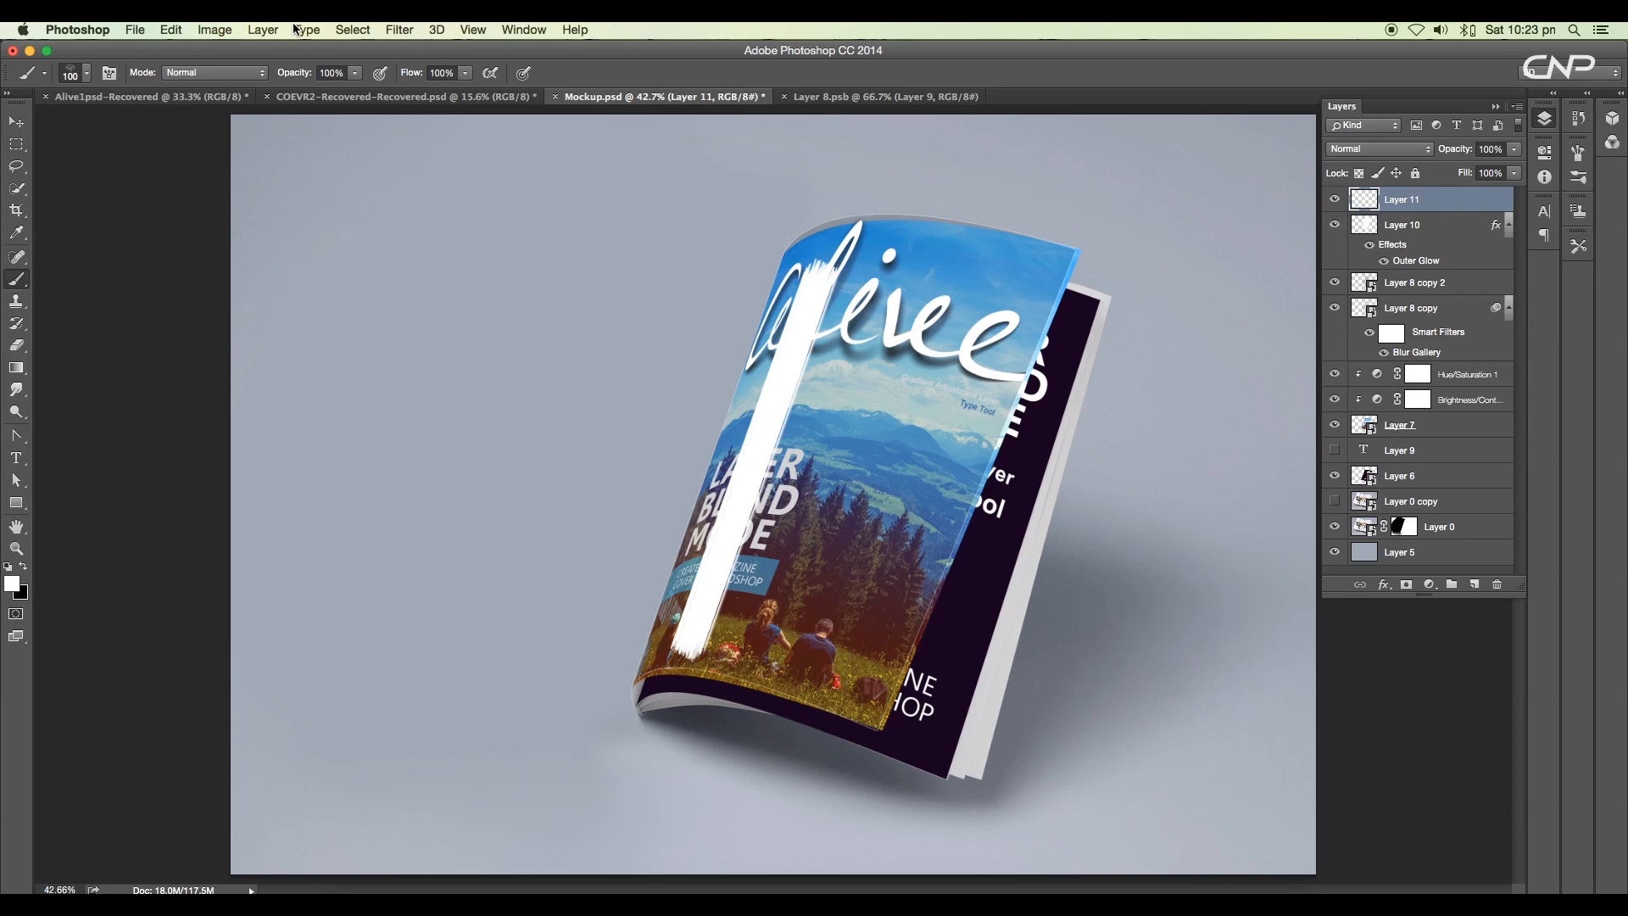
Step: Soften the white streak with a heavy Gaussian Blur of about 38.8 px
left_click(398, 28)
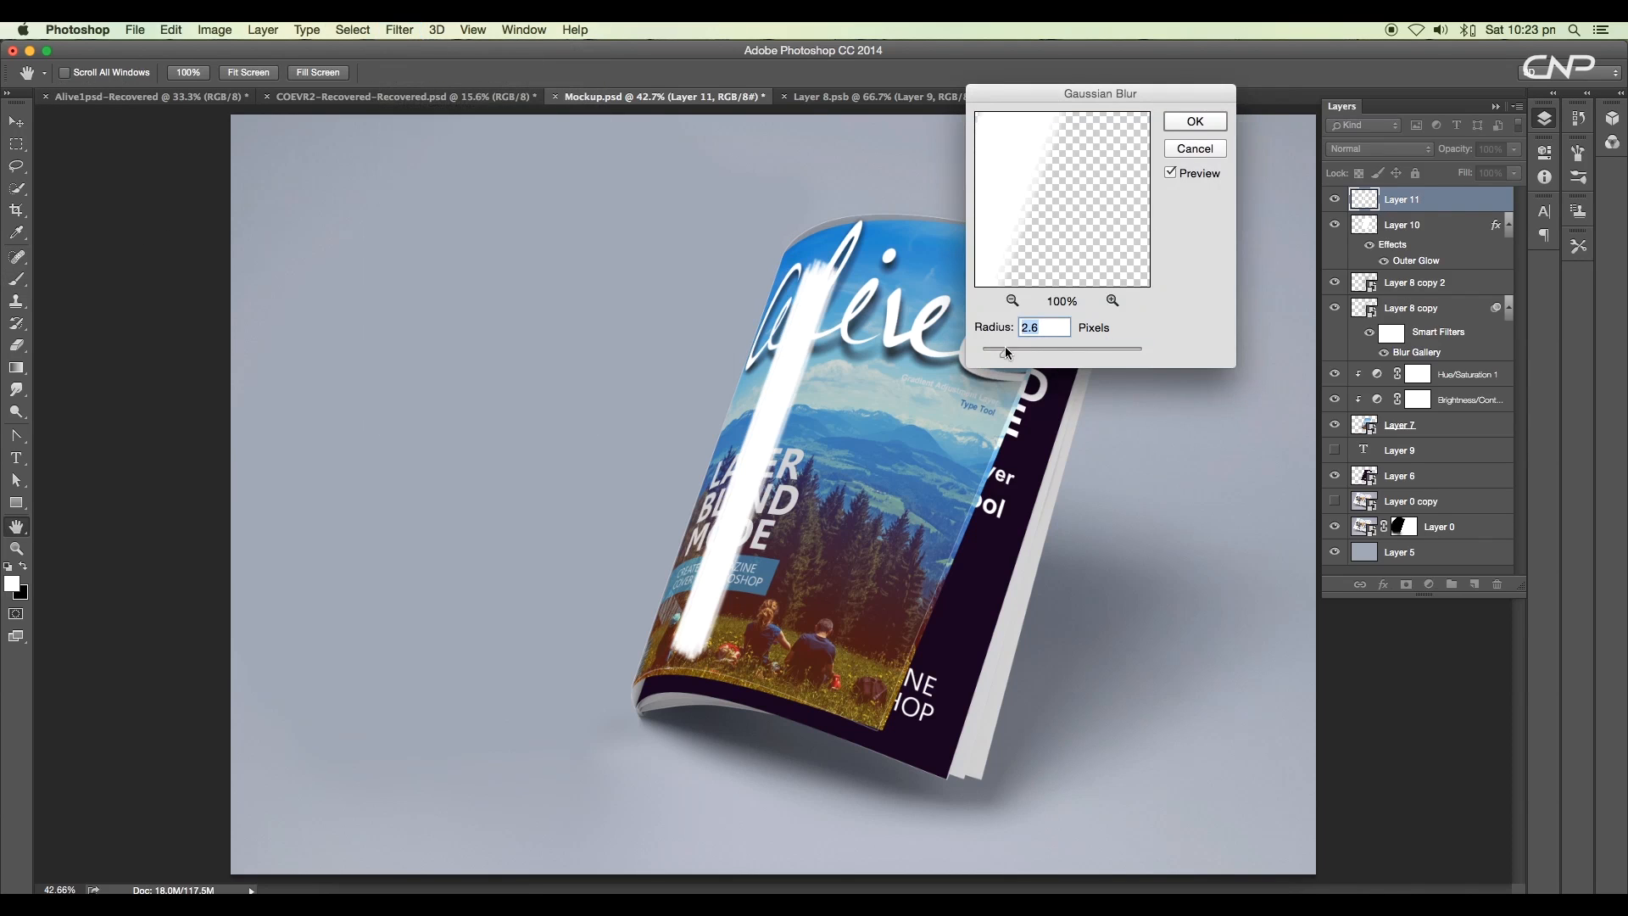
left_click_drag(988, 350, 1062, 351)
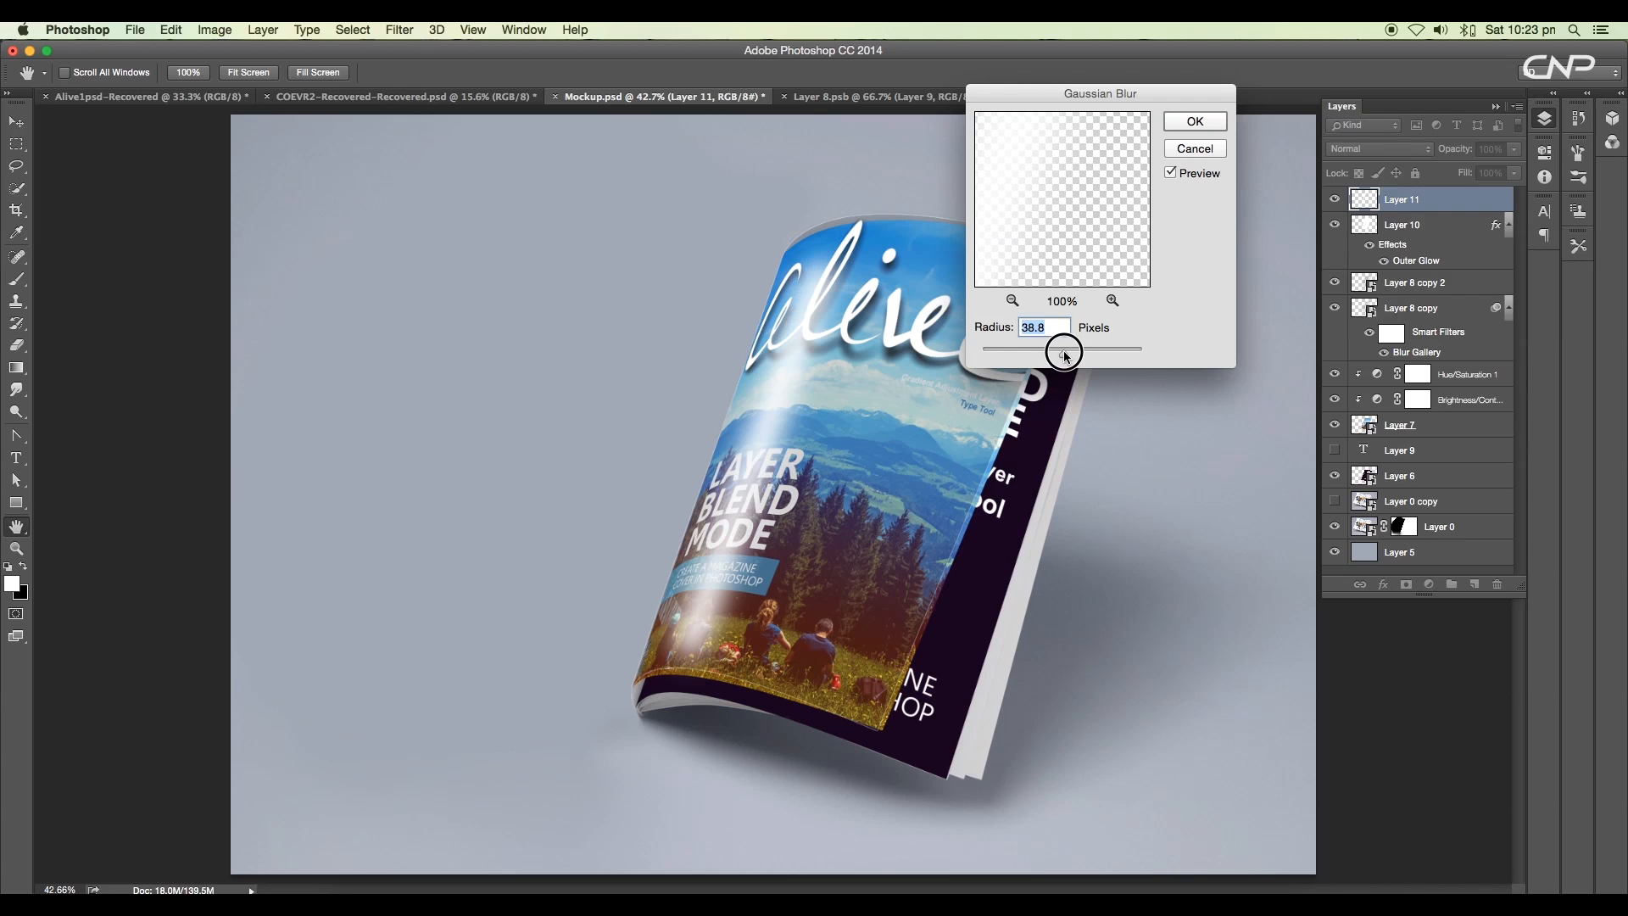
left_click(1194, 147)
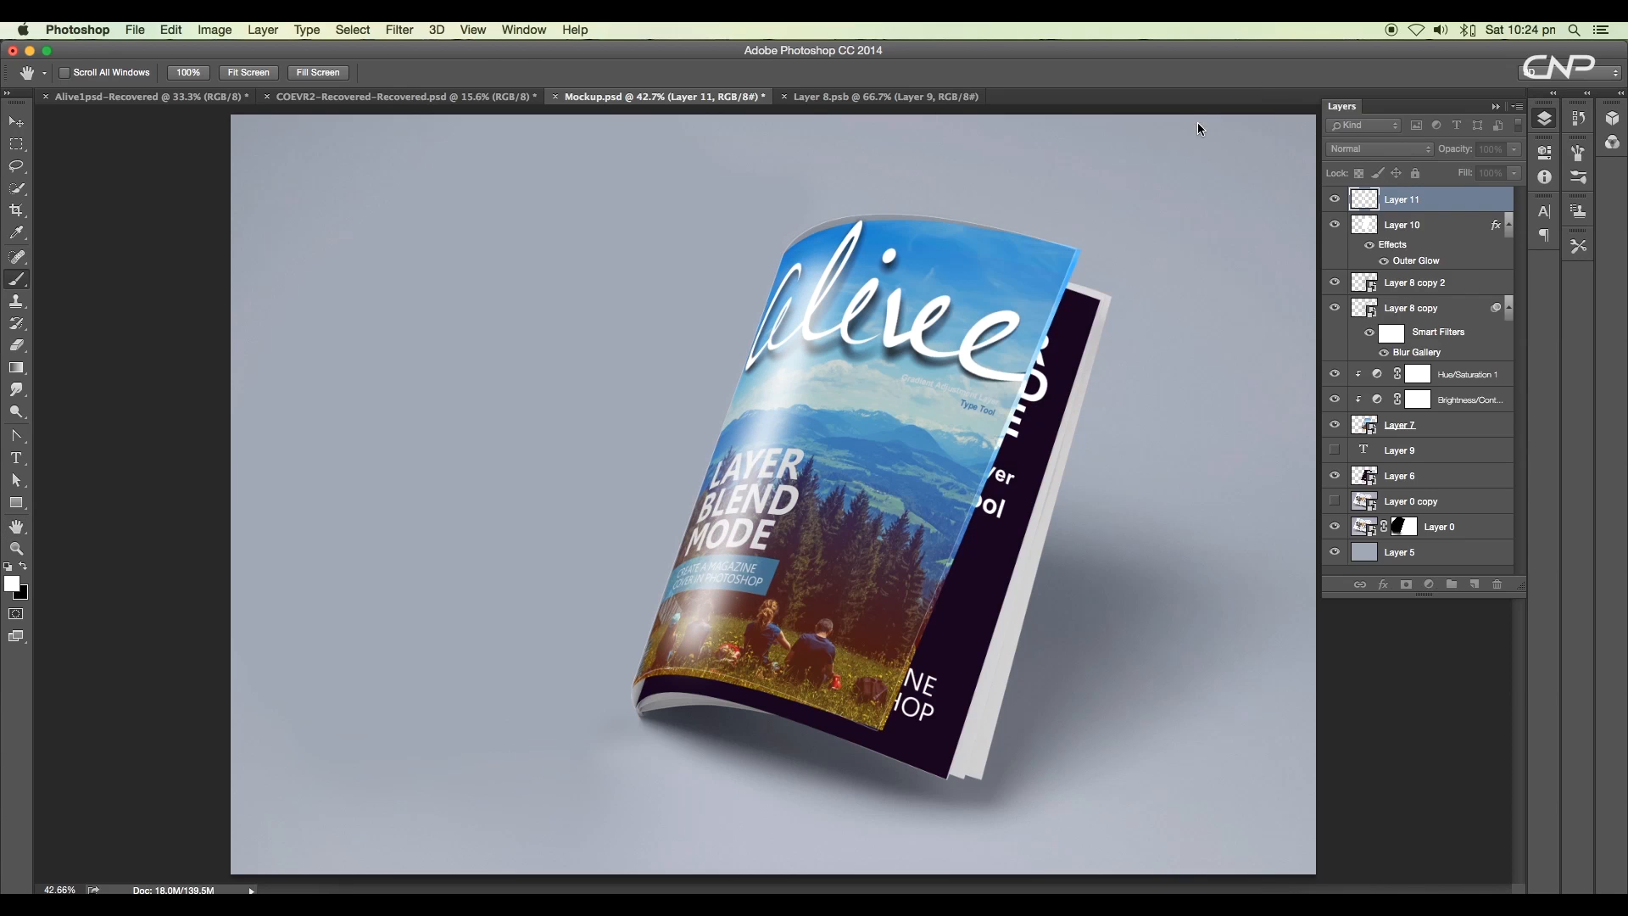
Step: Warp the blurred shine streak with Free Transform to follow the cover
right_click(759, 461)
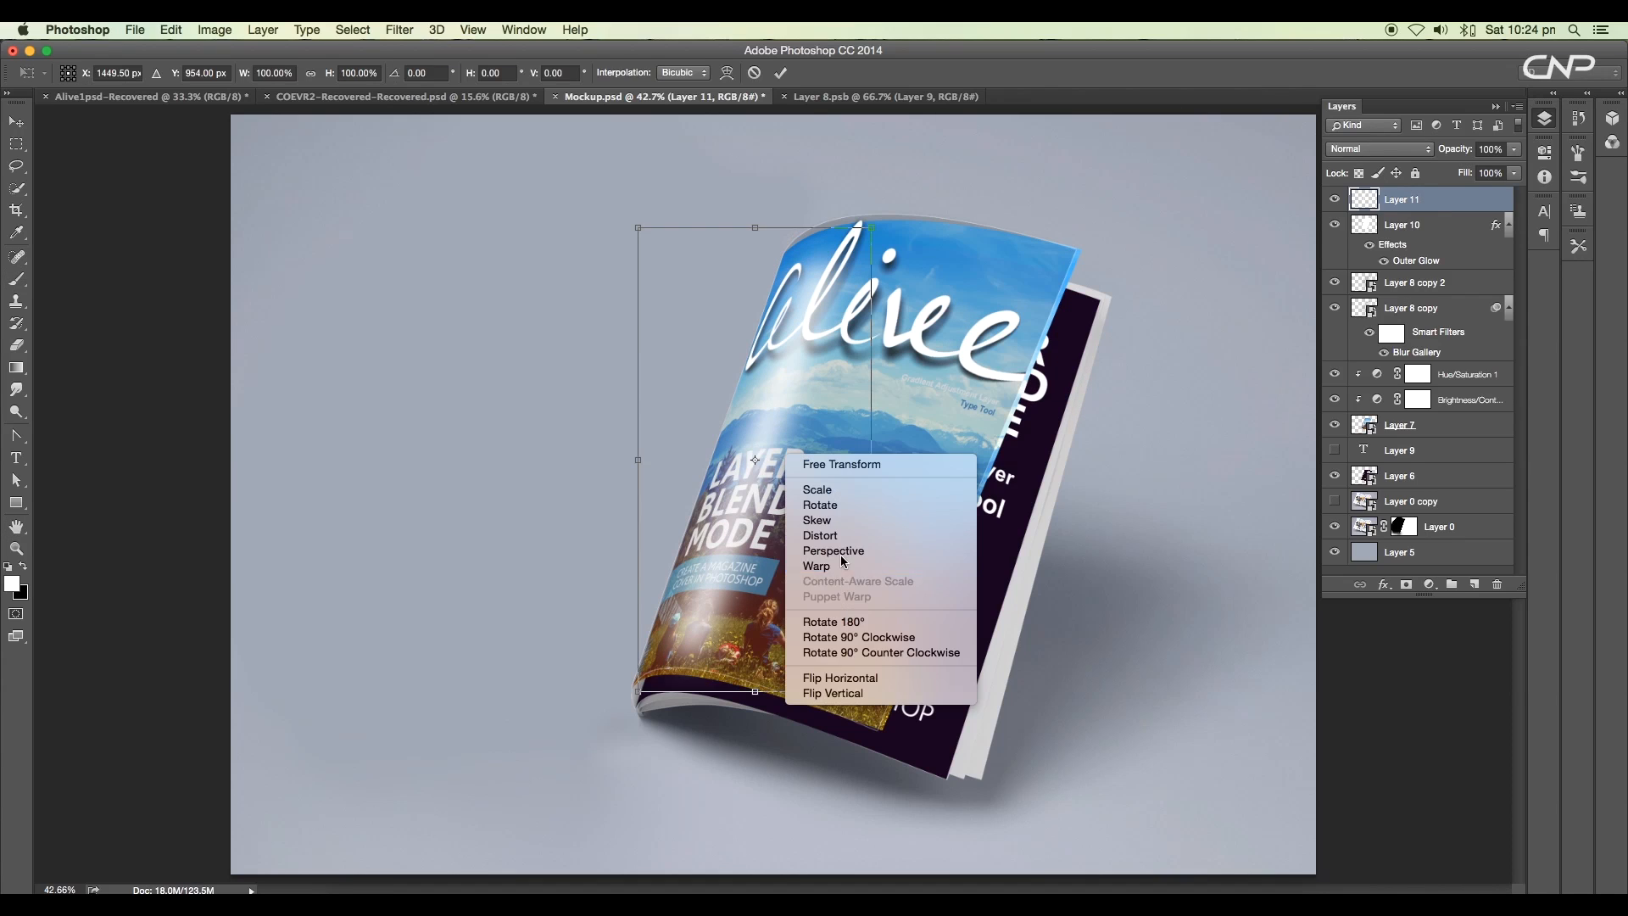
left_click(816, 566)
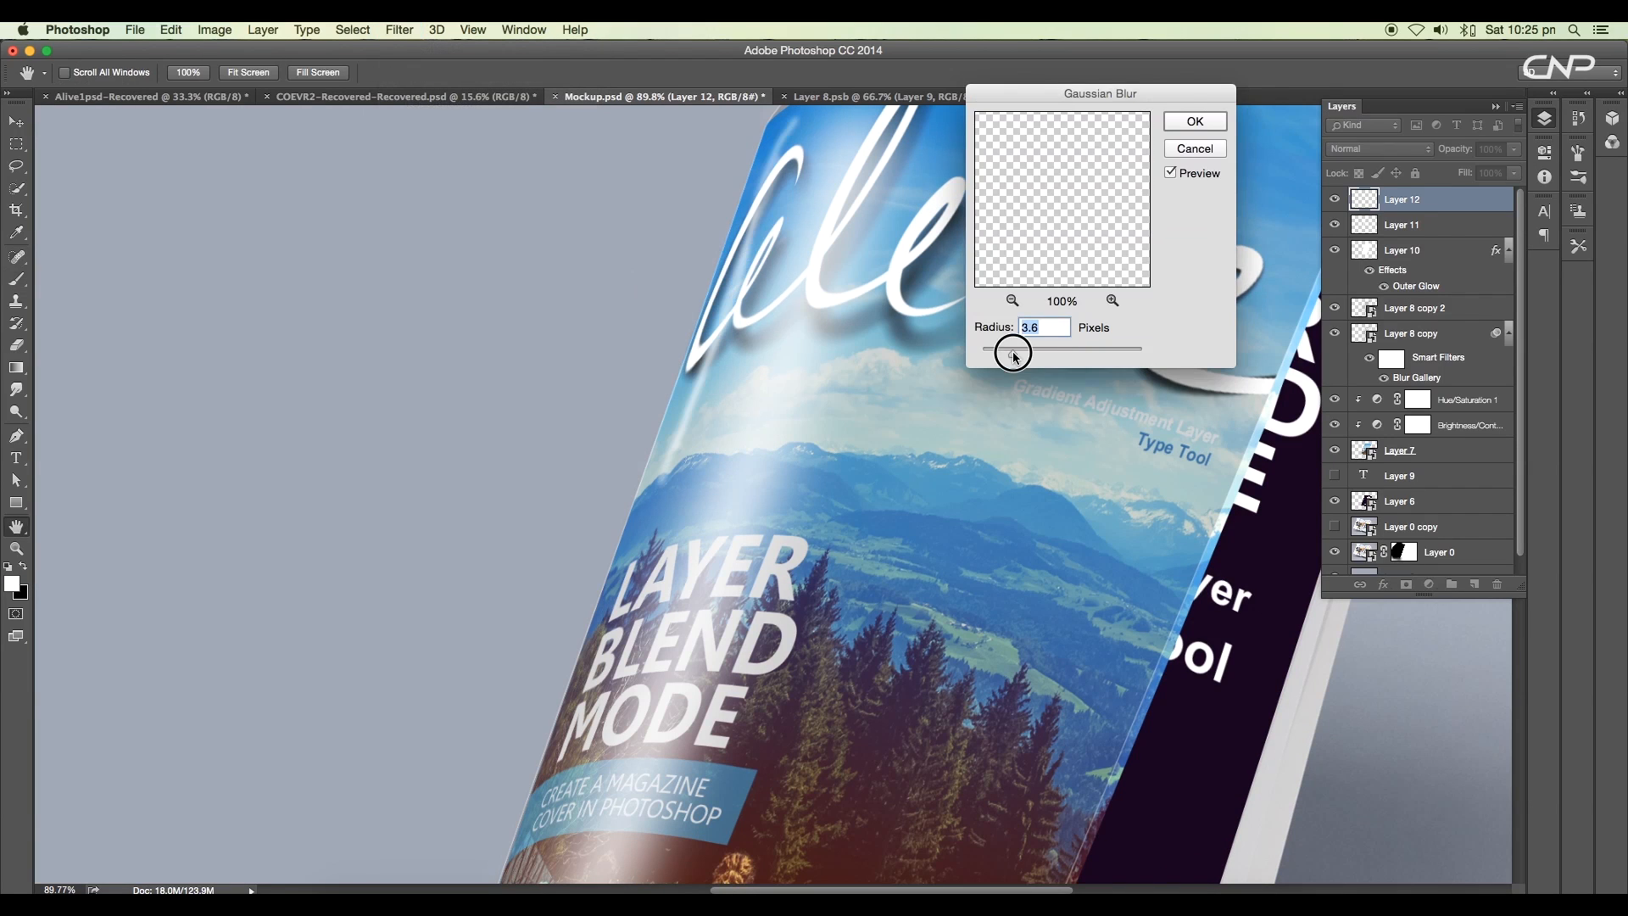
Step: Apply a light 3.6 px Gaussian Blur to the thin white streak on Layer 12
left_click(1194, 122)
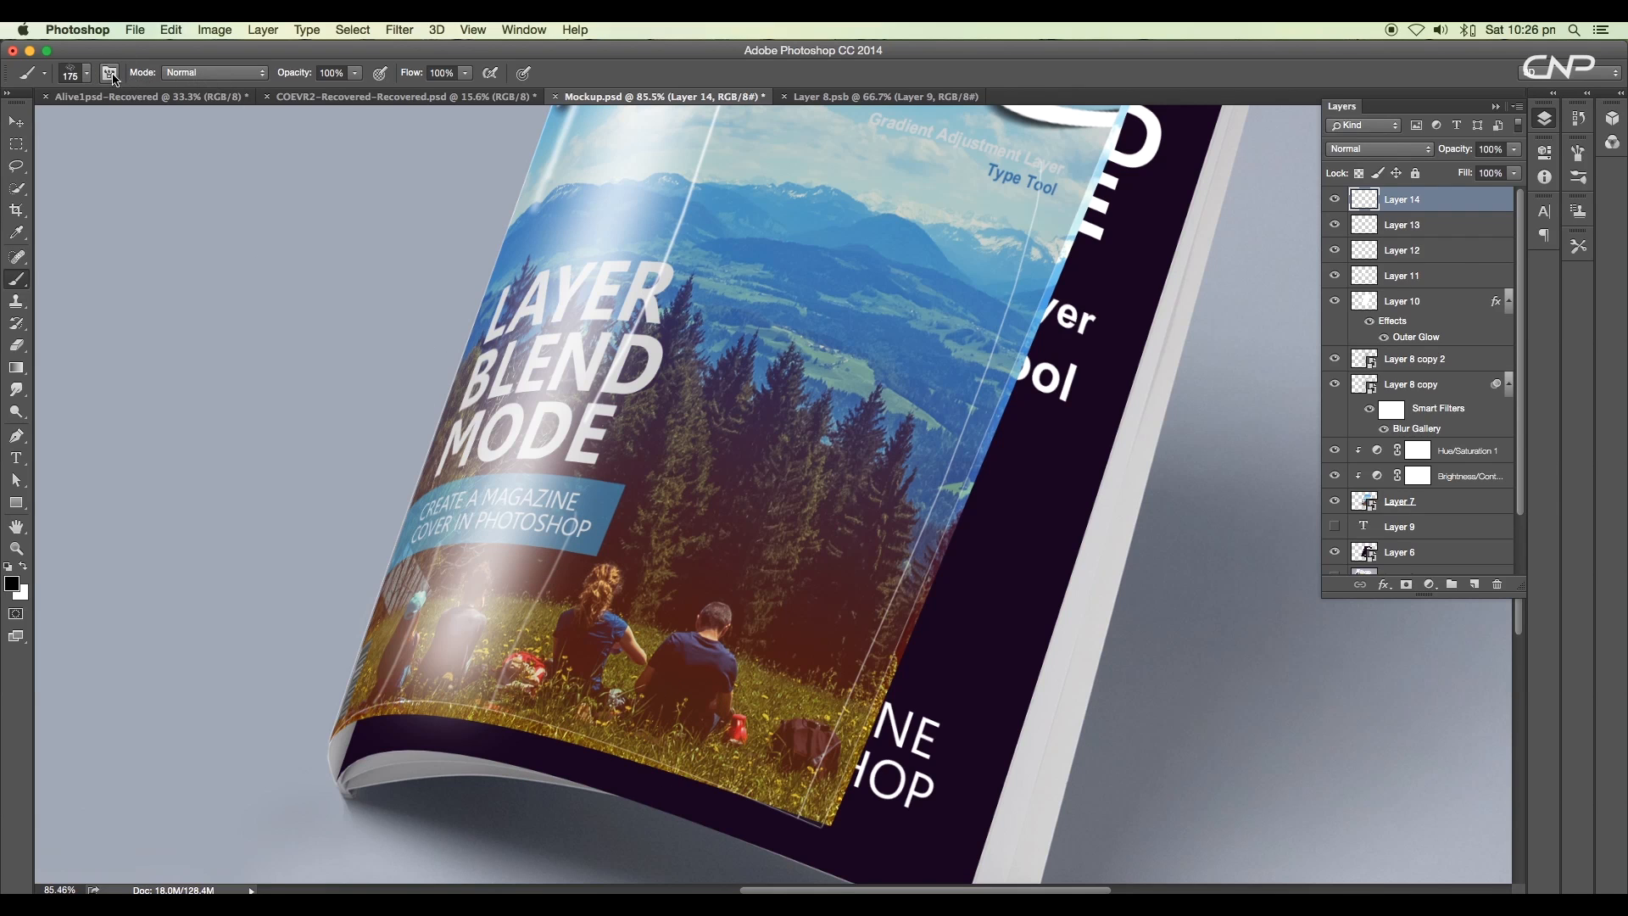
Step: Paint black shading strokes with a chosen brush and adjust their blend mode over the cover
left_click(109, 73)
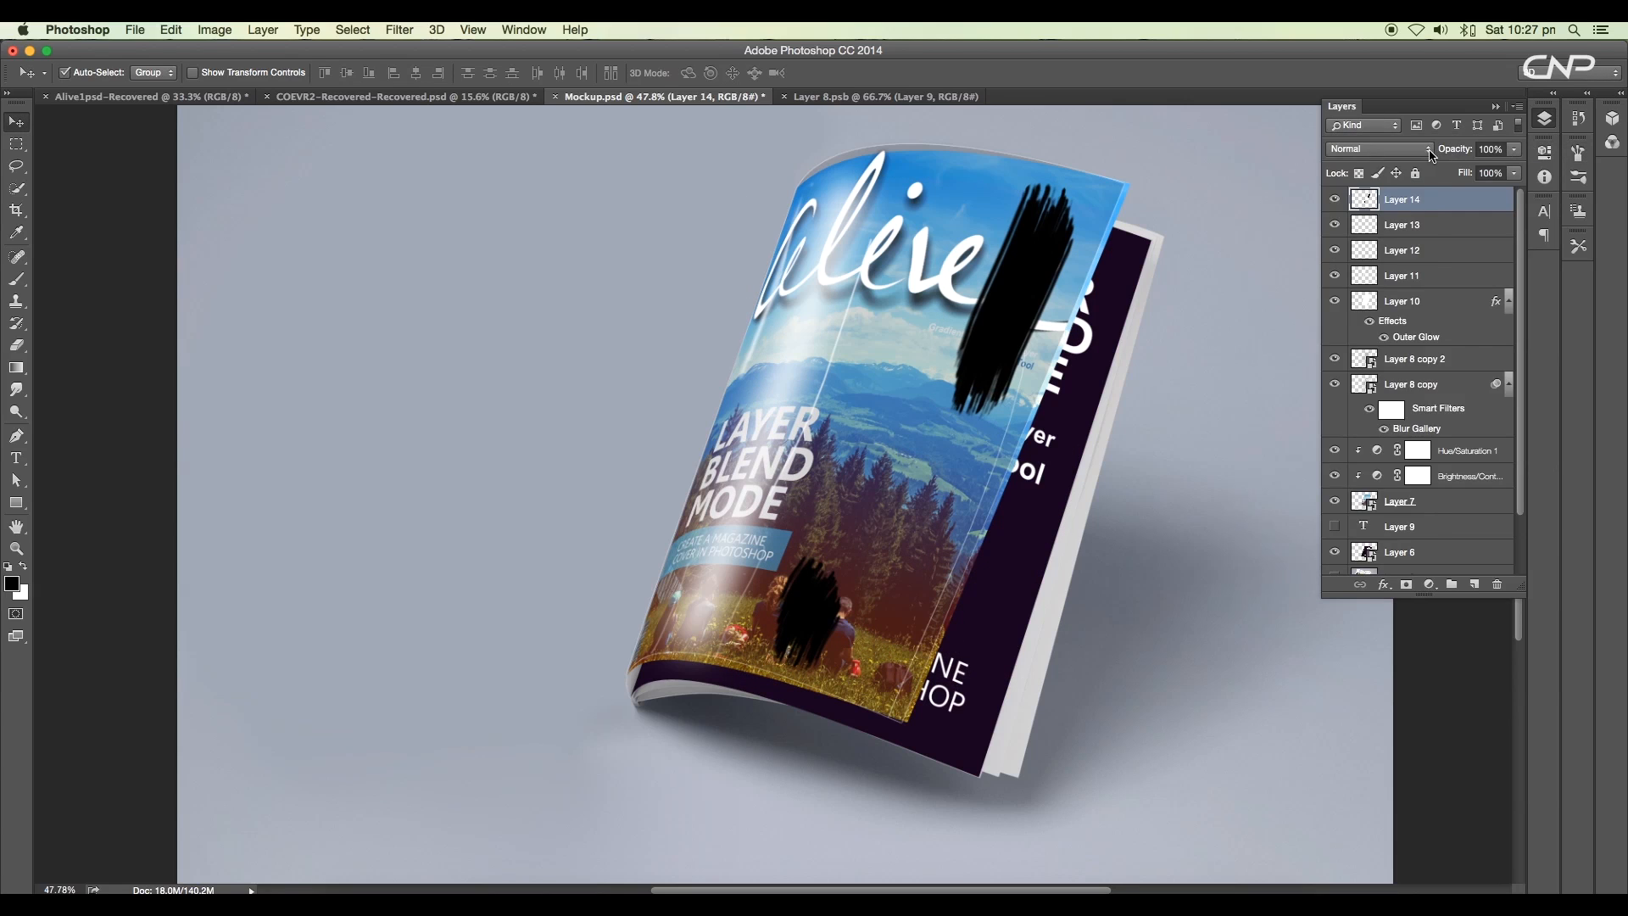
left_click(1378, 150)
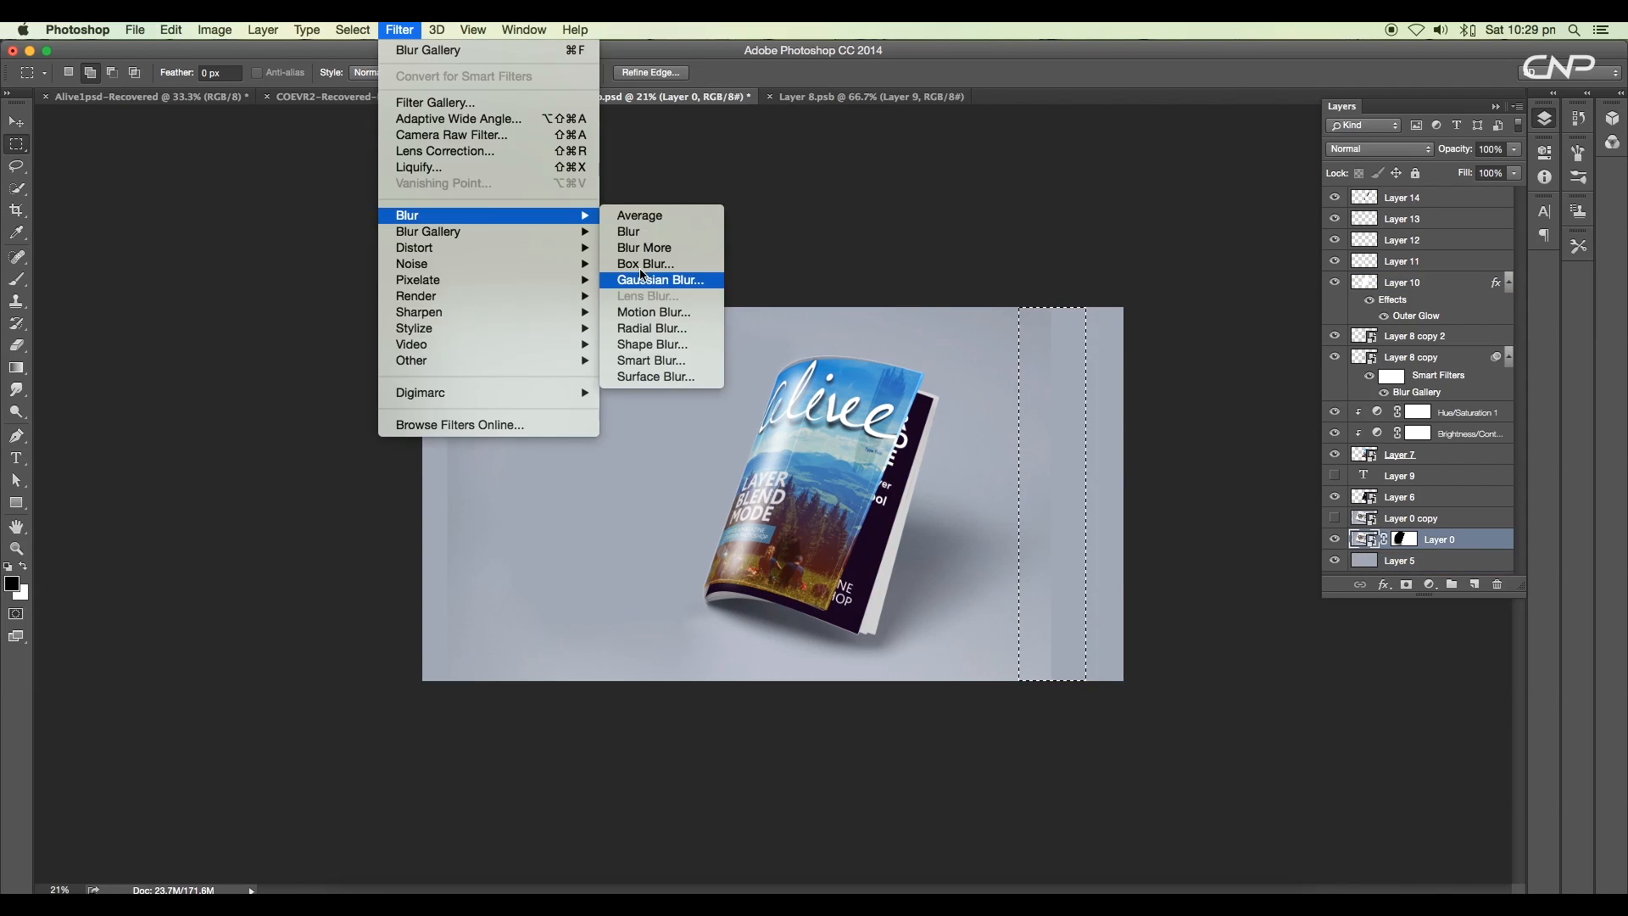
Step: Gaussian-blur the selected background strip on Layer 0 and begin cropping around the mockup
left_click(658, 280)
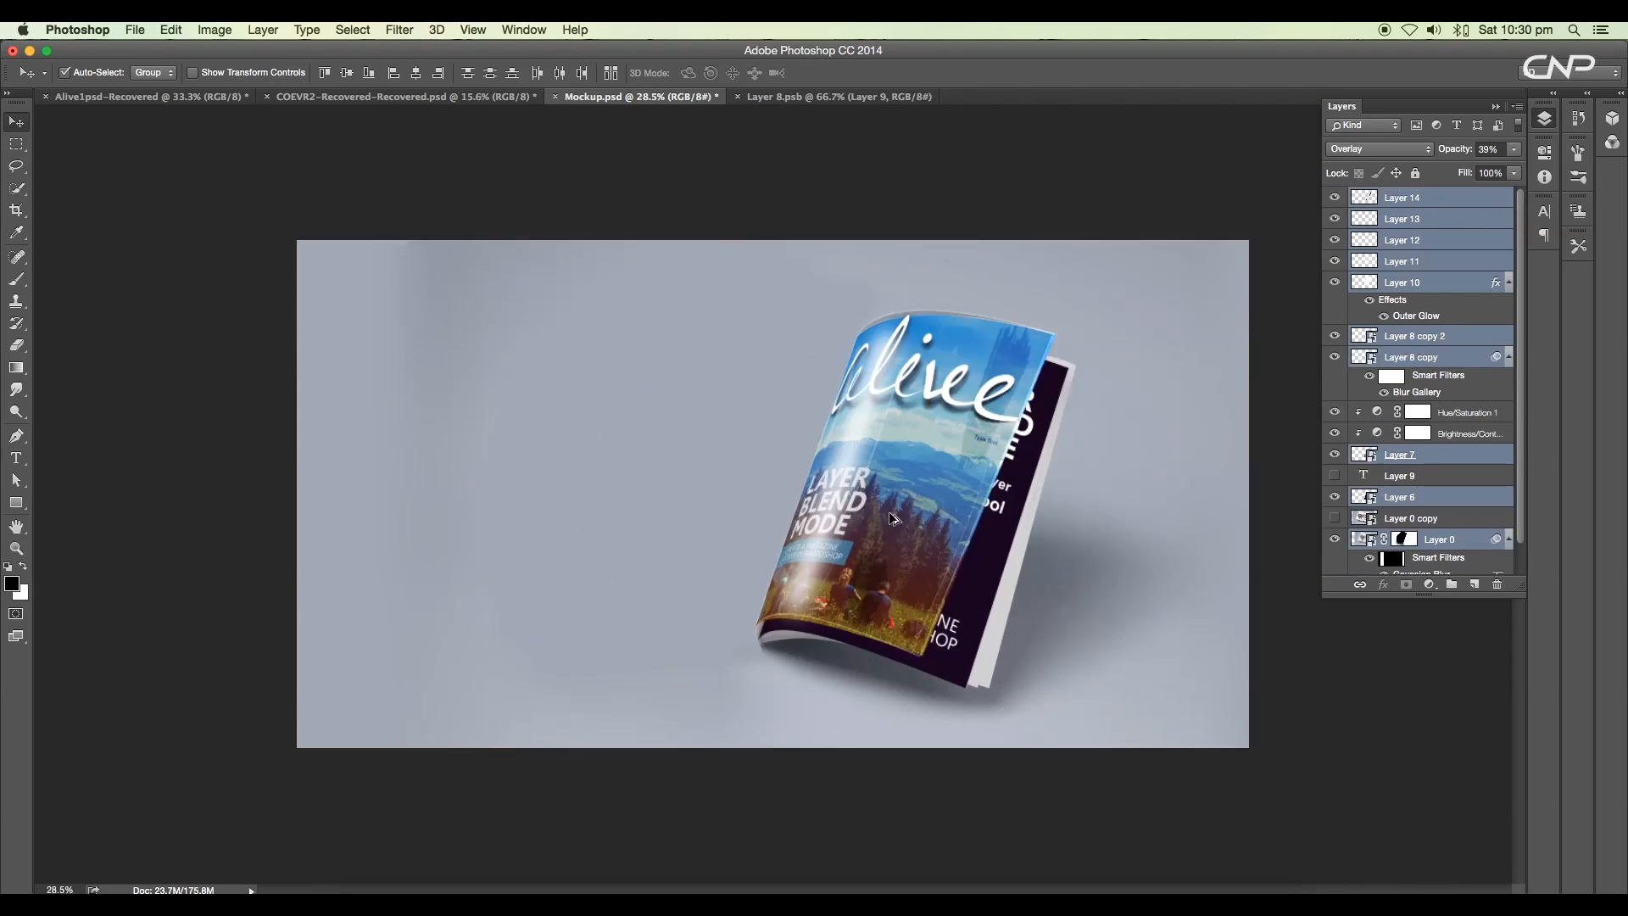
left_click(14, 234)
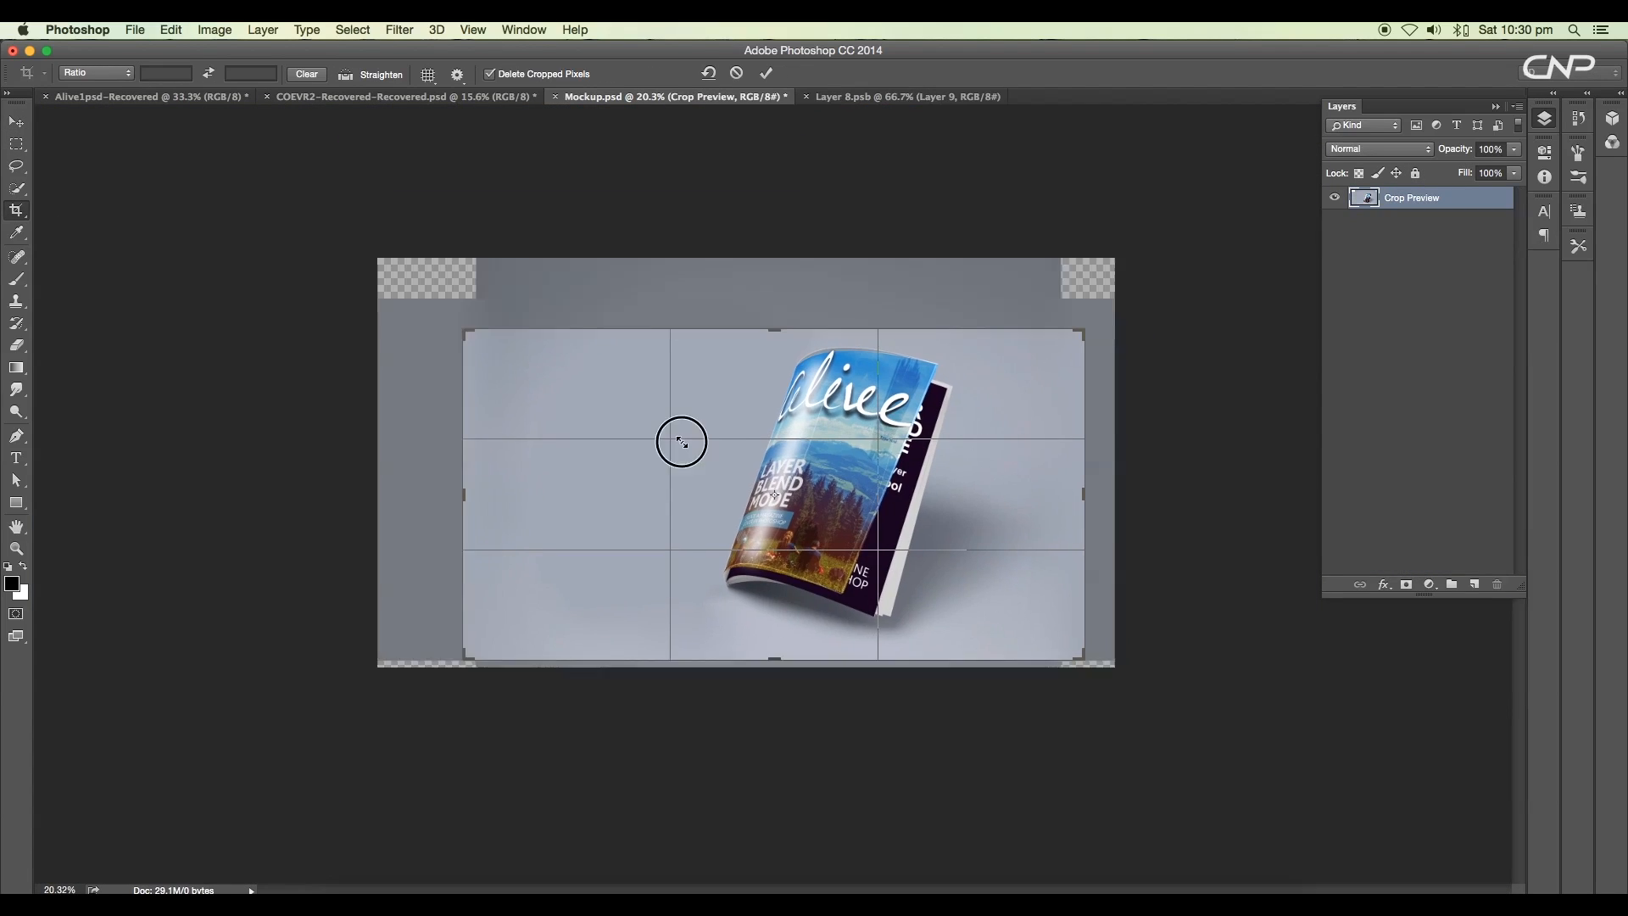